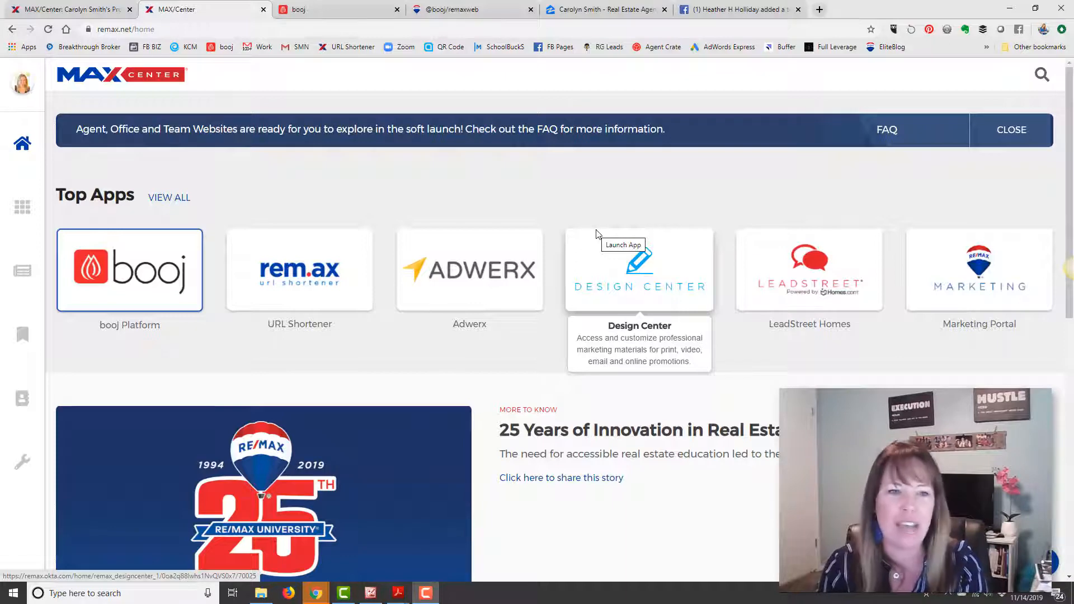
{"action": "mouse_move", "coordinate": [343, 134]}
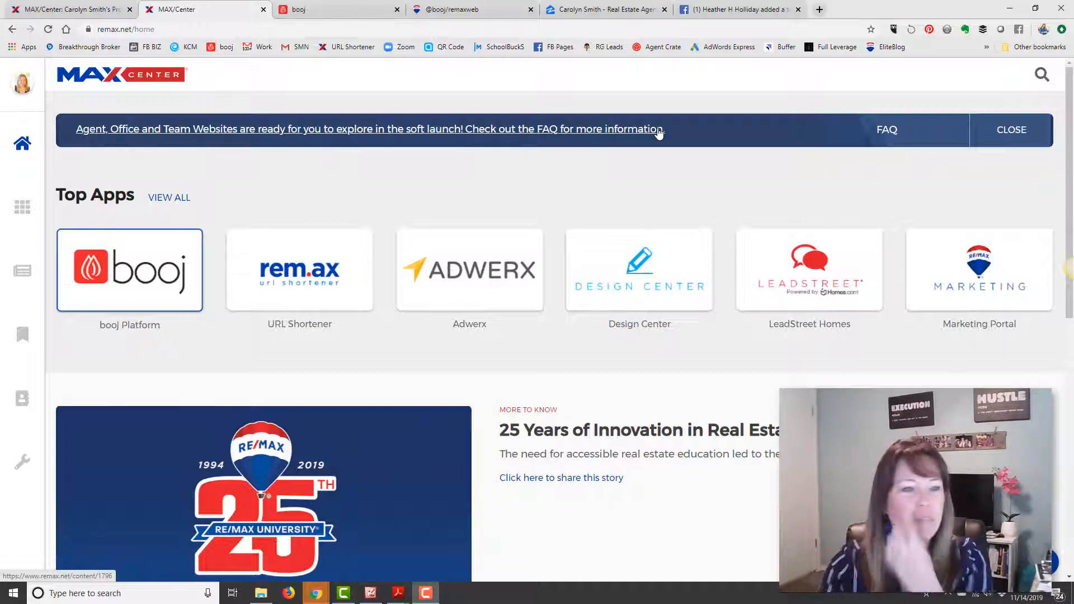
- Launch booj Platform, go to the agent dashboard and expand the Website menu
{"action": "left_click", "coordinate": [22, 82]}
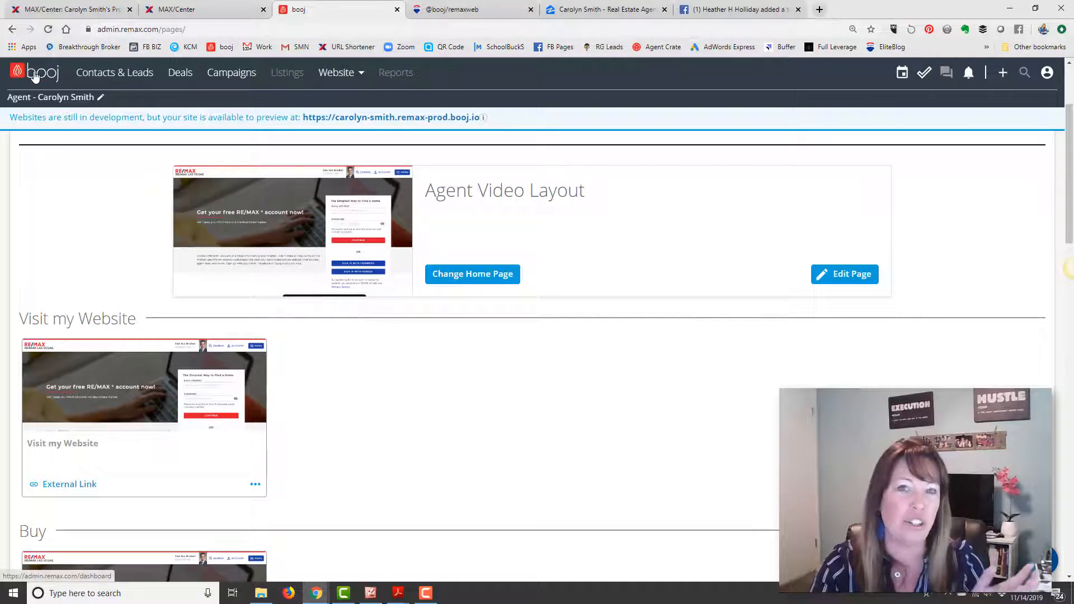
{"action": "left_click", "coordinate": [33, 72]}
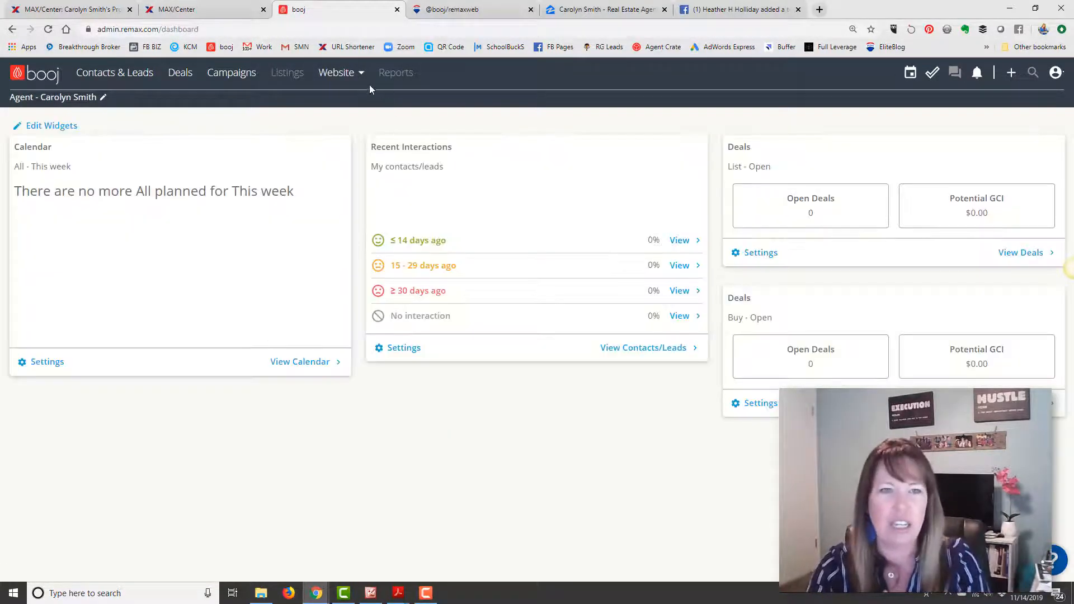
{"action": "left_click", "coordinate": [336, 72]}
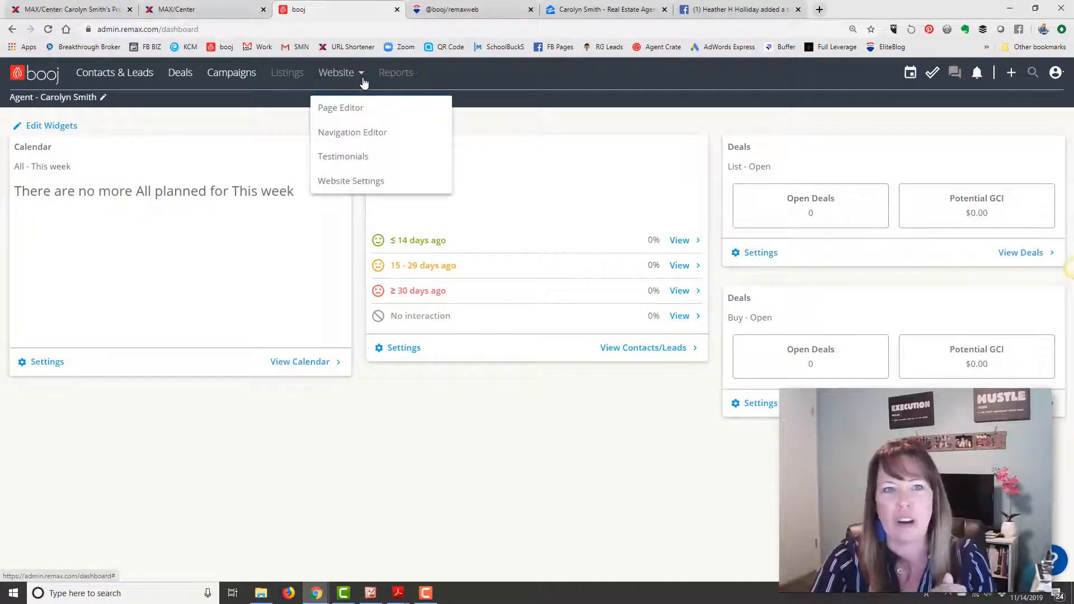
{"action": "mouse_move", "coordinate": [350, 181]}
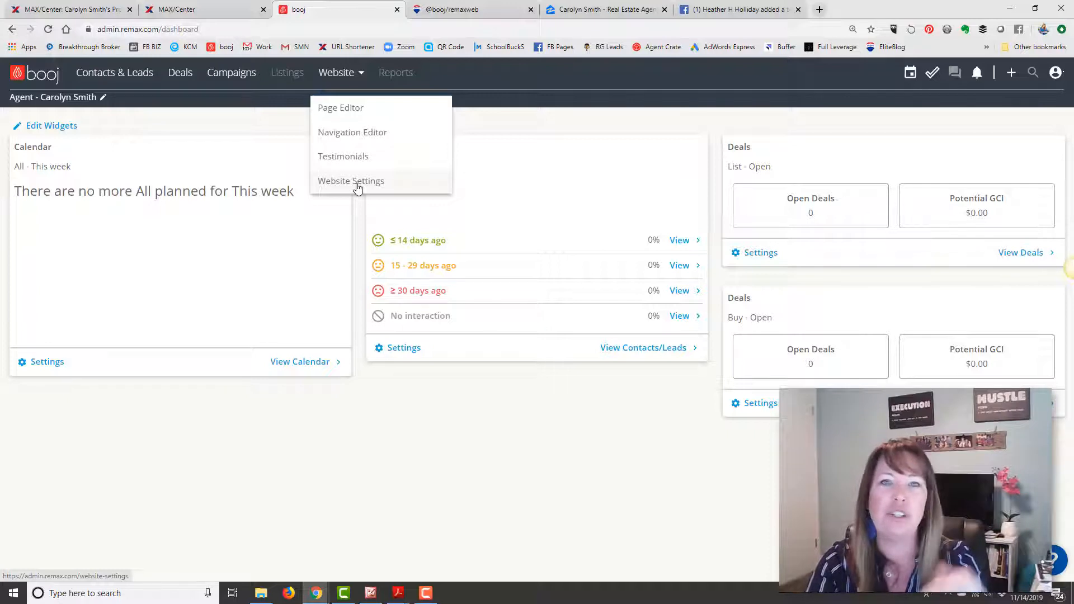
- In Website Settings, try Restricted registration, then switch registration back to Relaxed
{"action": "left_click", "coordinate": [350, 180]}
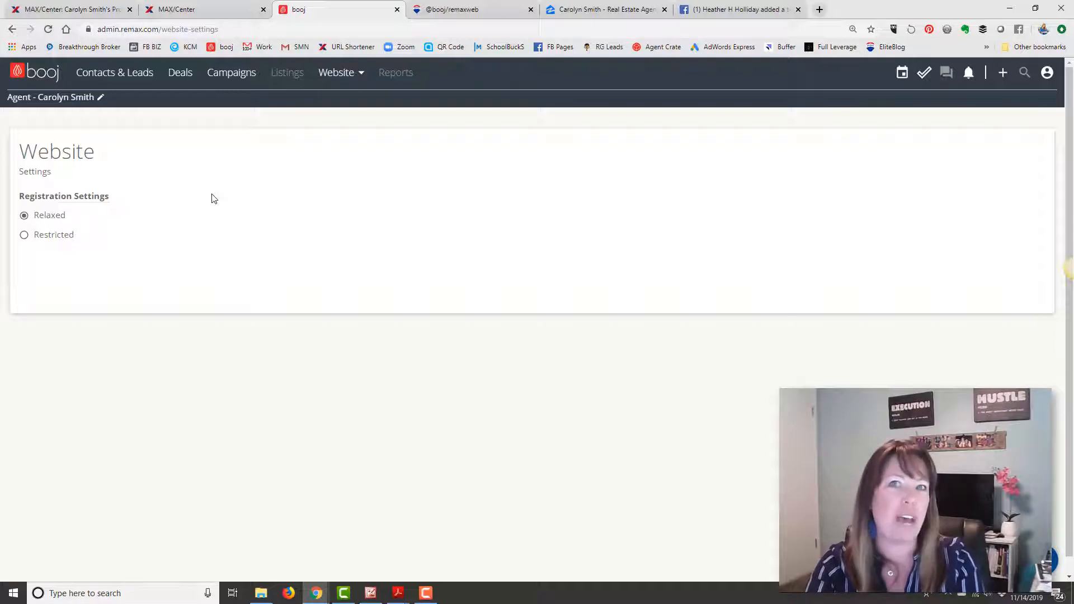
{"action": "left_click", "coordinate": [24, 234]}
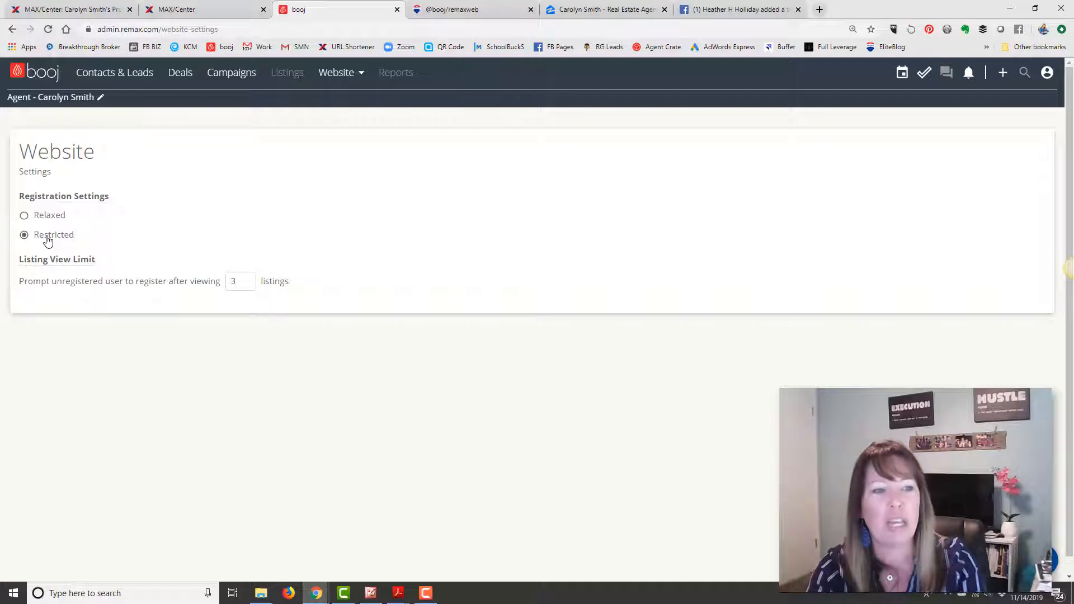
{"action": "left_click", "coordinate": [24, 214]}
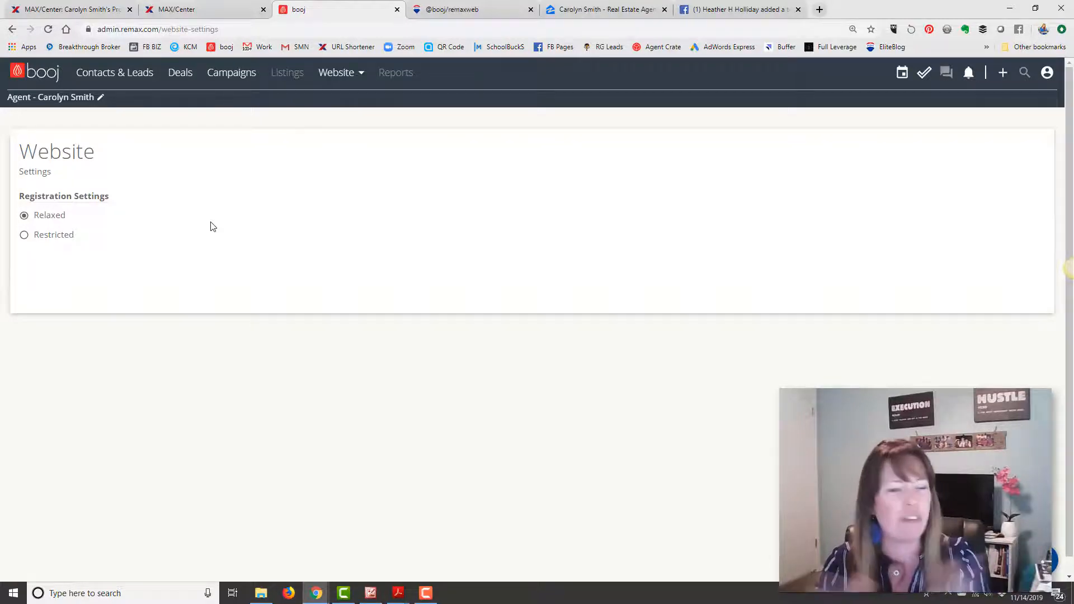
{"action": "mouse_move", "coordinate": [342, 82]}
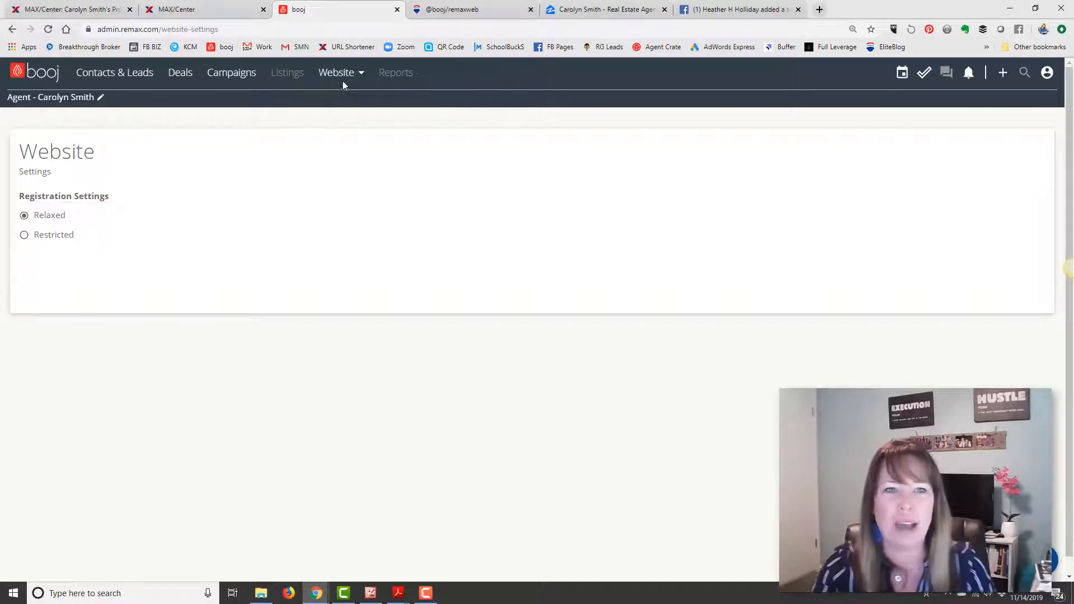
- Open the Page Editor and show the login details for the site preview
{"action": "left_click", "coordinate": [335, 72]}
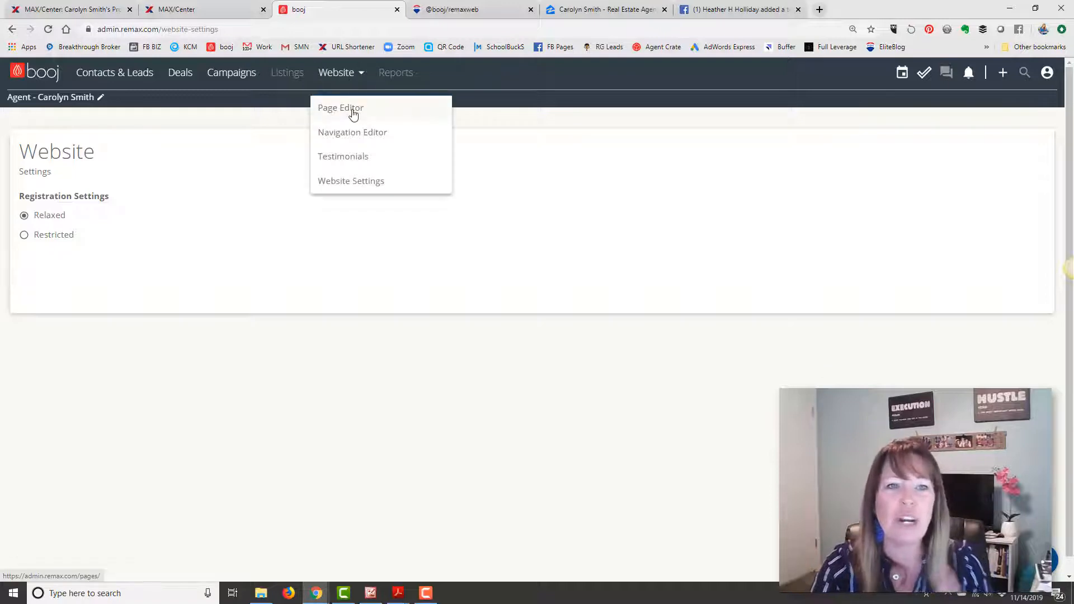
{"action": "left_click", "coordinate": [341, 107]}
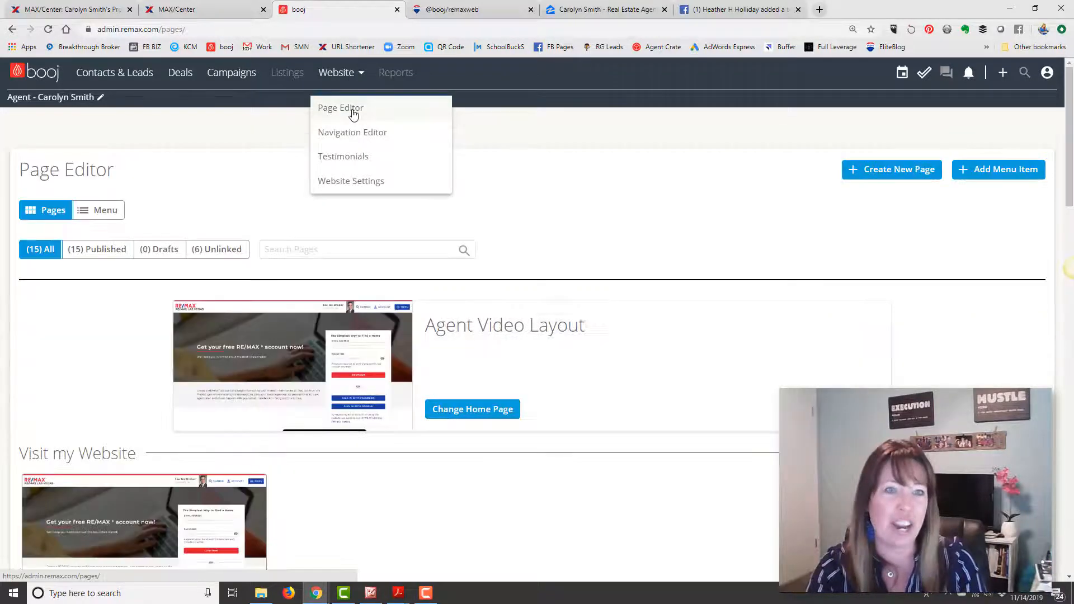
{"action": "mouse_move", "coordinate": [616, 189]}
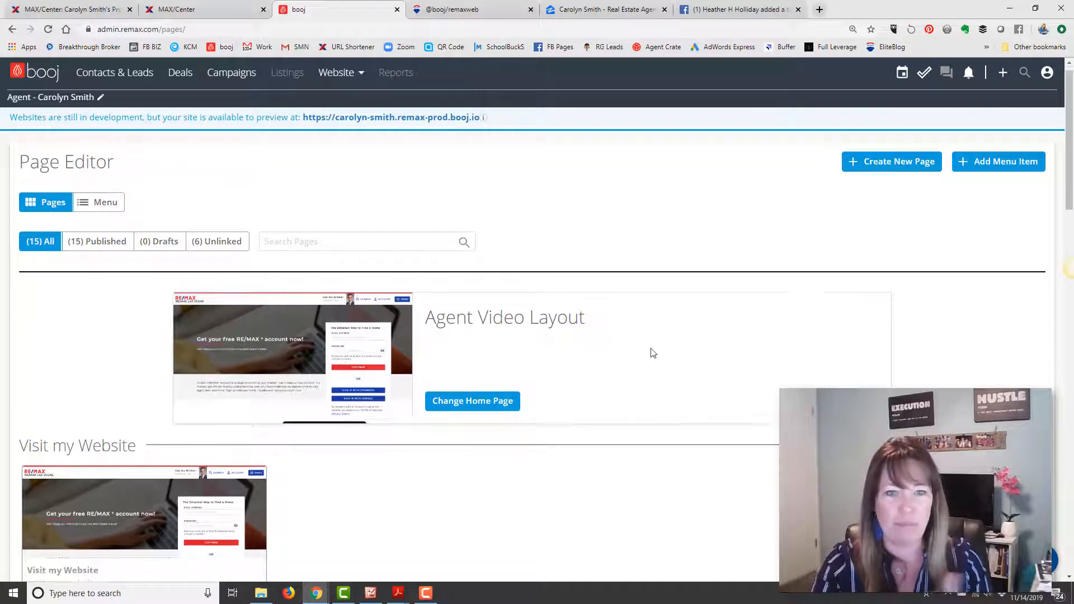
{"action": "scroll", "scroll_direction": "up", "scroll_amount": 3}
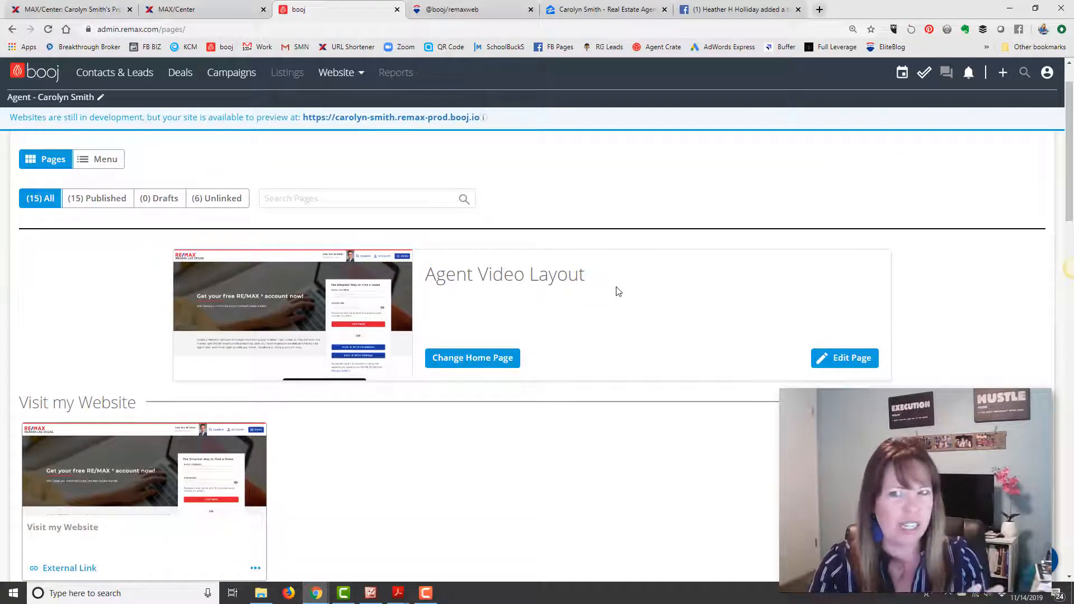
{"action": "mouse_move", "coordinate": [608, 318]}
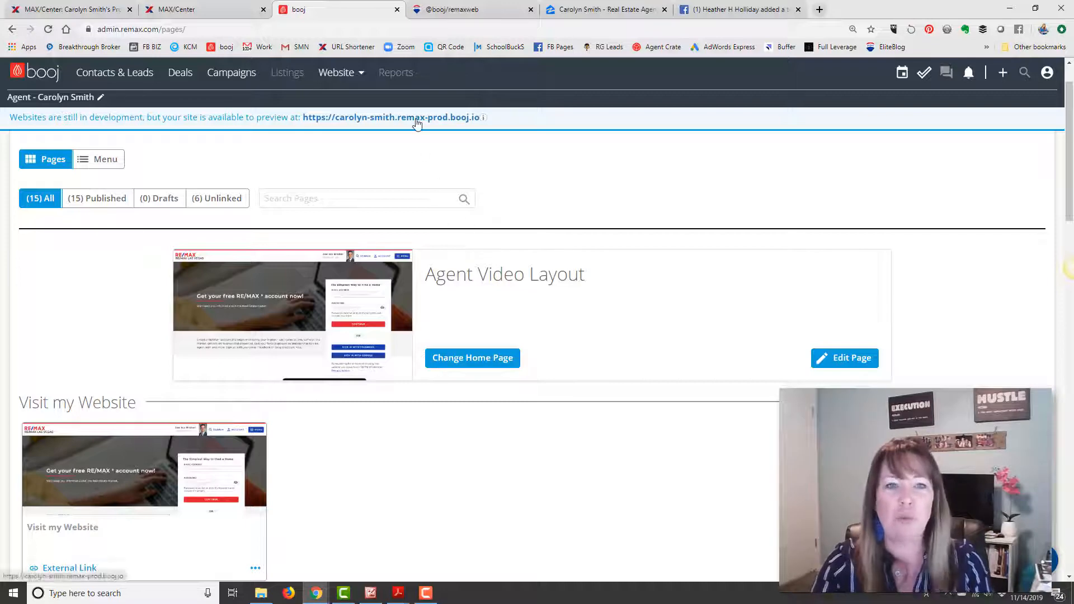
{"action": "mouse_move", "coordinate": [473, 122]}
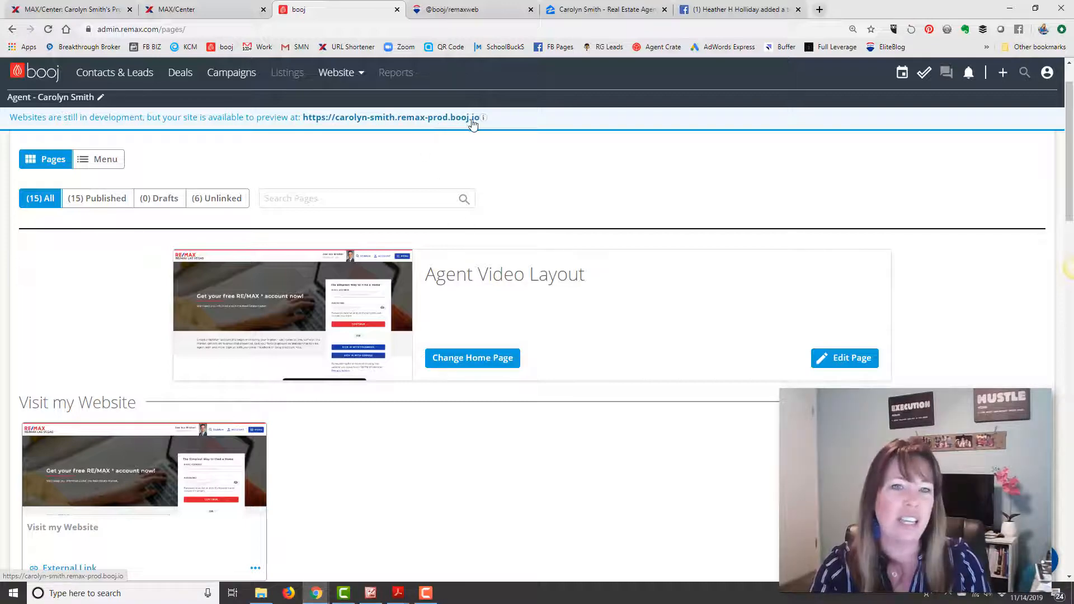
{"action": "left_click", "coordinate": [483, 117]}
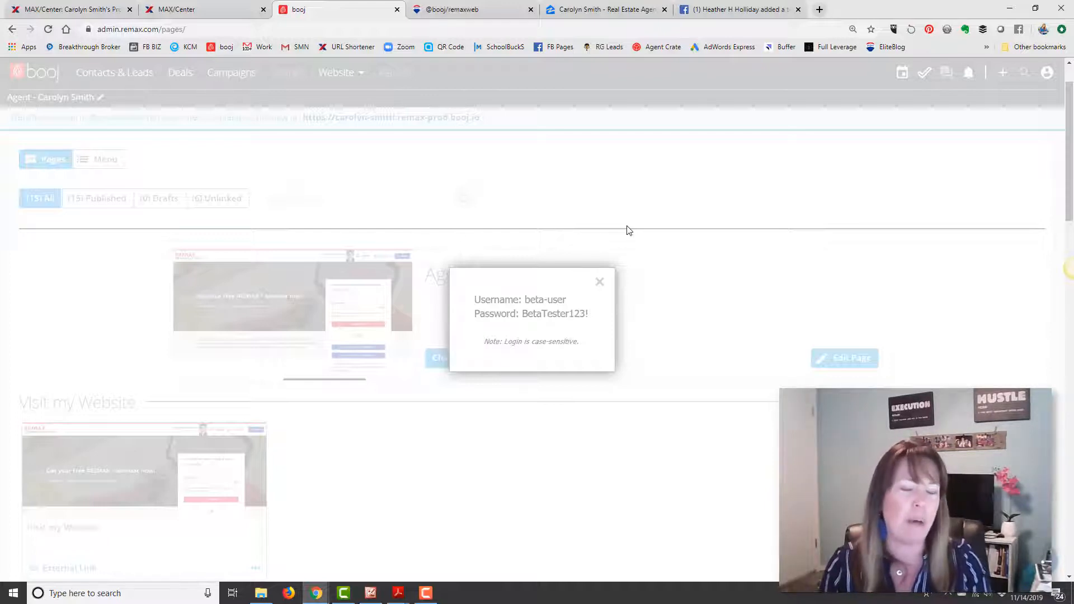
{"action": "mouse_move", "coordinate": [544, 303]}
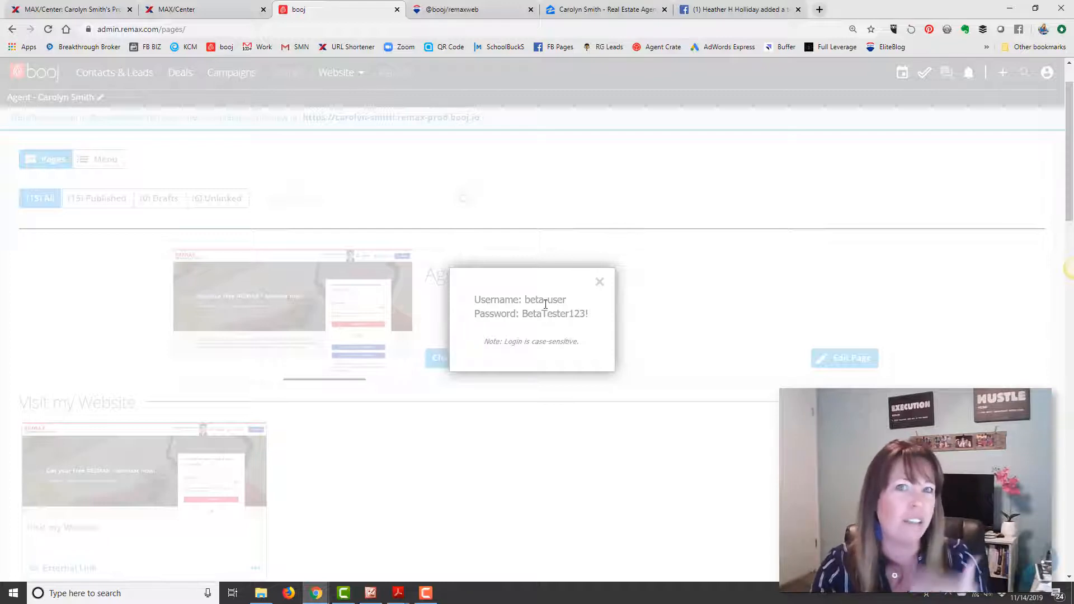
- Open the agent's preview website and scroll down to My Reviews on Zillow
{"action": "left_click", "coordinate": [600, 281]}
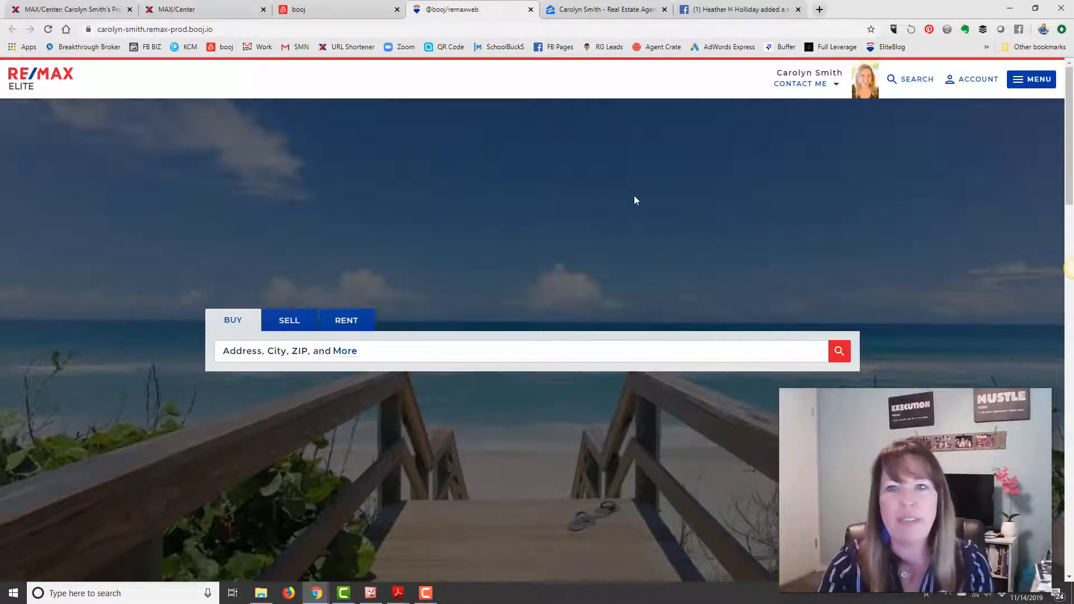
{"action": "scroll", "scroll_direction": "down", "scroll_amount": 3}
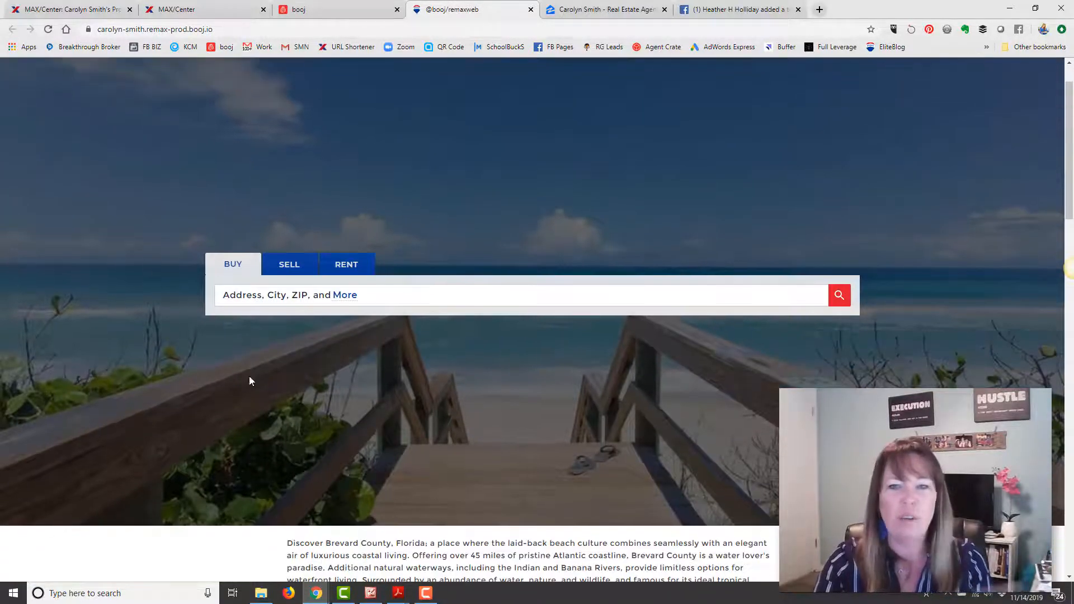
{"action": "scroll", "scroll_direction": "down", "scroll_amount": 3}
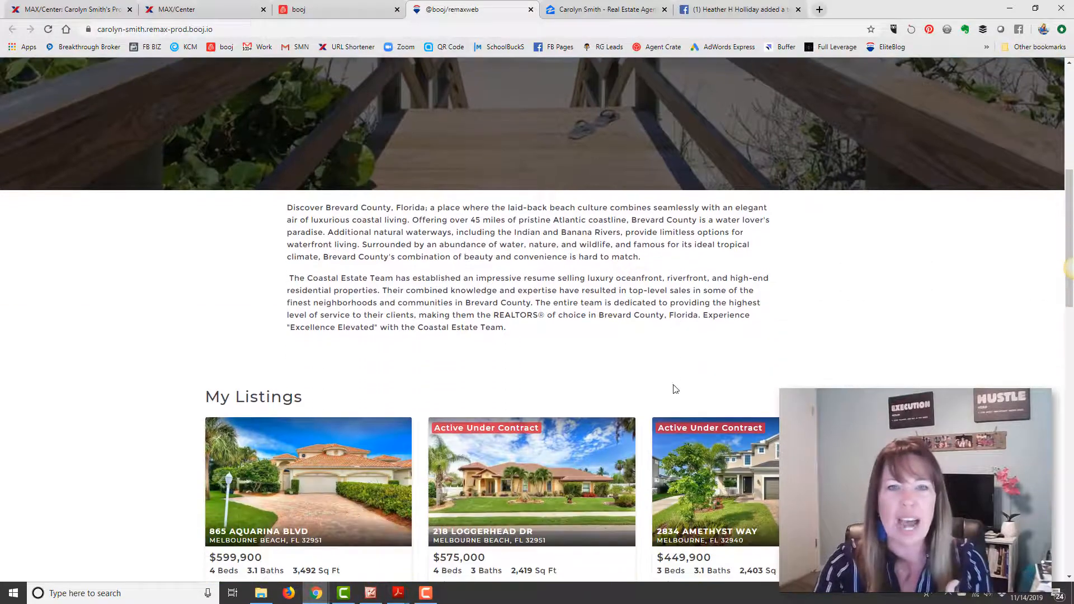
{"action": "scroll", "scroll_direction": "down", "scroll_amount": 3}
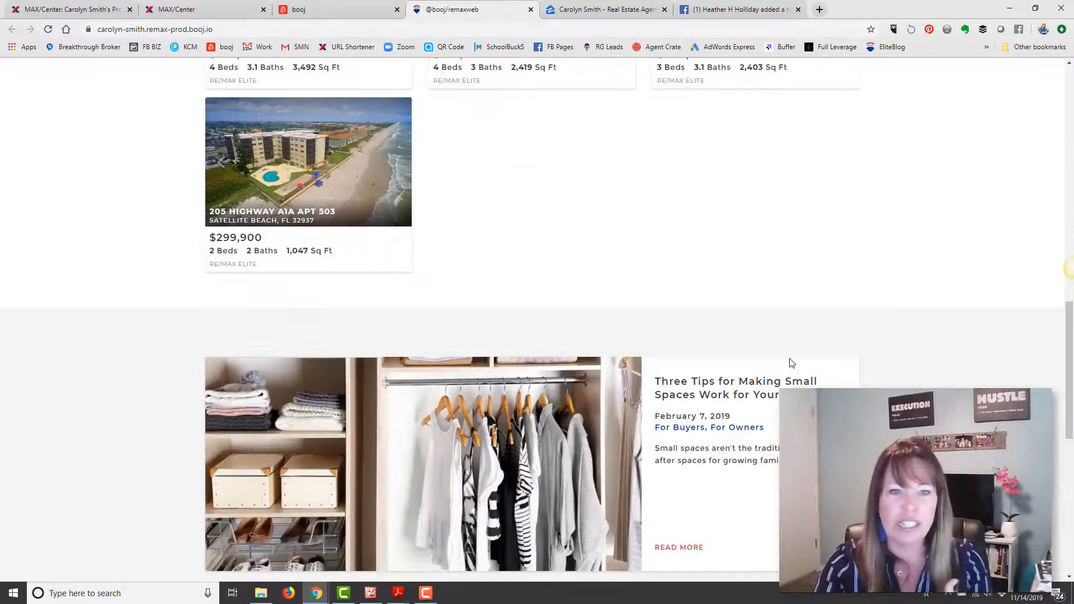
{"action": "scroll", "scroll_direction": "down", "scroll_amount": 3}
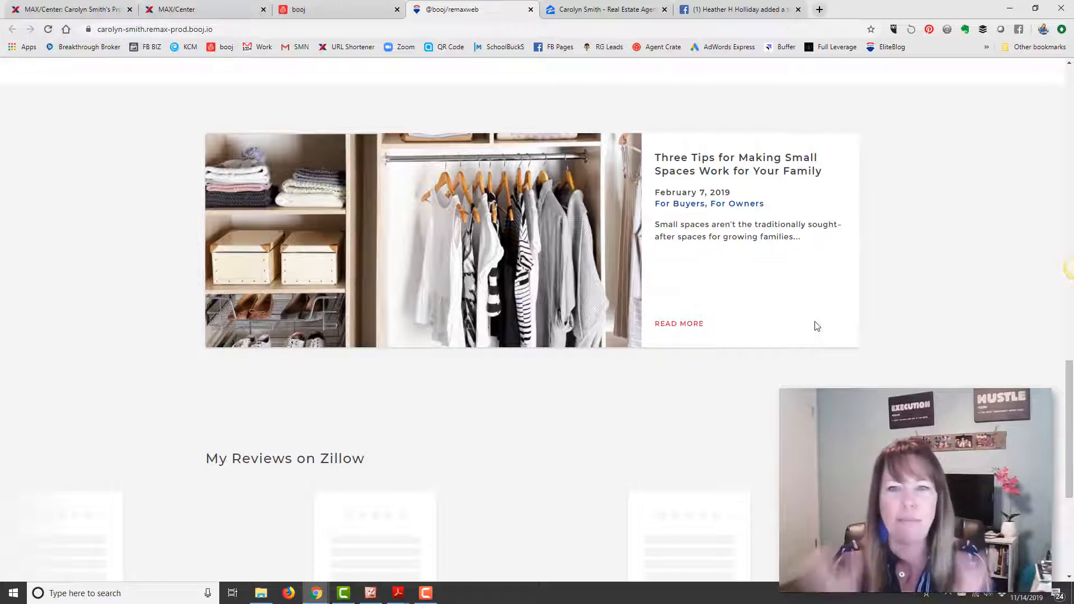
{"action": "scroll", "scroll_direction": "down", "scroll_amount": 3}
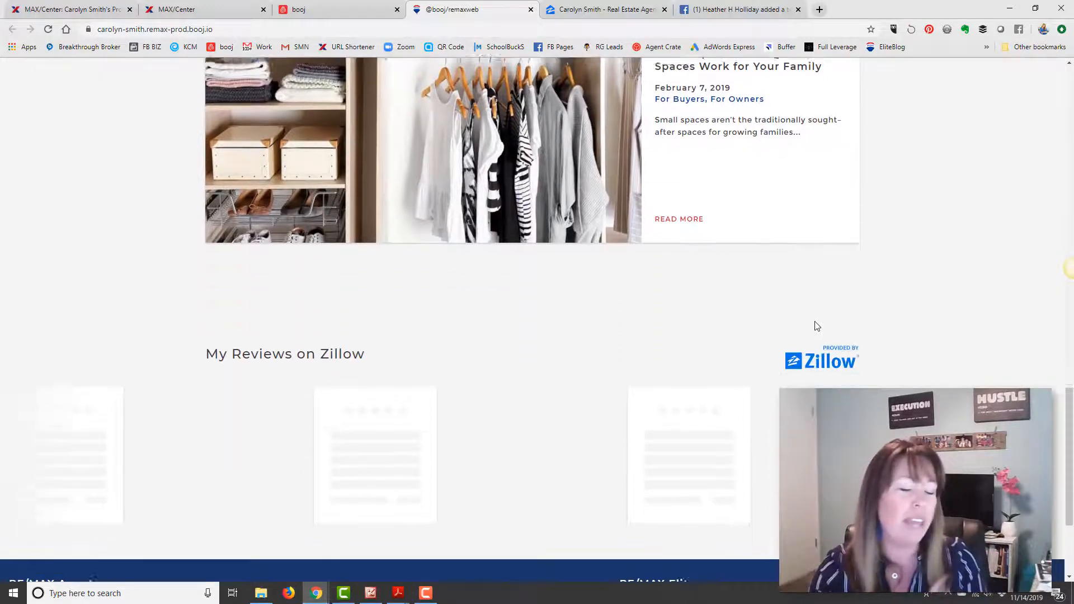
{"action": "scroll", "scroll_direction": "down", "scroll_amount": 3}
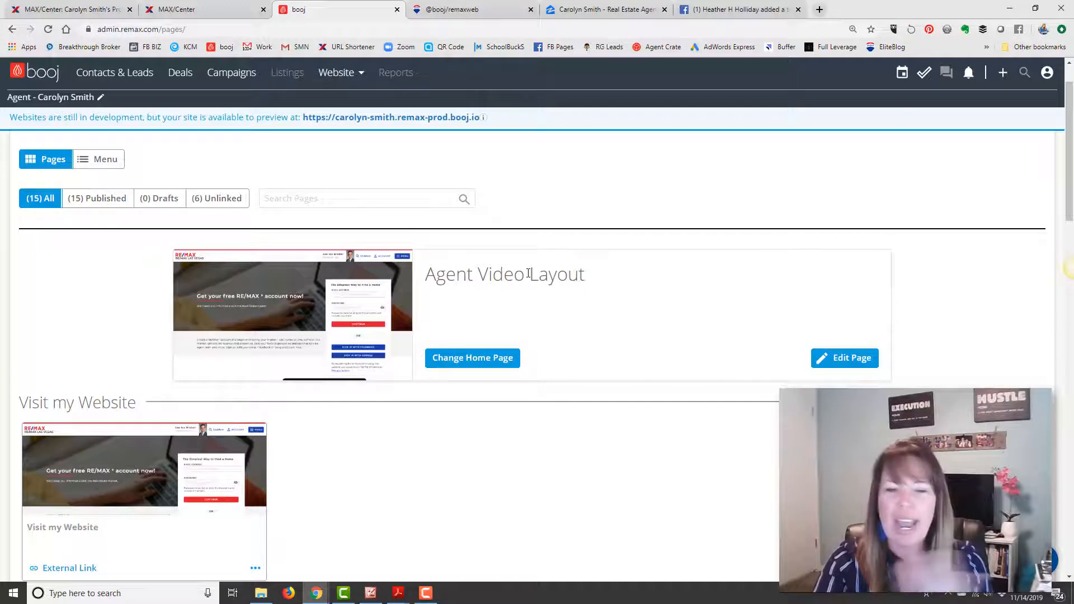
- In Change Home Page, select Agent Social Layout and save it, replacing the video layout
{"action": "left_click", "coordinate": [472, 358]}
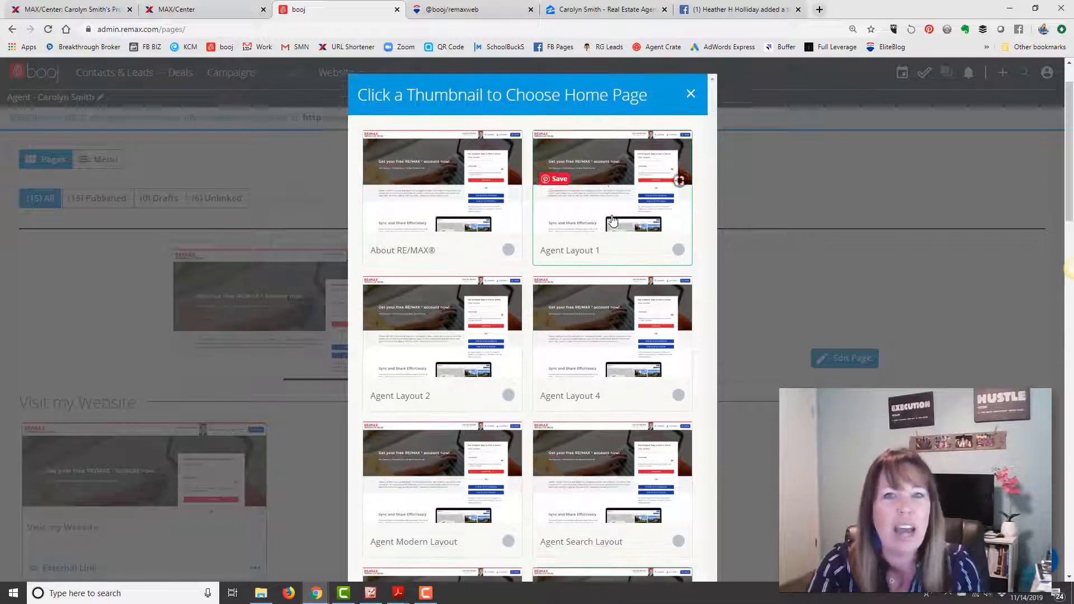
{"action": "scroll", "scroll_direction": "up", "scroll_amount": 3}
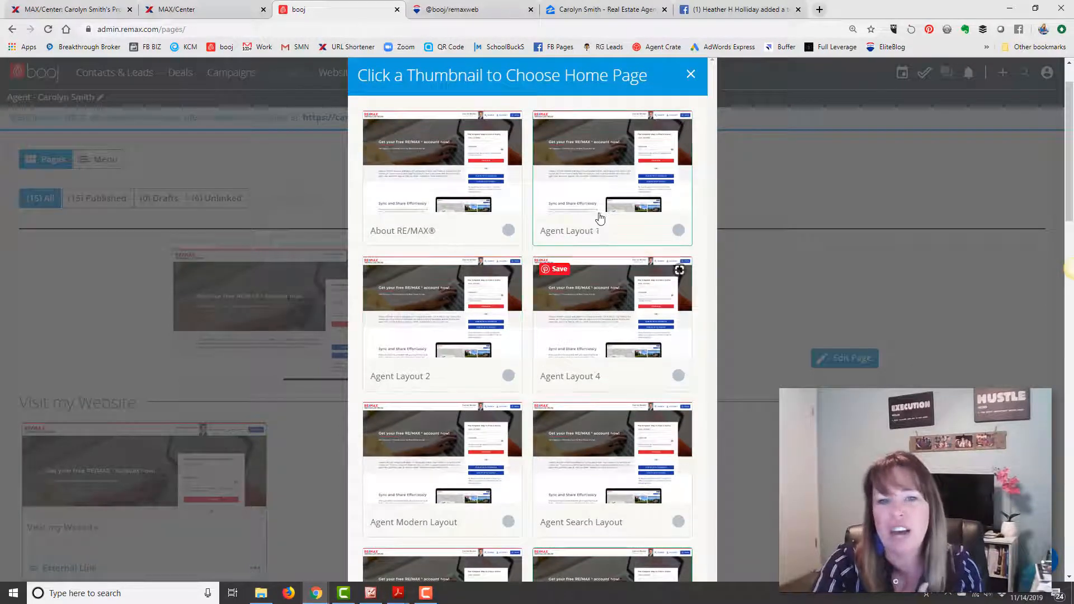
{"action": "mouse_move", "coordinate": [641, 357]}
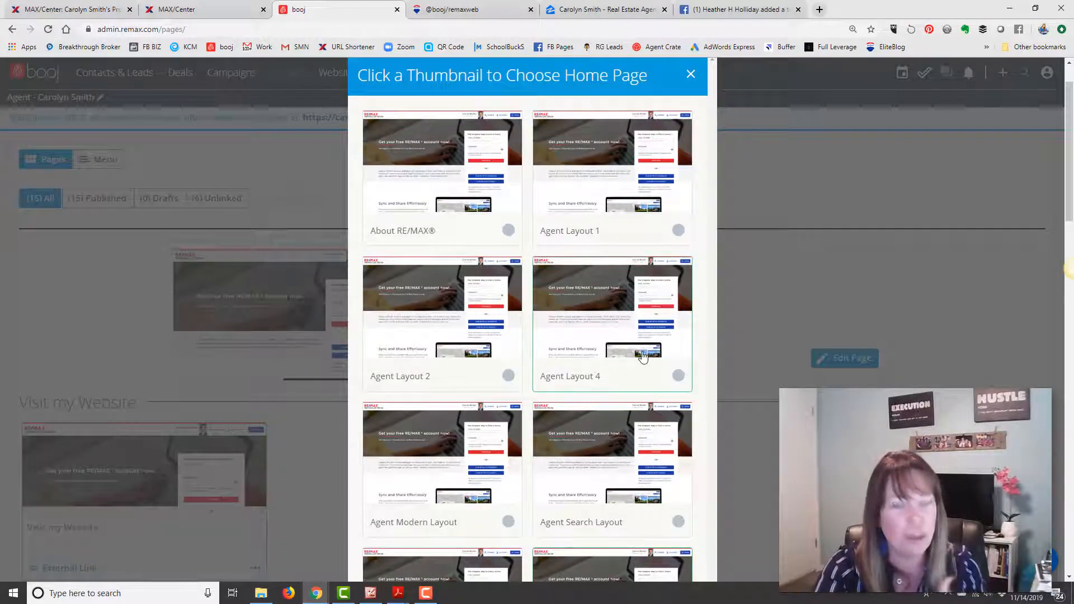
{"action": "mouse_move", "coordinate": [619, 237]}
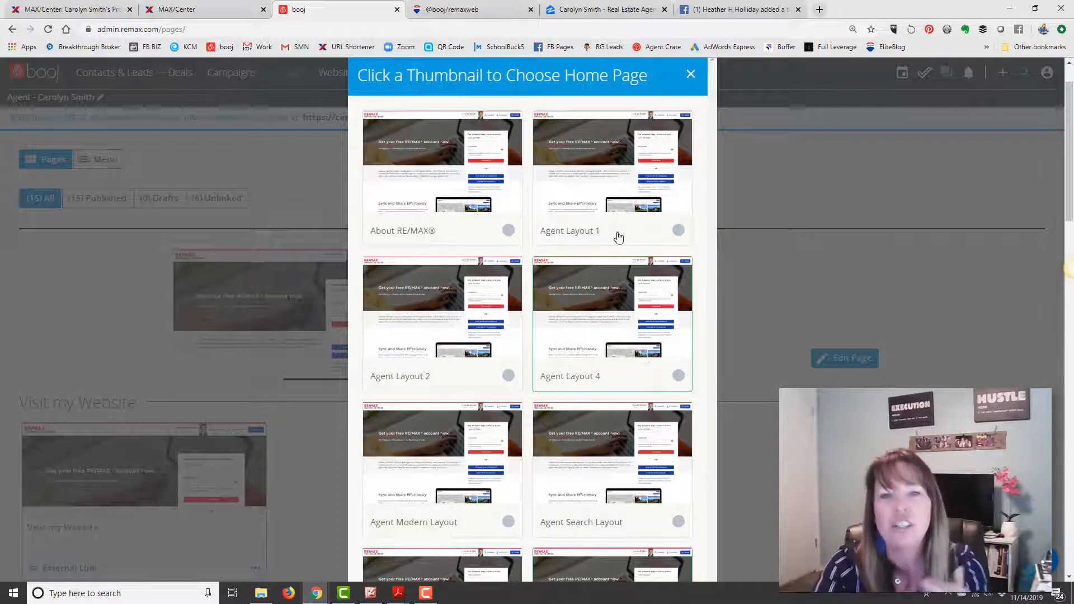
{"action": "mouse_move", "coordinate": [611, 211]}
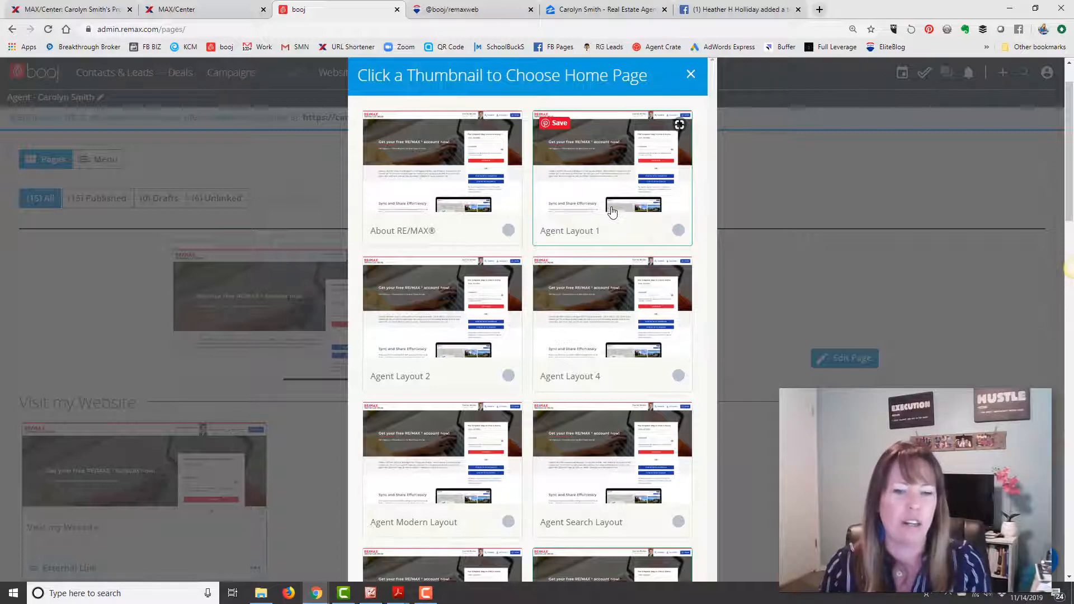
{"action": "scroll", "scroll_direction": "down", "scroll_amount": 3}
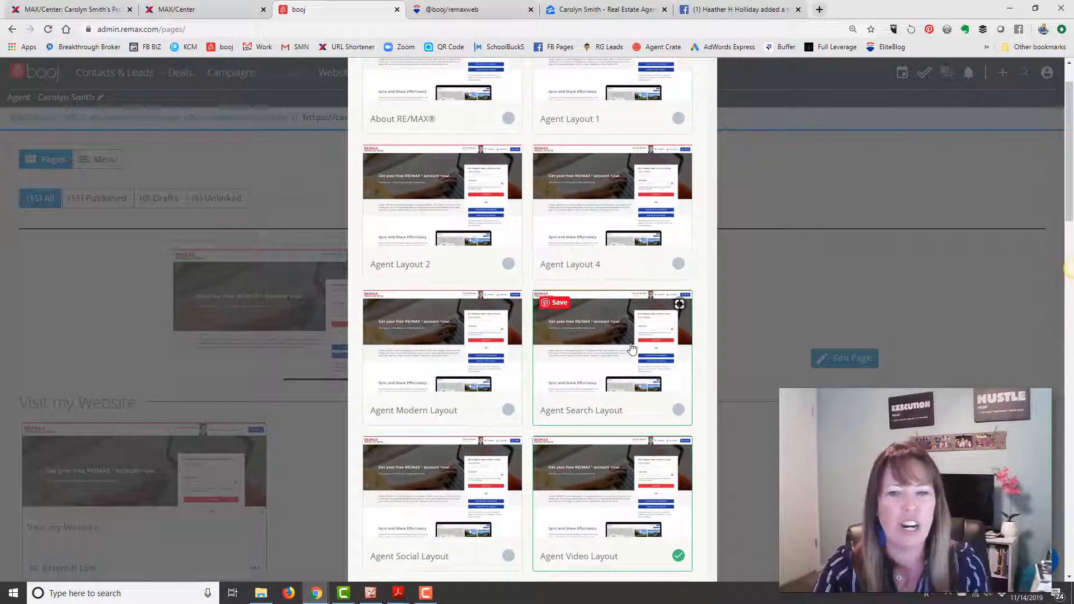
{"action": "scroll", "scroll_direction": "down", "scroll_amount": 3}
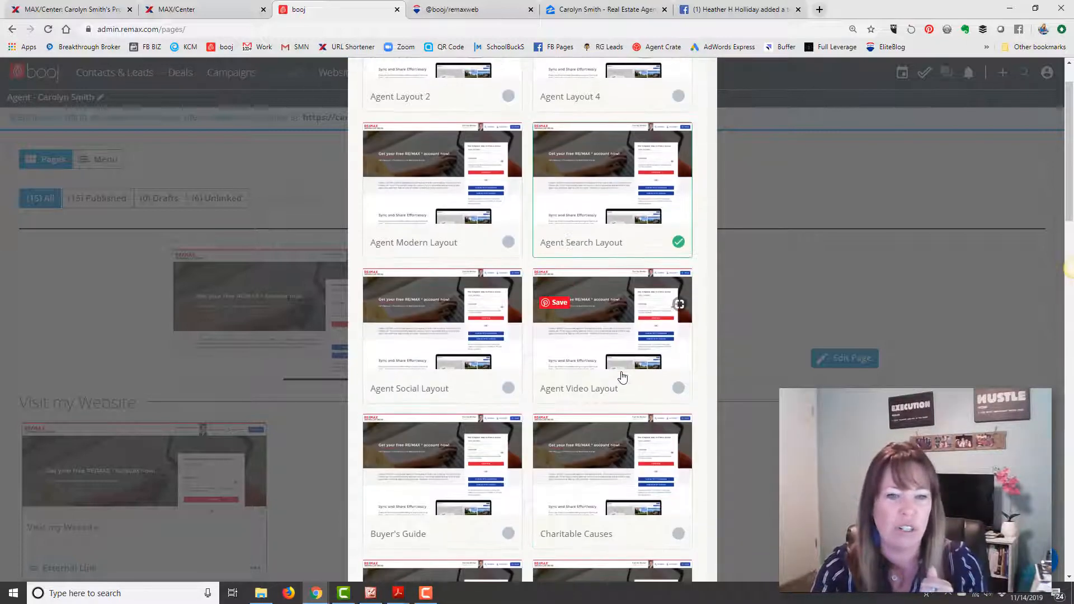
{"action": "mouse_move", "coordinate": [458, 368]}
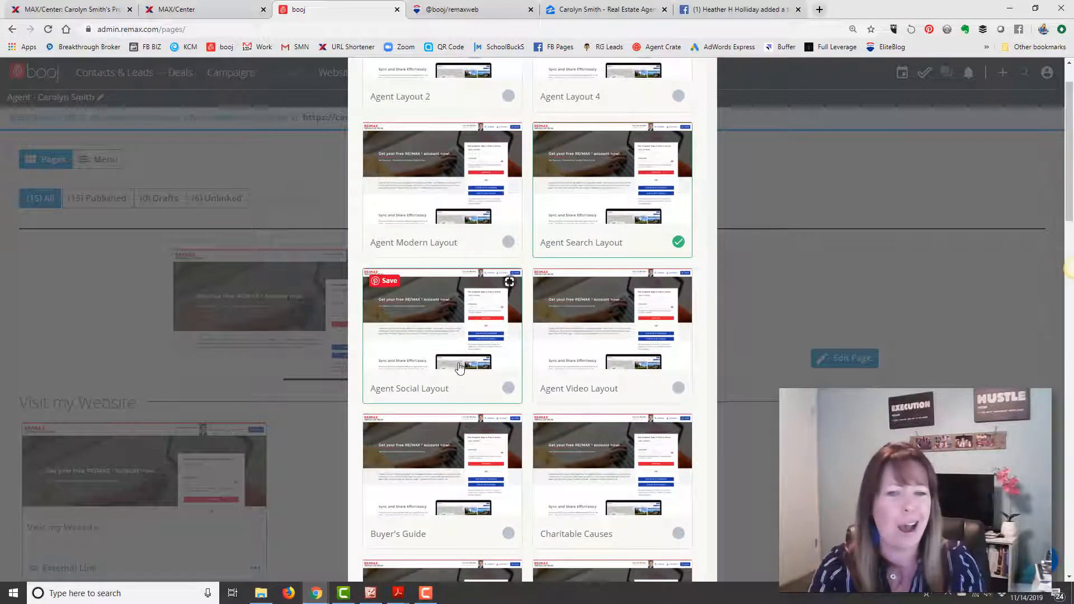
{"action": "left_click", "coordinate": [507, 387]}
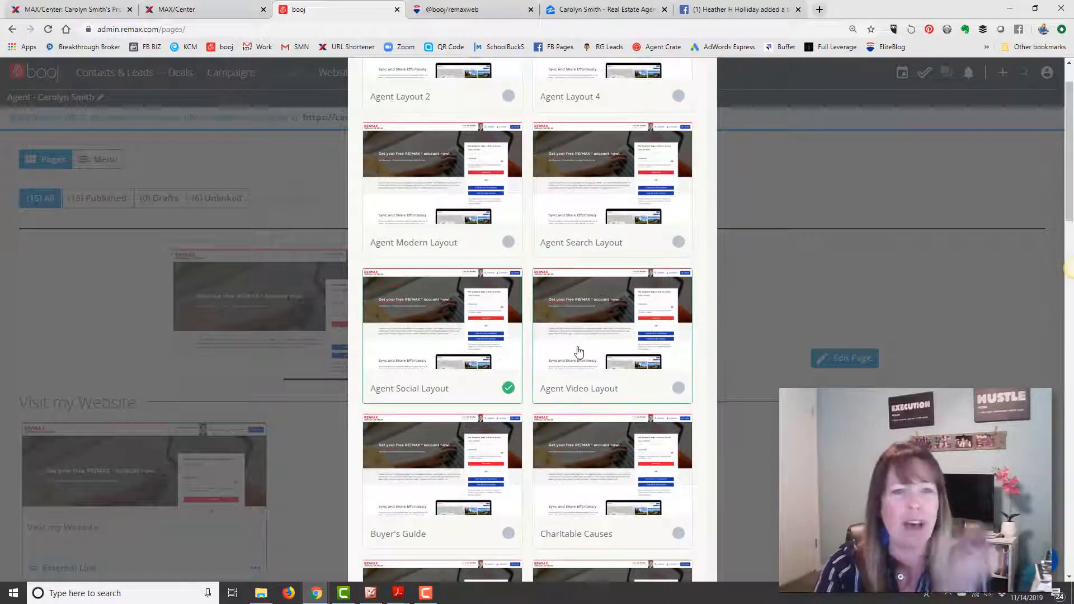
{"action": "scroll", "scroll_direction": "down", "scroll_amount": 3}
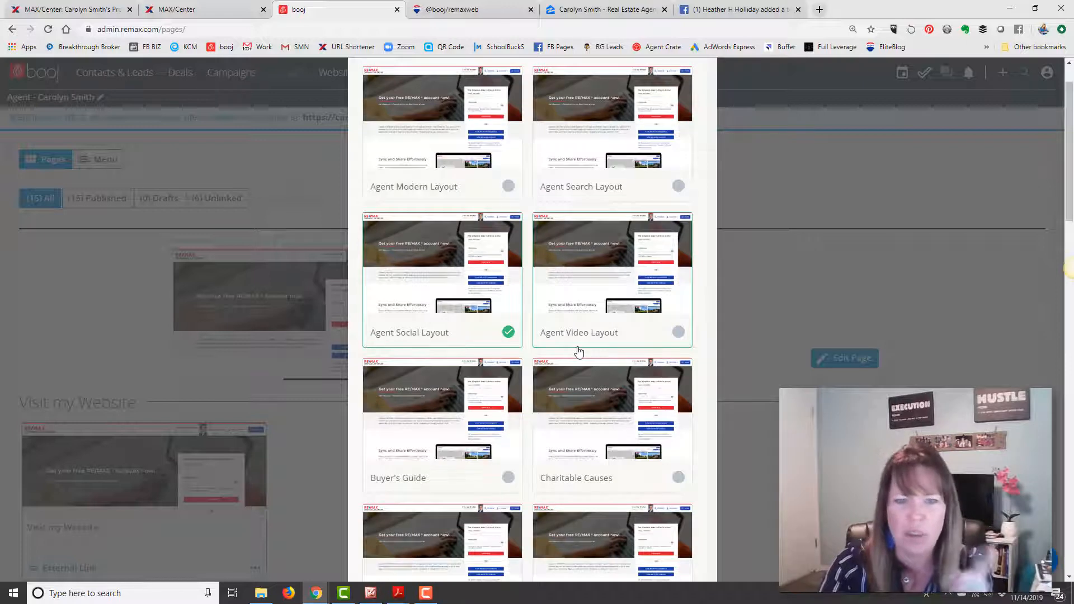
{"action": "scroll", "scroll_direction": "down", "scroll_amount": 3}
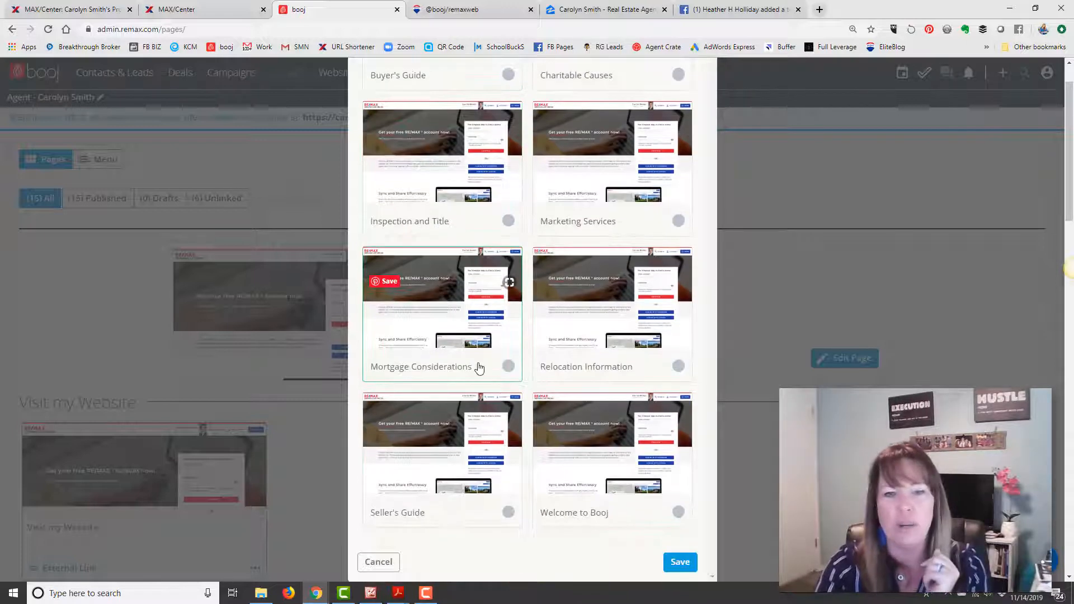
{"action": "left_click", "coordinate": [378, 561]}
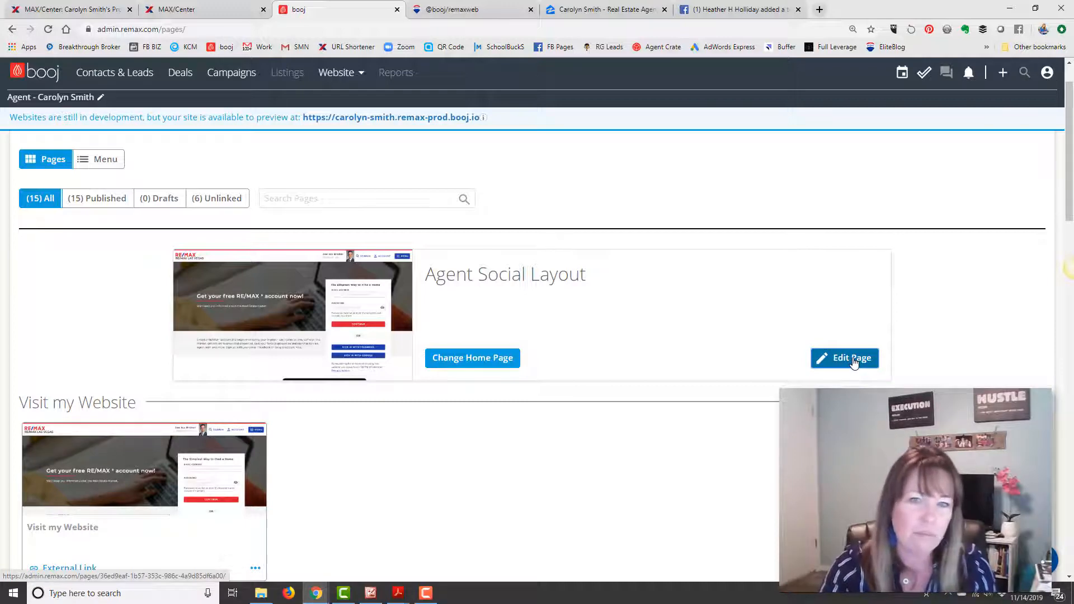
- Edit the home page and scroll its blocks from header to contact form and back
{"action": "left_click", "coordinate": [844, 357]}
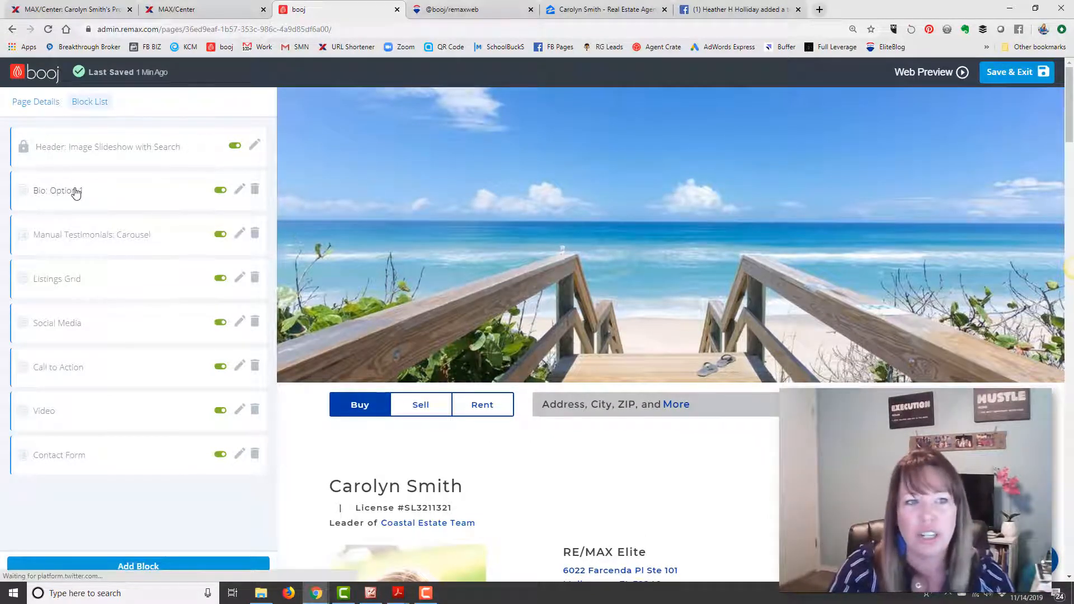
{"action": "mouse_move", "coordinate": [77, 297]}
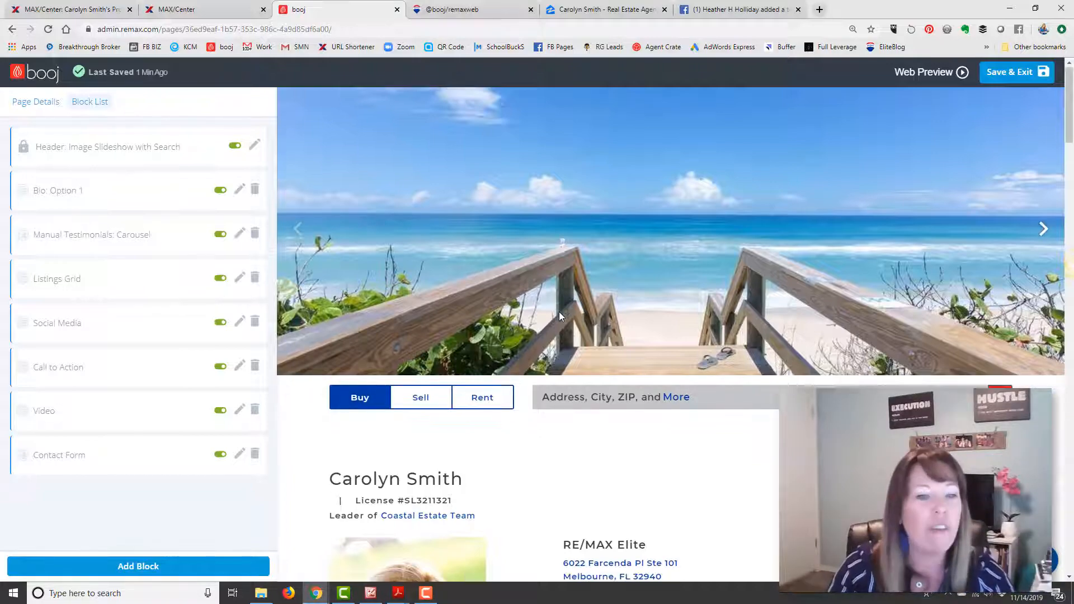
{"action": "scroll", "scroll_direction": "down", "scroll_amount": 3}
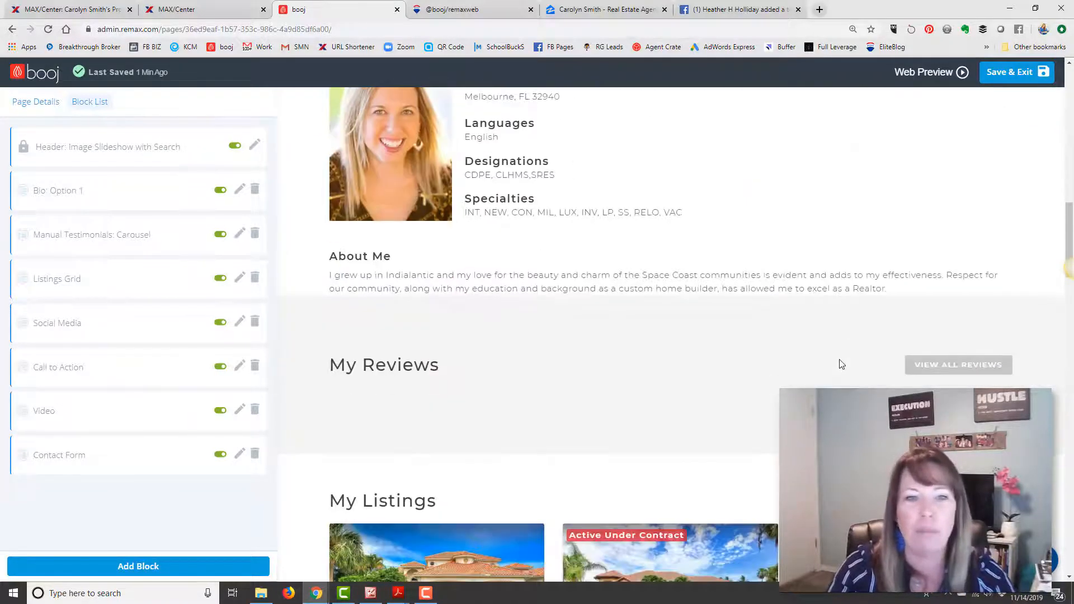
{"action": "scroll", "scroll_direction": "down", "scroll_amount": 3}
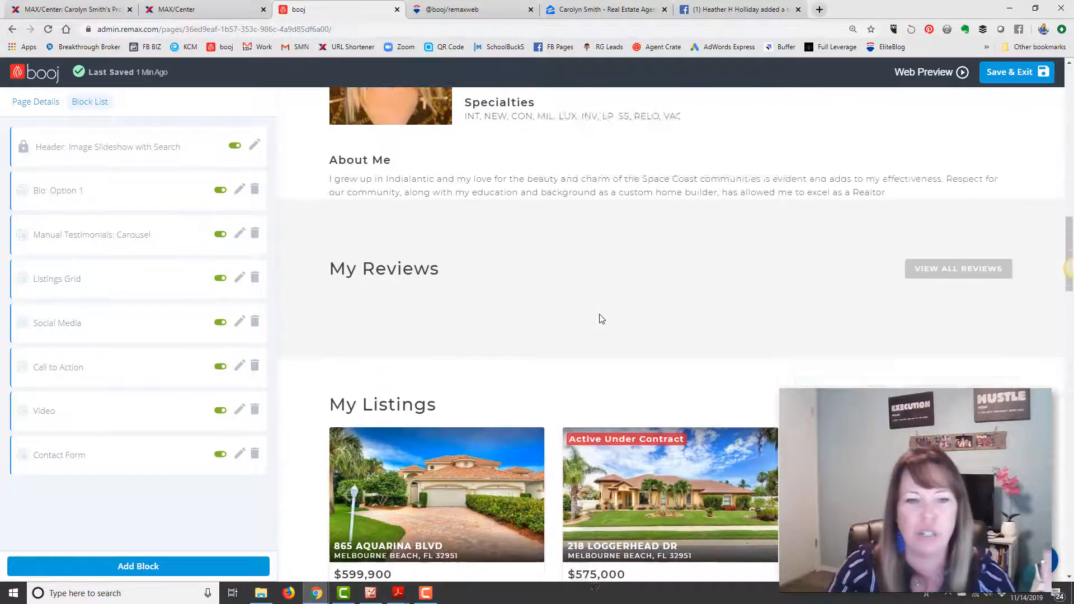
{"action": "scroll", "scroll_direction": "down", "scroll_amount": 3}
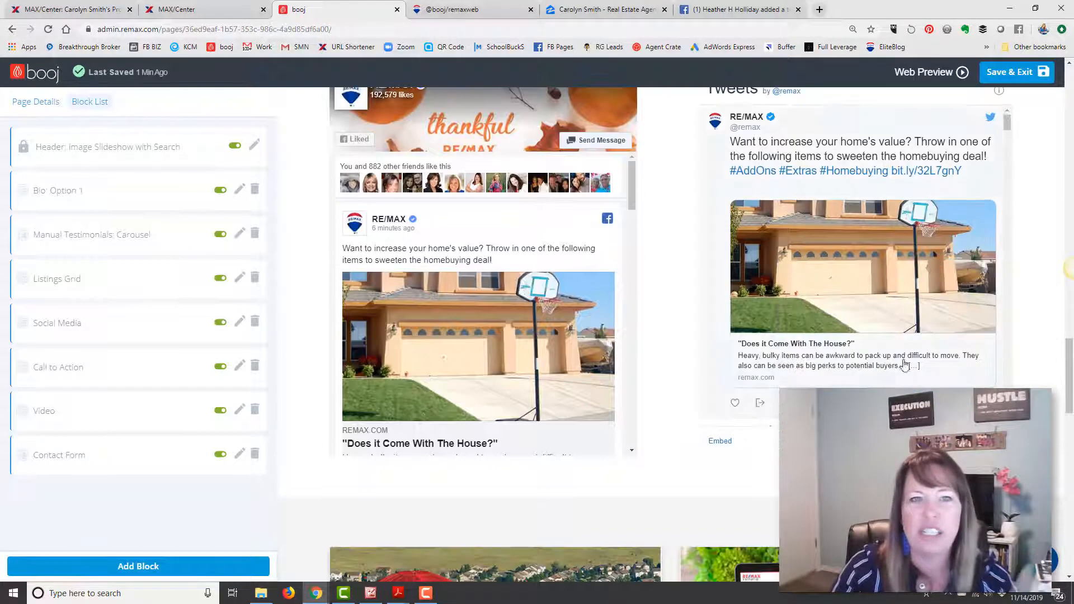
{"action": "scroll", "scroll_direction": "up", "scroll_amount": 3}
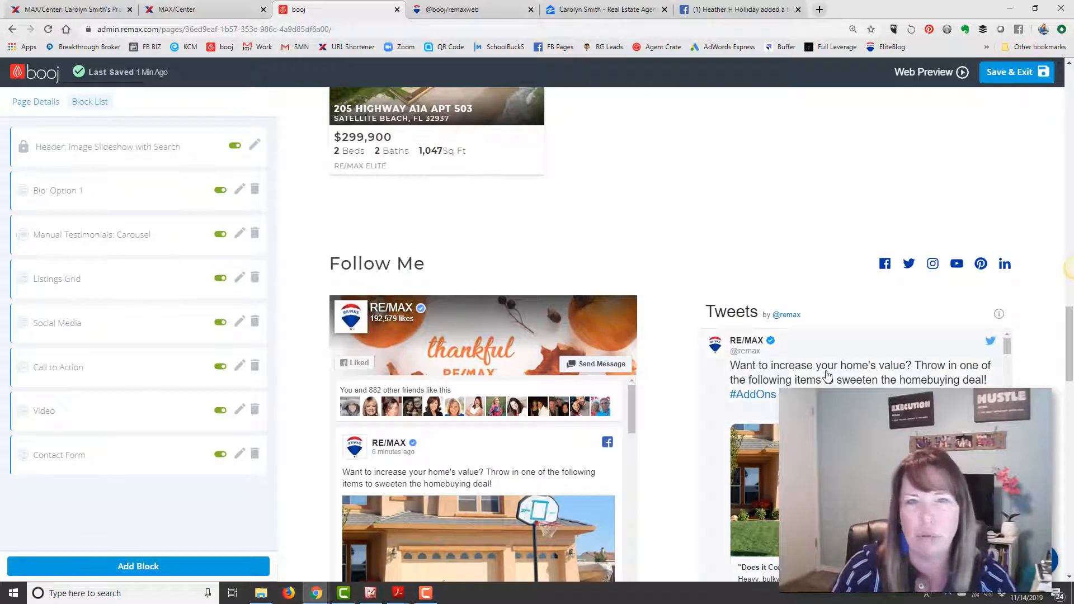
{"action": "scroll", "scroll_direction": "down", "scroll_amount": 3}
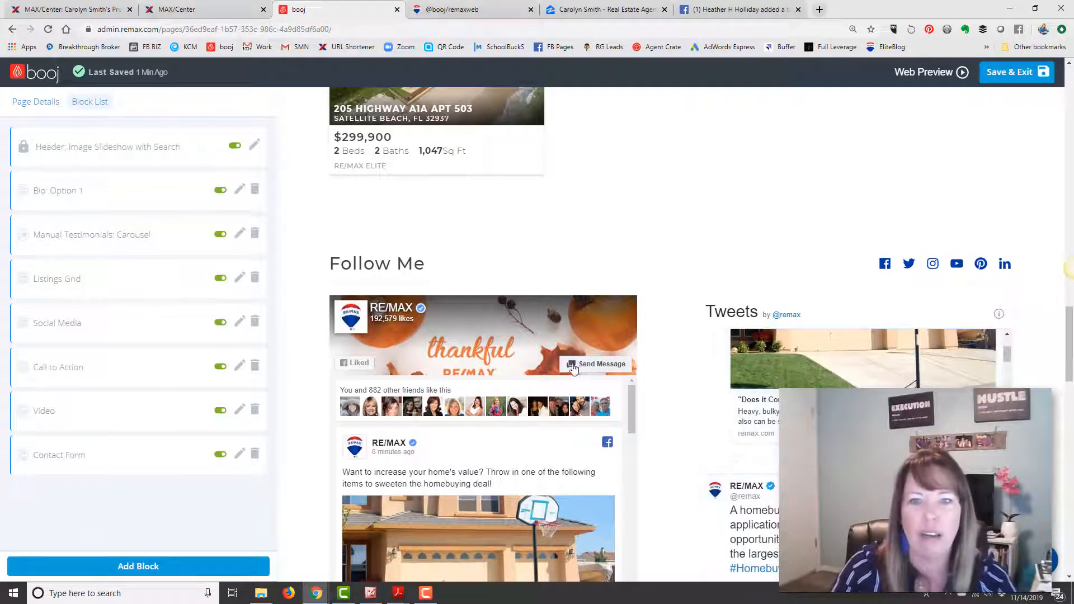
{"action": "mouse_move", "coordinate": [669, 322]}
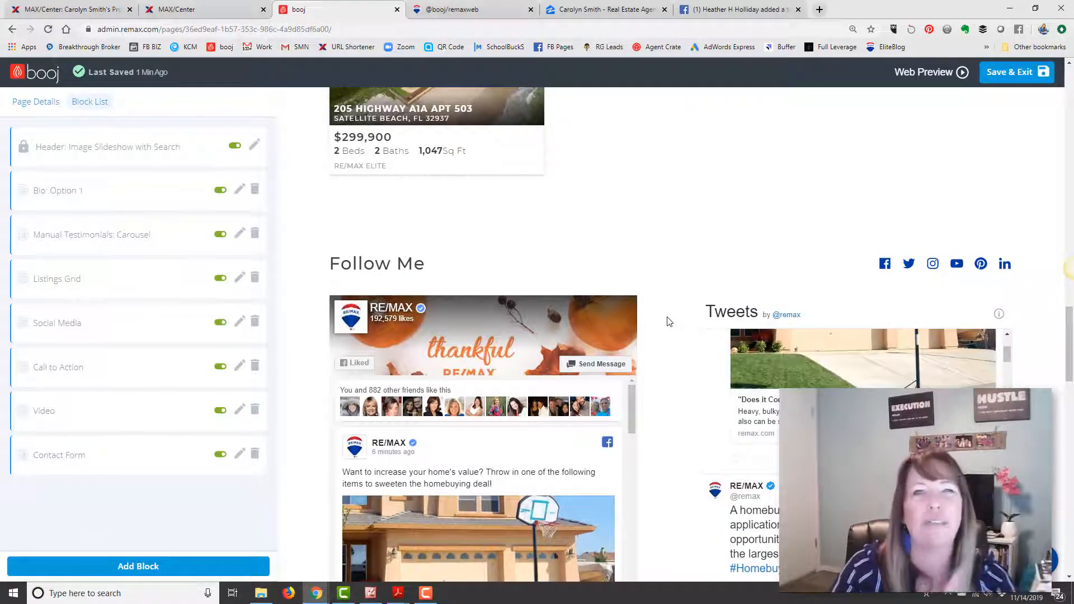
{"action": "scroll", "scroll_direction": "down", "scroll_amount": 3}
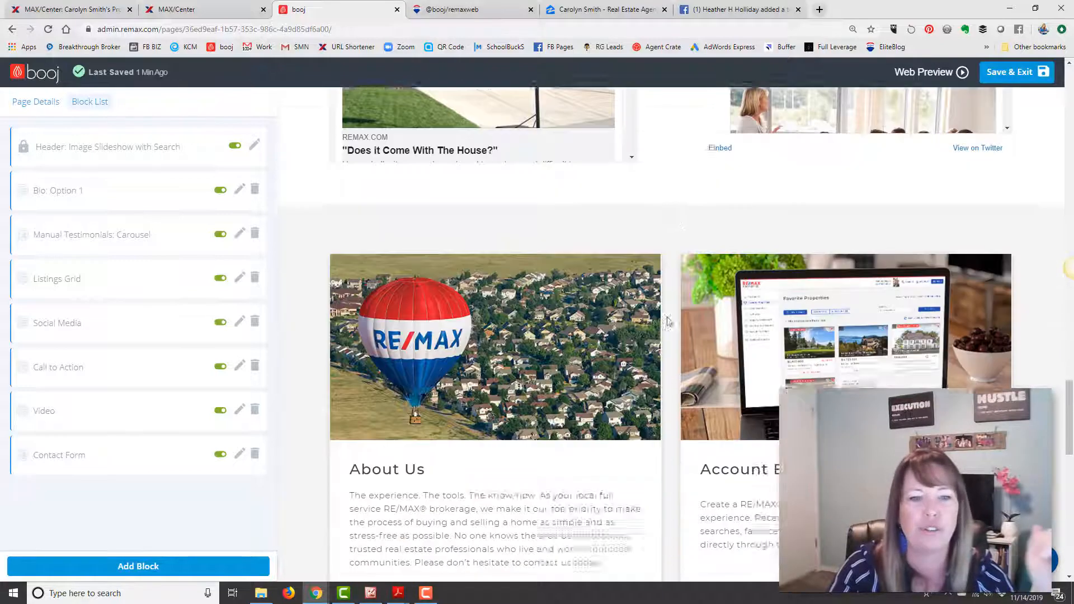
{"action": "scroll", "scroll_direction": "down", "scroll_amount": 3}
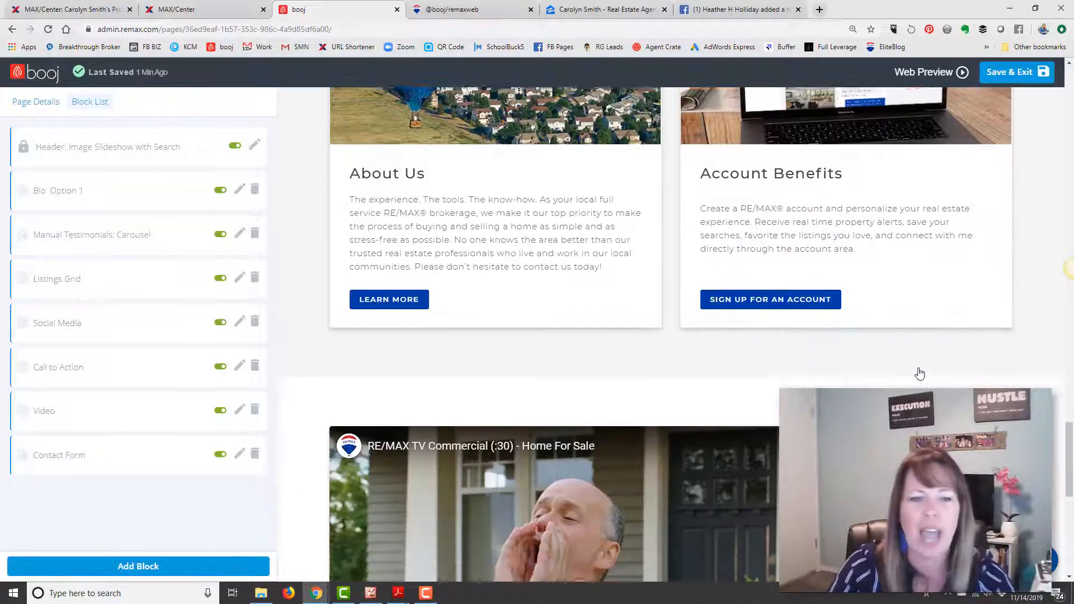
{"action": "scroll", "scroll_direction": "down", "scroll_amount": 3}
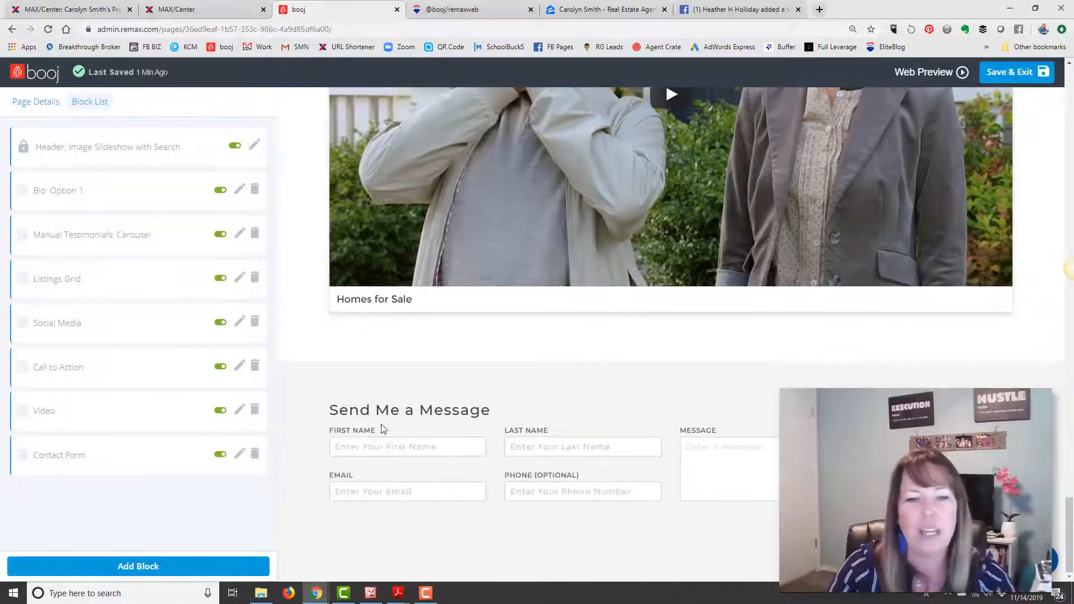
{"action": "scroll", "scroll_direction": "up", "scroll_amount": 3}
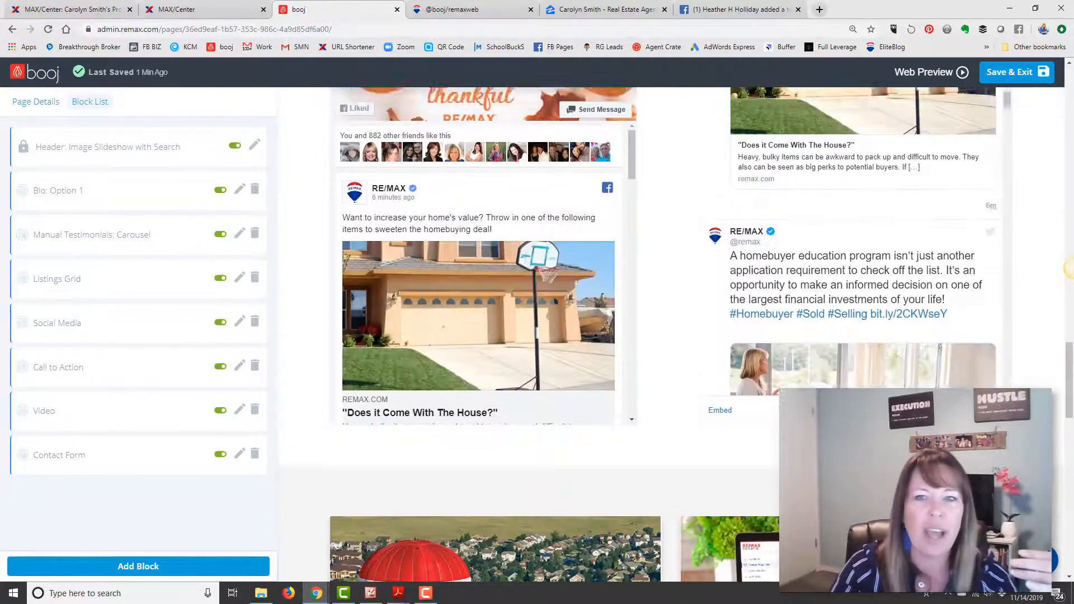
{"action": "scroll", "scroll_direction": "up", "scroll_amount": 3}
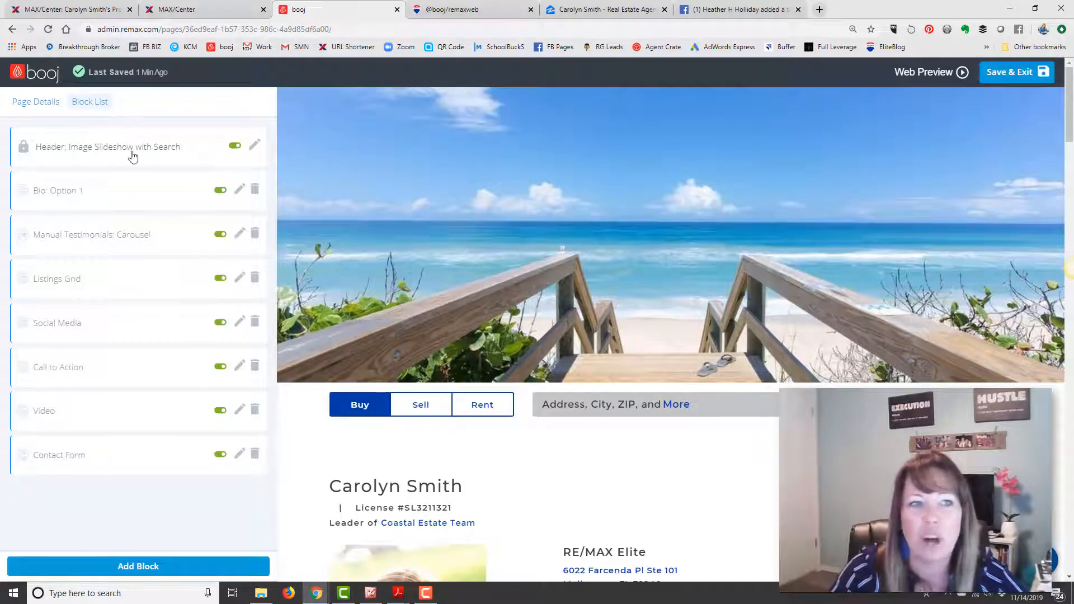
- Open the Header: Image Slideshow with Search block and list its slideshow images
{"action": "left_click", "coordinate": [255, 147]}
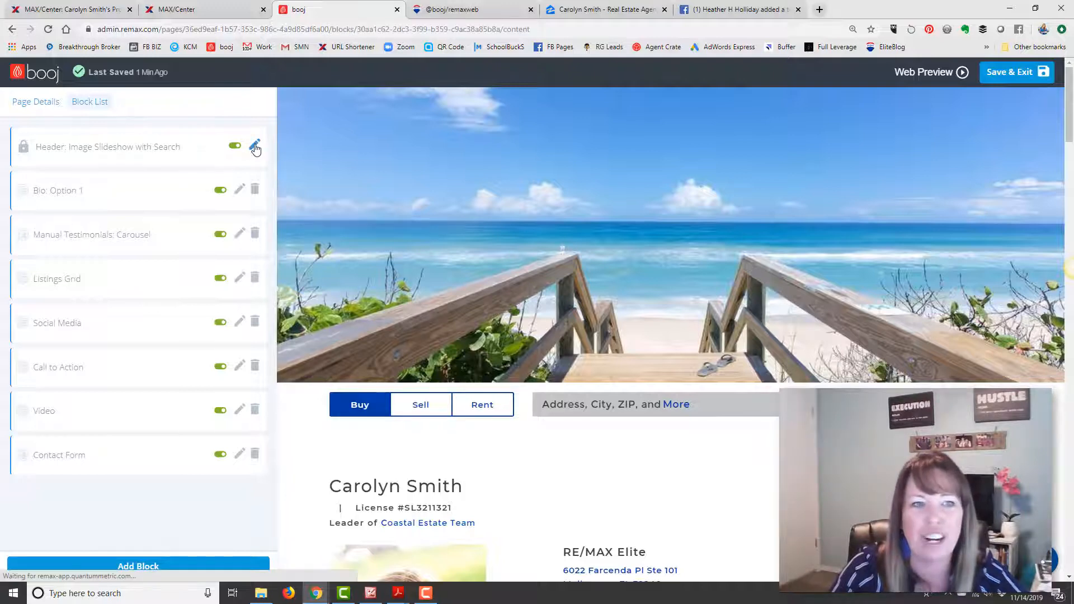
{"action": "left_click", "coordinate": [255, 147]}
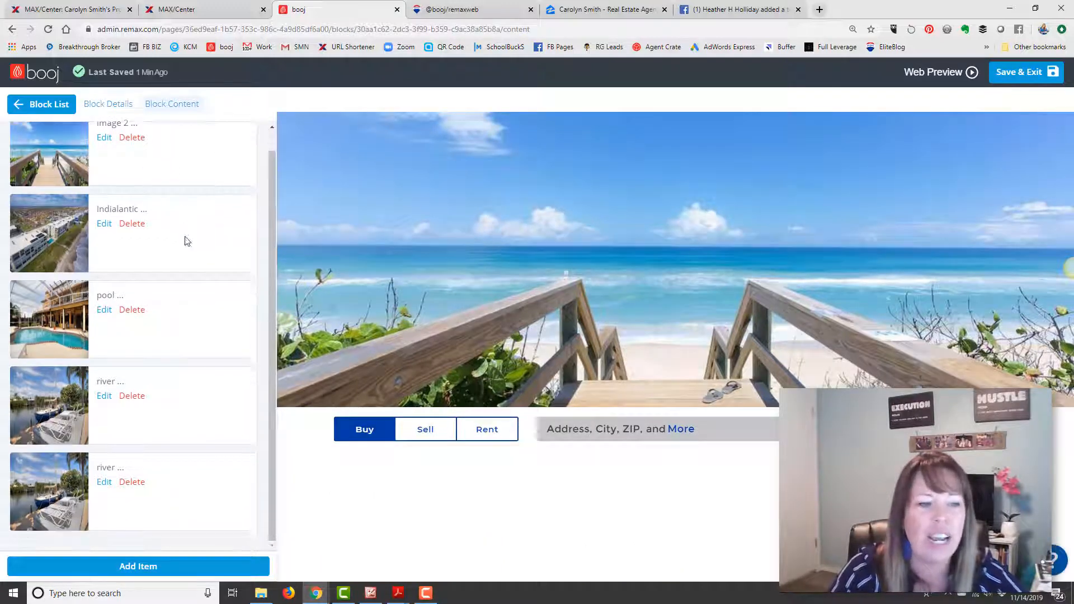
{"action": "scroll", "scroll_direction": "up", "scroll_amount": 3}
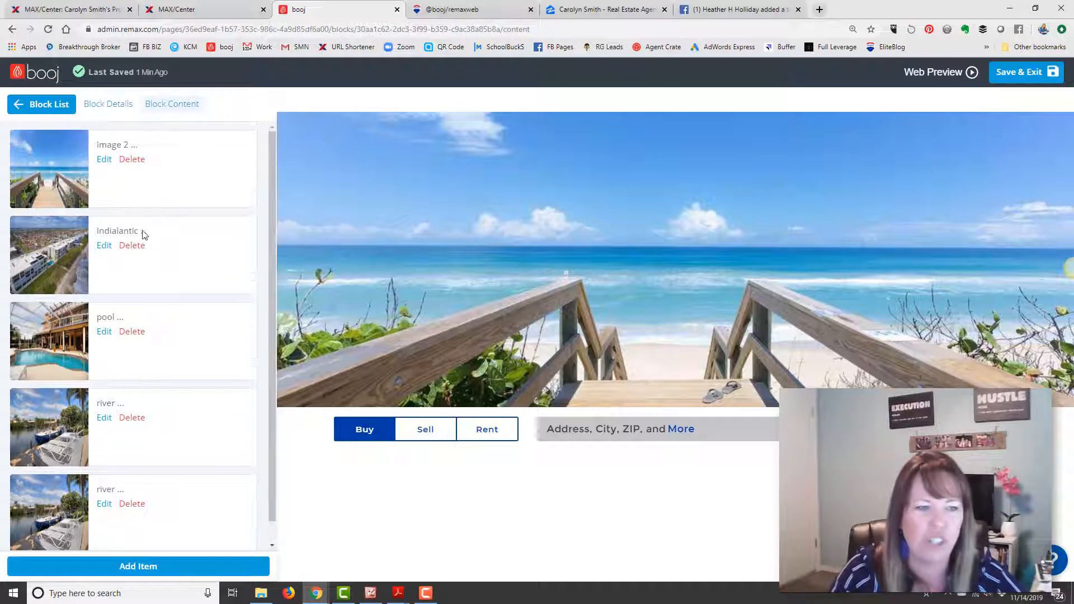
{"action": "mouse_move", "coordinate": [235, 491]}
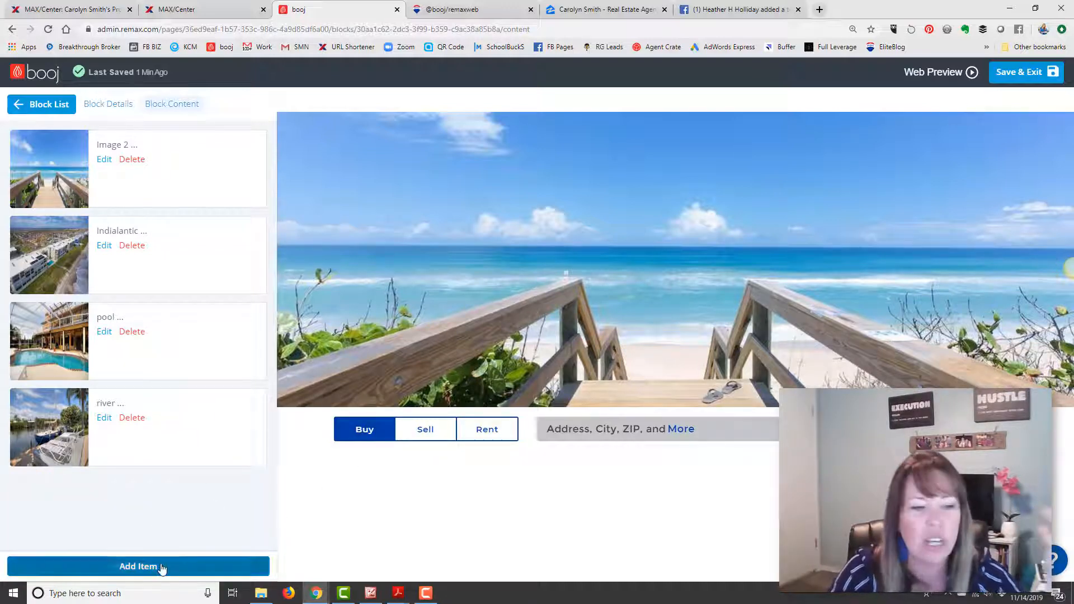
- Start a new slideshow image, browse the image library, and close it without selecting
{"action": "left_click", "coordinate": [138, 566]}
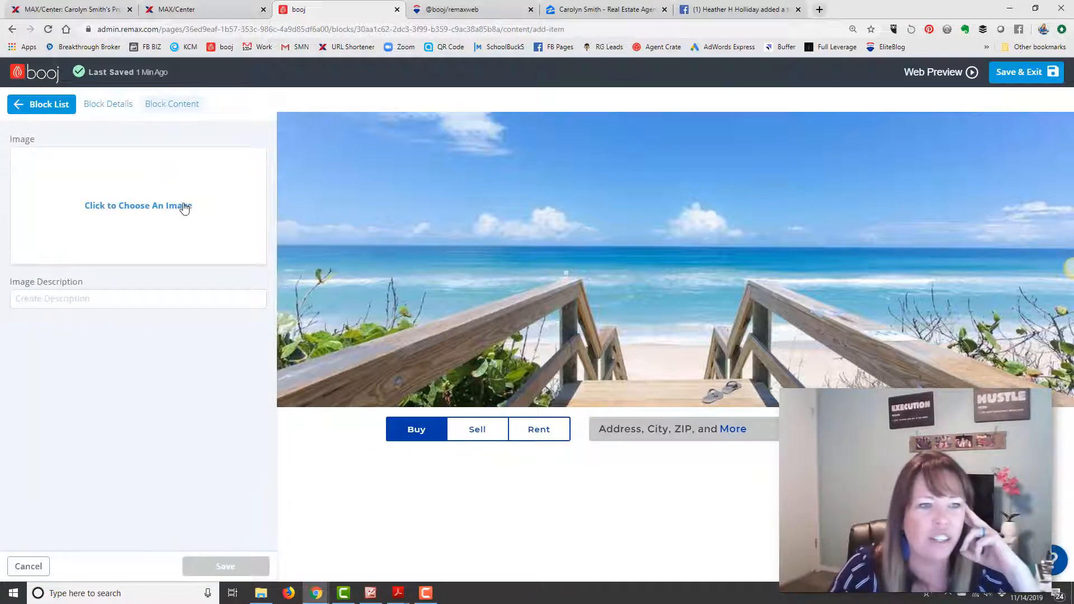
{"action": "left_click", "coordinate": [137, 205]}
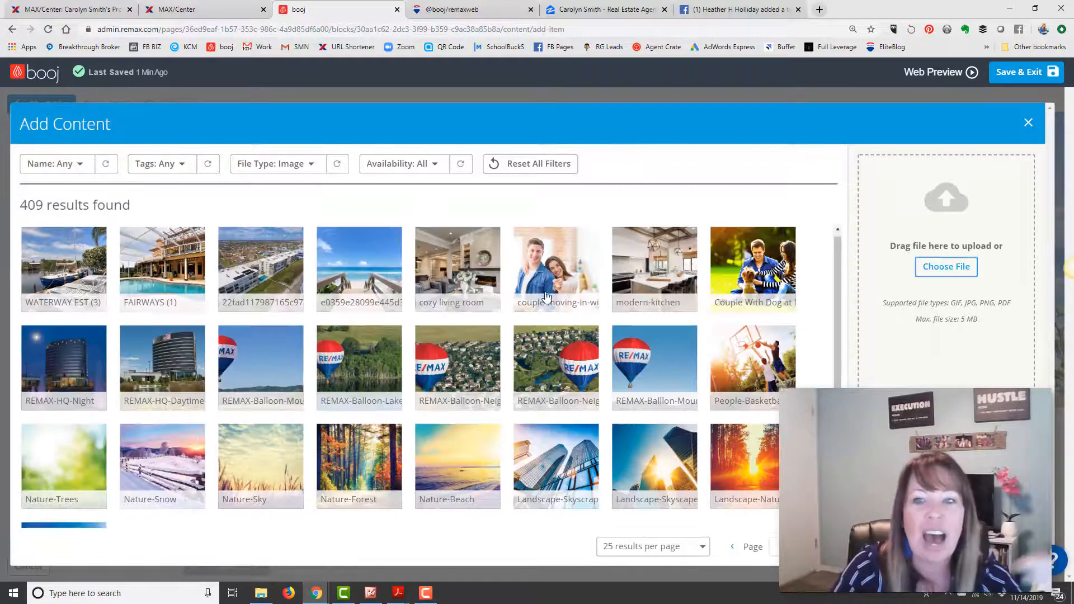
{"action": "scroll", "scroll_direction": "down", "scroll_amount": 3}
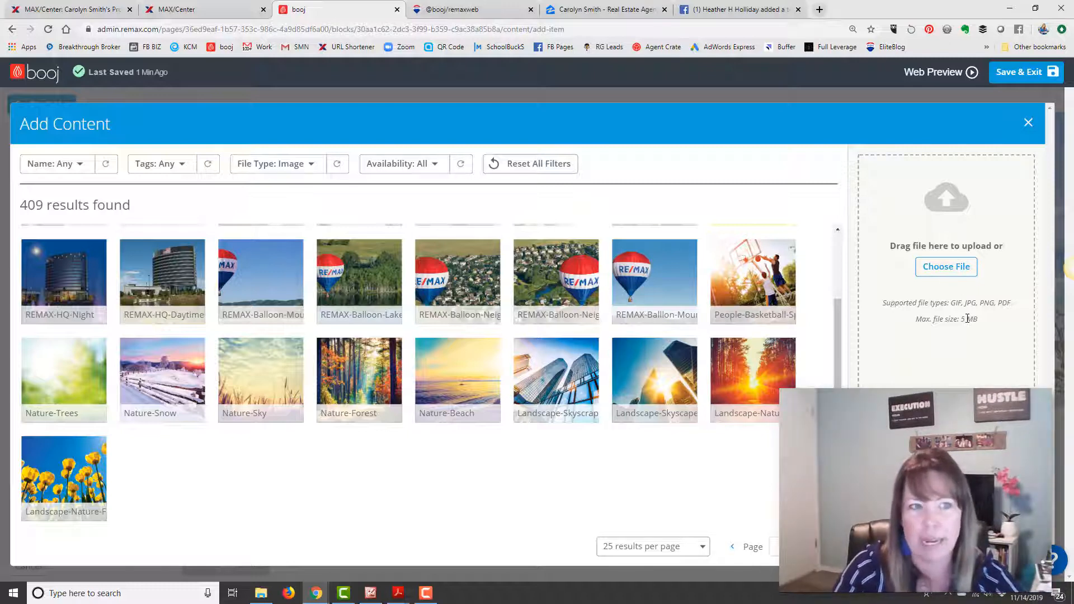
{"action": "scroll", "scroll_direction": "up", "scroll_amount": 3}
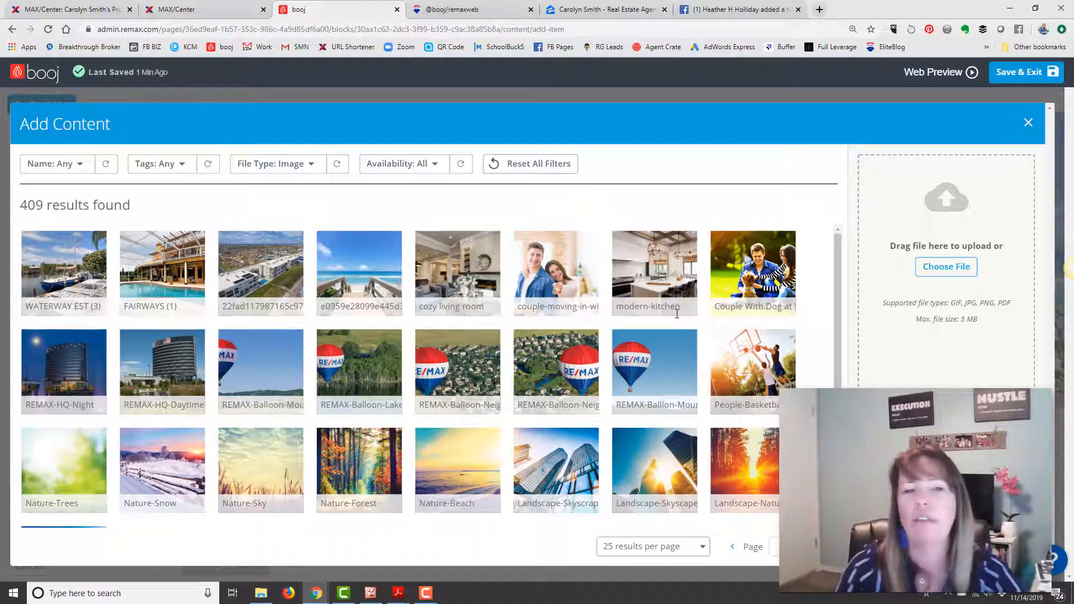
{"action": "mouse_move", "coordinate": [815, 284]}
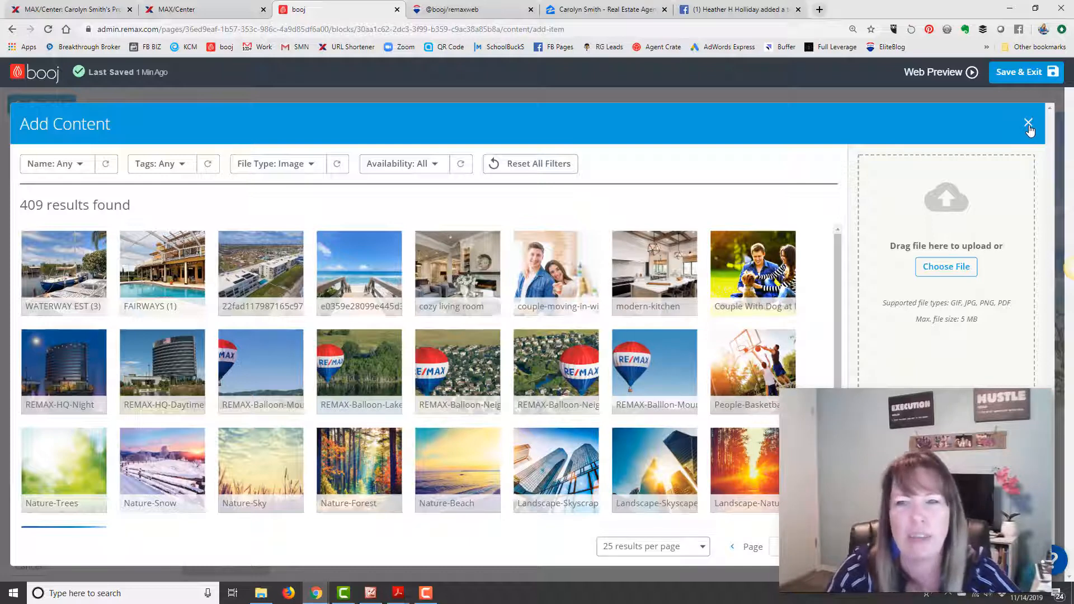
{"action": "left_click", "coordinate": [1027, 126]}
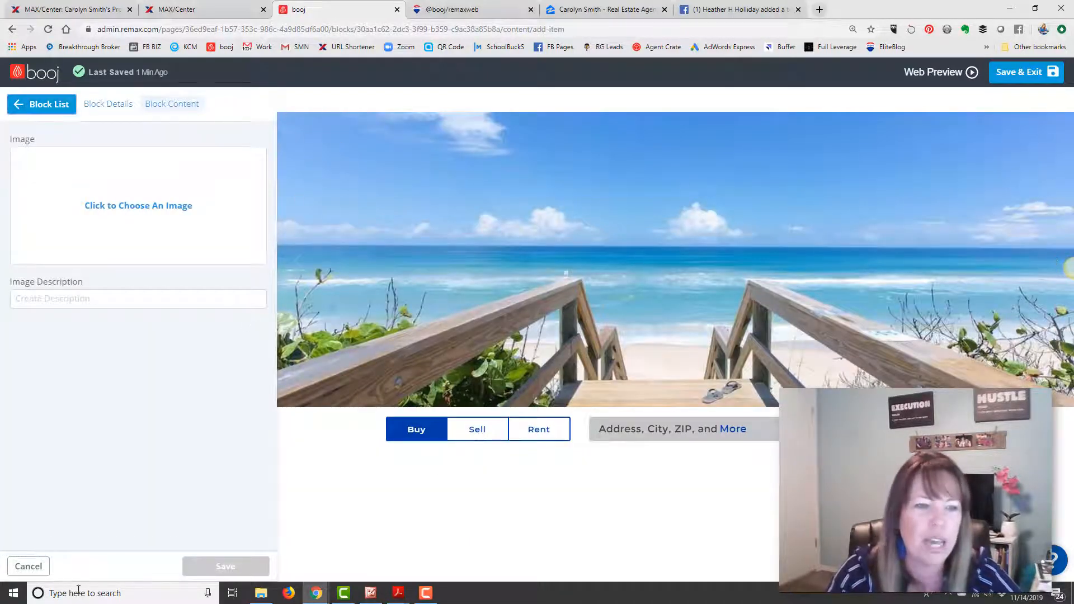
- Cancel the header block edits and reopen Agent Social Layout with Edit Page
{"action": "left_click", "coordinate": [28, 565]}
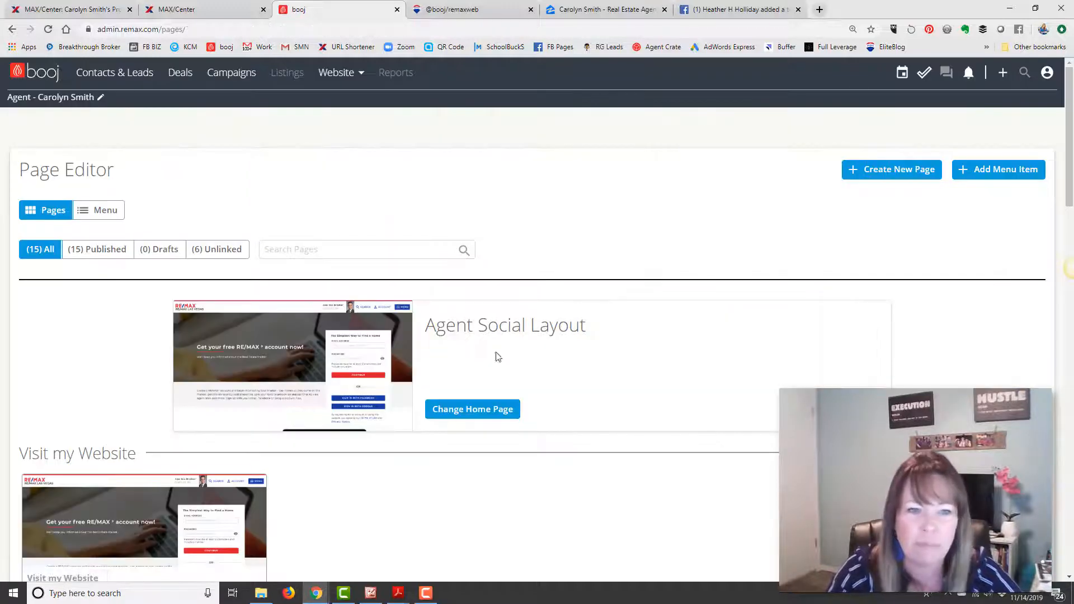
{"action": "scroll", "scroll_direction": "down", "scroll_amount": 3}
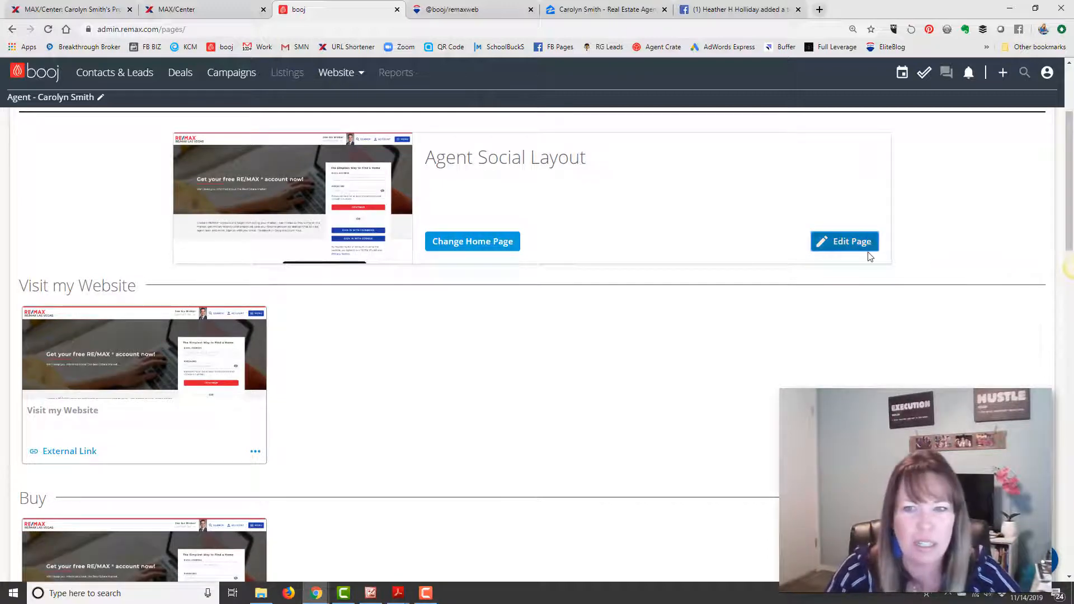
{"action": "left_click", "coordinate": [844, 241]}
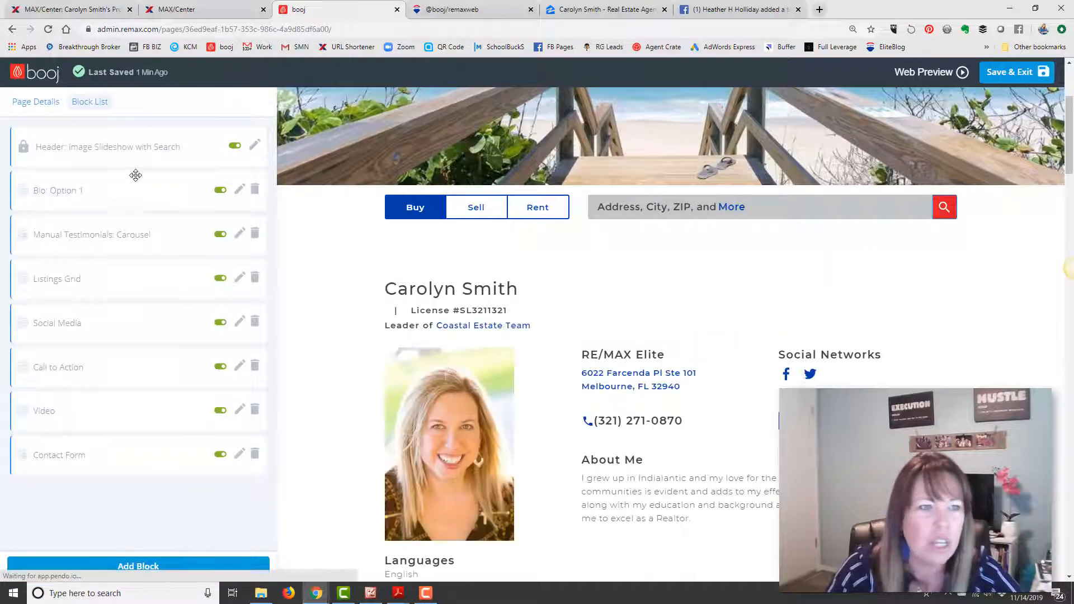
{"action": "mouse_move", "coordinate": [255, 189]}
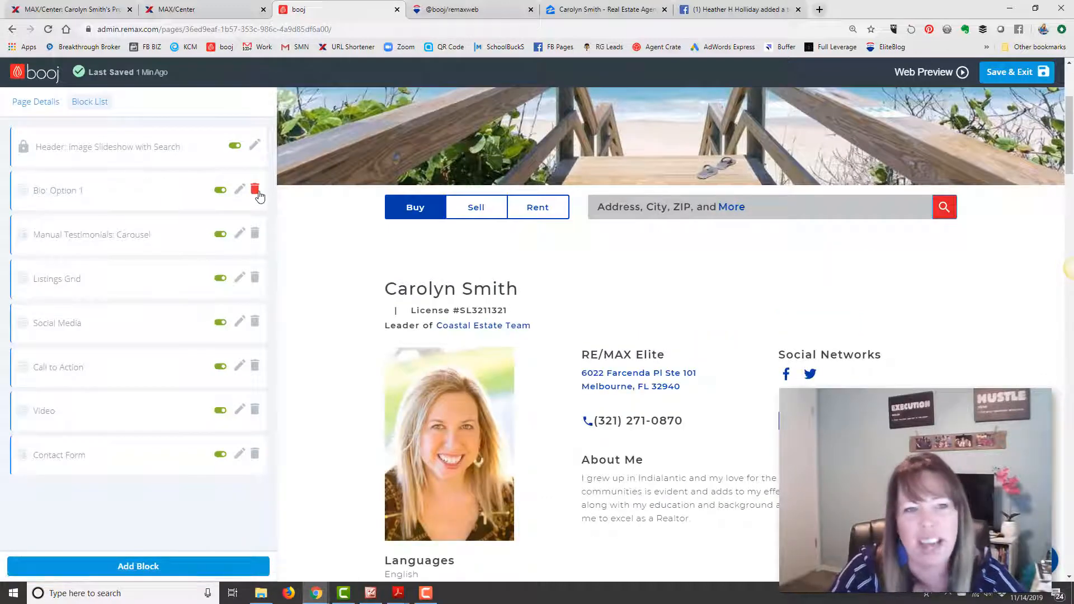
{"action": "mouse_move", "coordinate": [663, 221]}
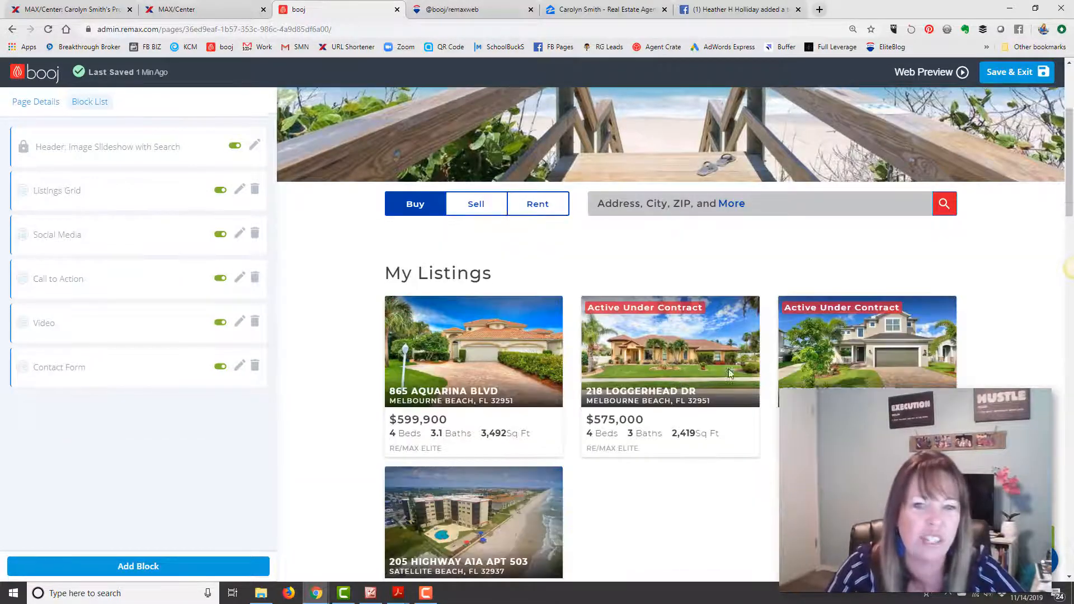
- Scroll down the home page blocks and open the Follow Me social media block
{"action": "scroll", "scroll_direction": "down", "scroll_amount": 3}
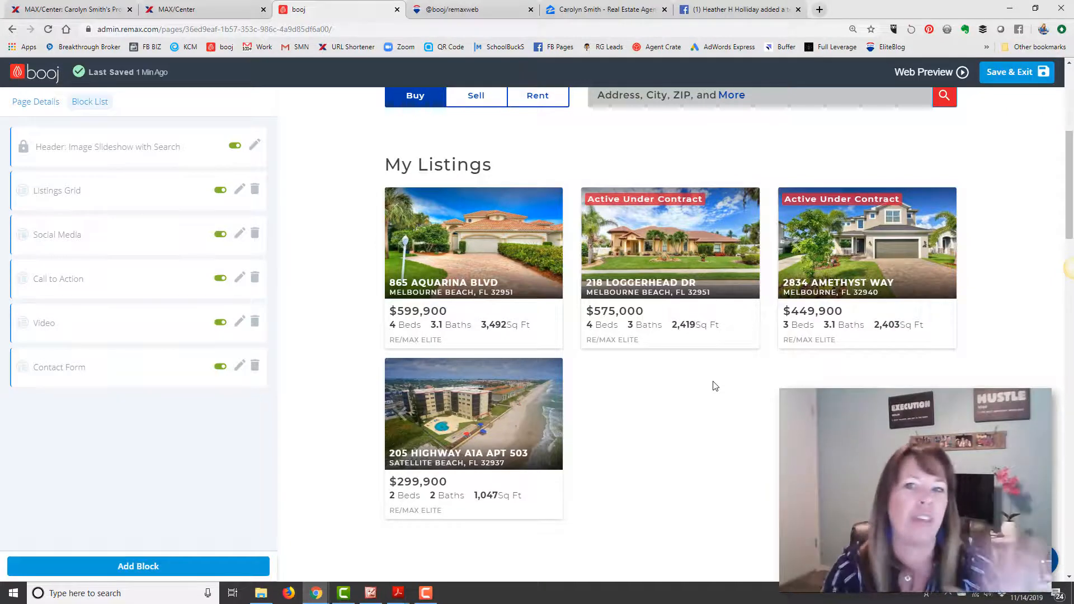
{"action": "mouse_move", "coordinate": [710, 307]}
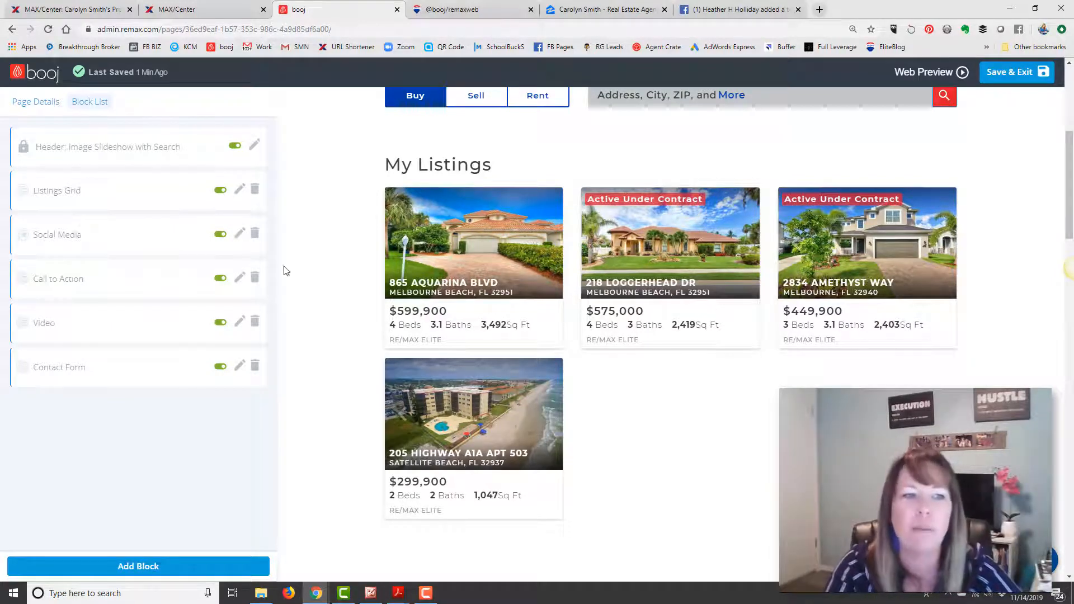
{"action": "scroll", "scroll_direction": "down", "scroll_amount": 3}
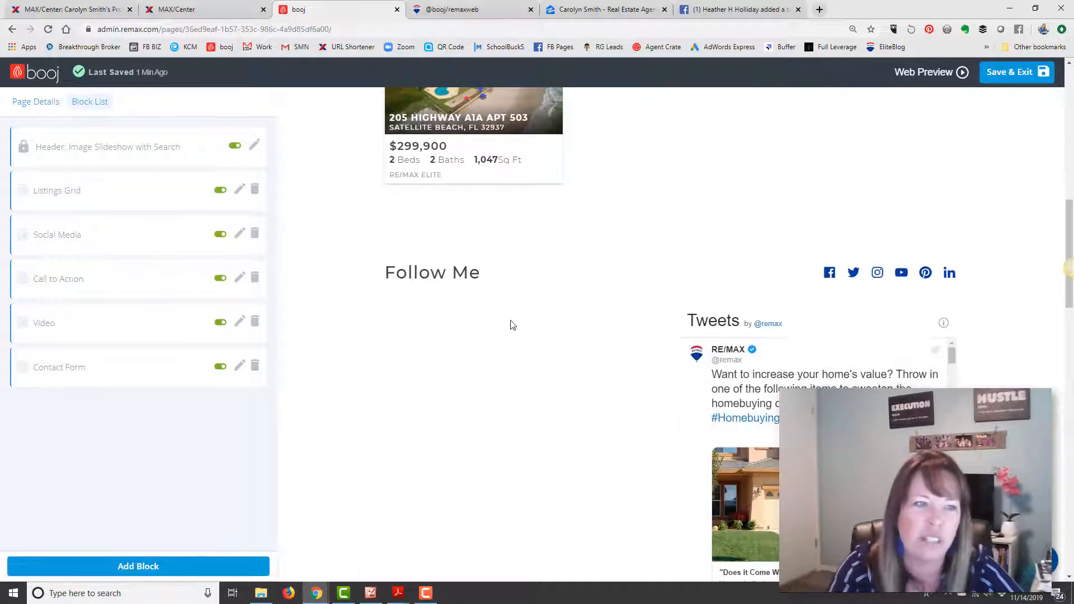
{"action": "left_click", "coordinate": [239, 234]}
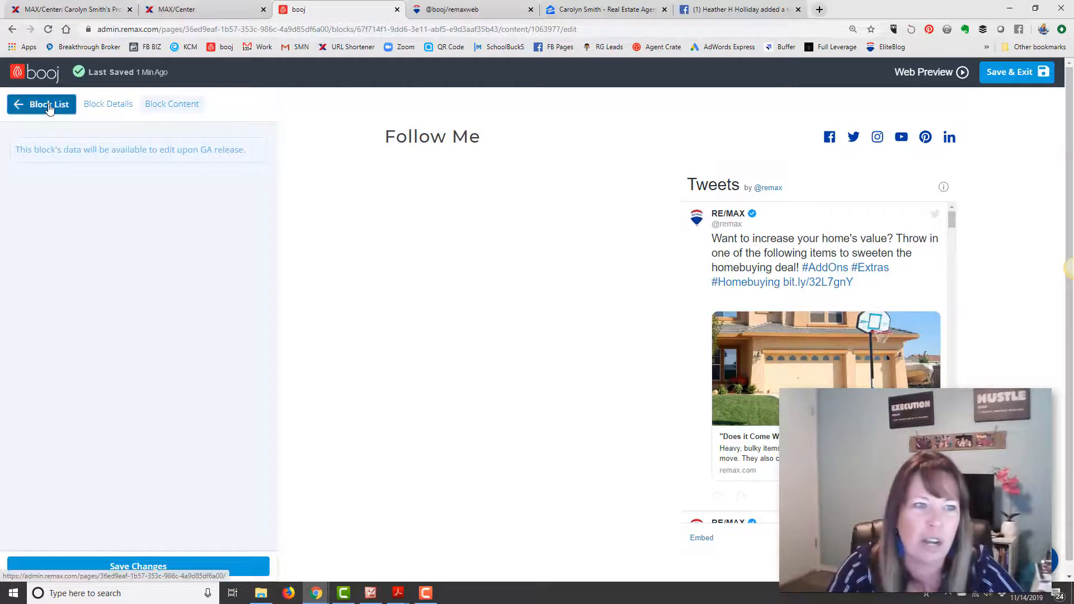
- Go back to the Block List and scroll down to delete the Call to Action block
{"action": "left_click", "coordinate": [41, 104]}
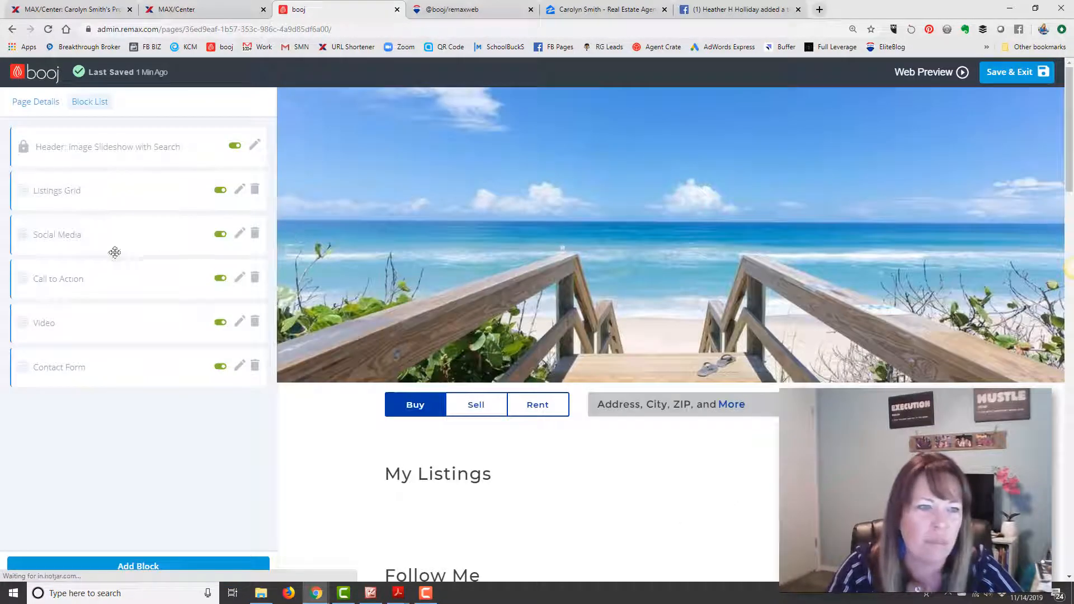
{"action": "scroll", "scroll_direction": "down", "scroll_amount": 3}
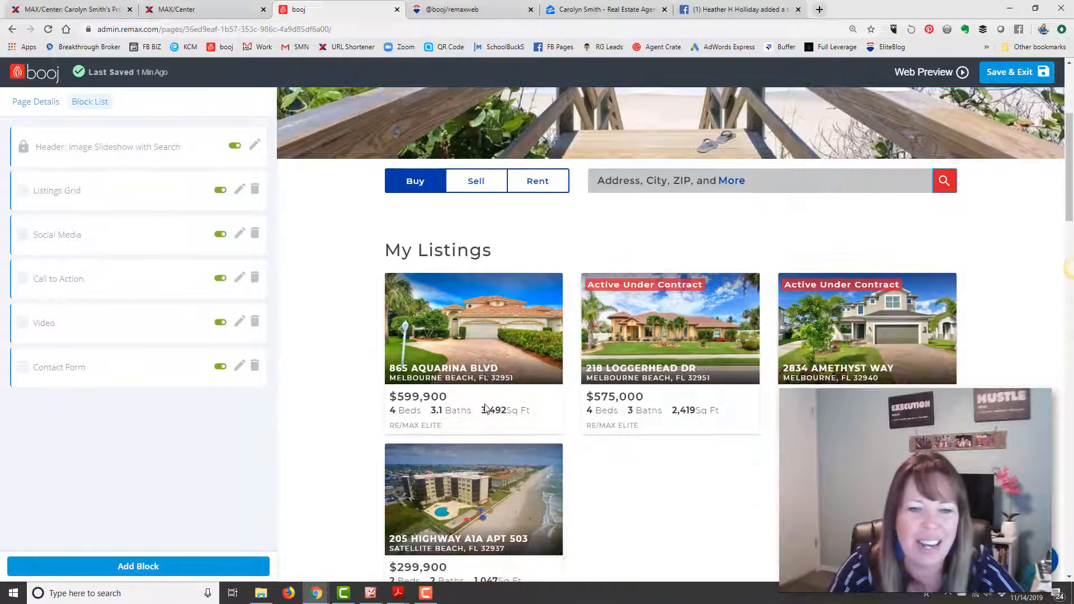
{"action": "scroll", "scroll_direction": "down", "scroll_amount": 3}
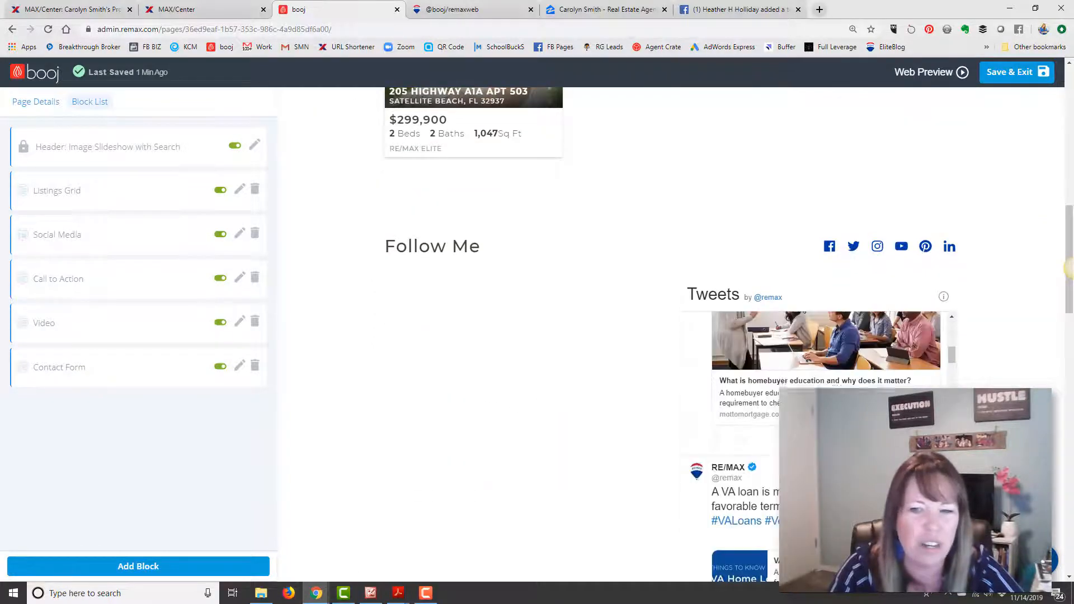
{"action": "scroll", "scroll_direction": "down", "scroll_amount": 3}
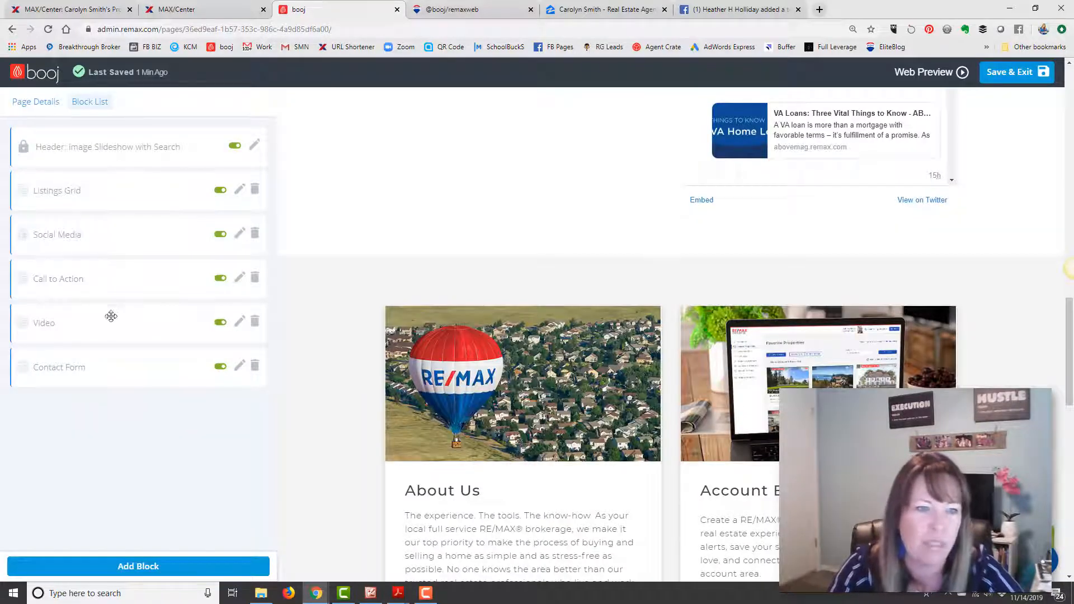
{"action": "scroll", "scroll_direction": "down", "scroll_amount": 3}
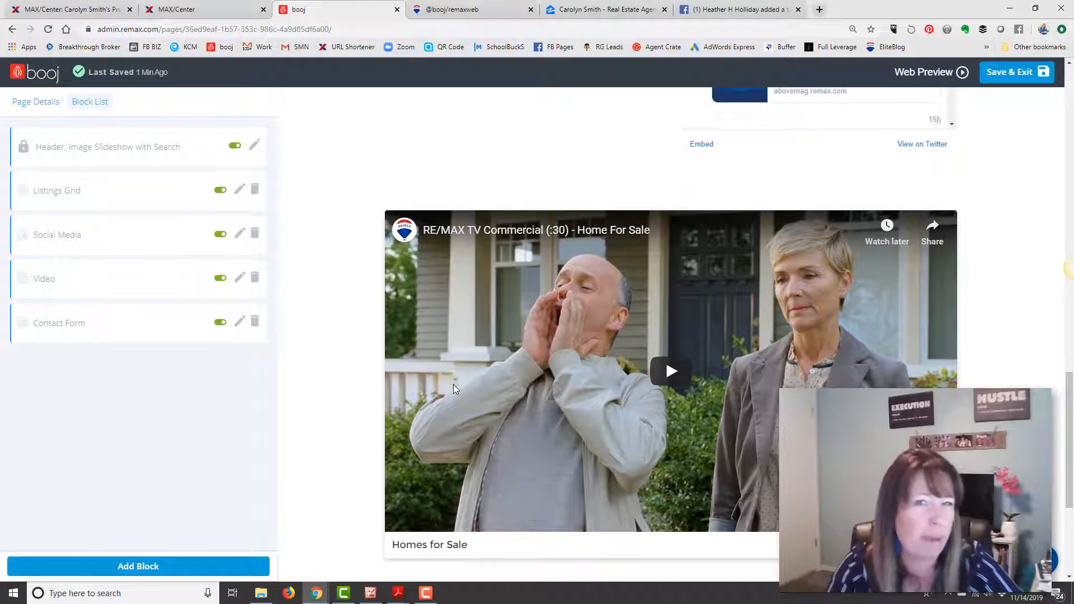
{"action": "mouse_move", "coordinate": [286, 380]}
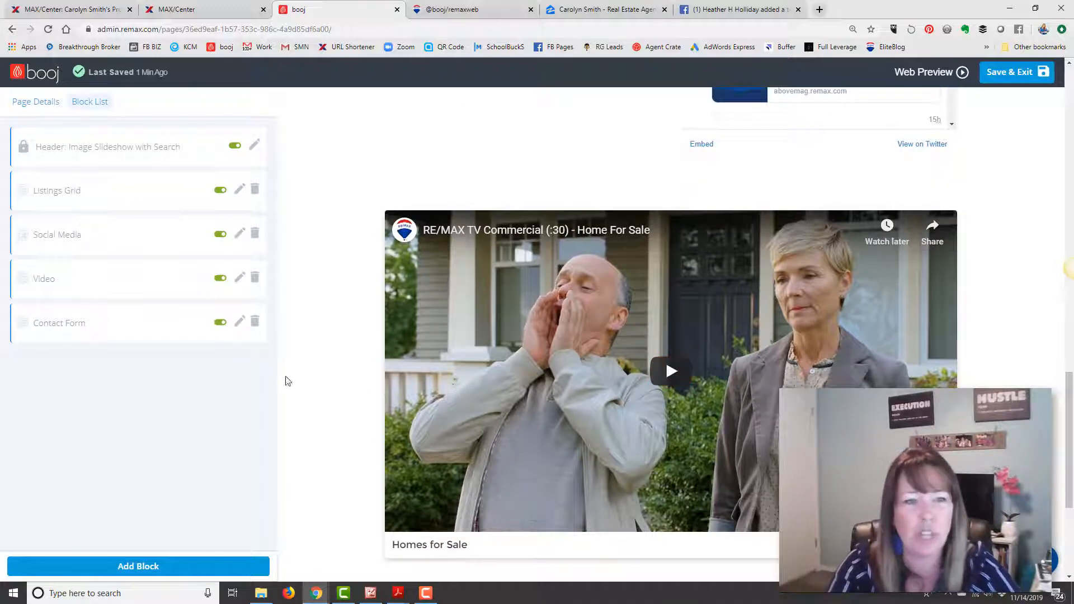
- Inspect the Video block's title and URL, then return to the Block List to delete it
{"action": "left_click", "coordinate": [238, 277]}
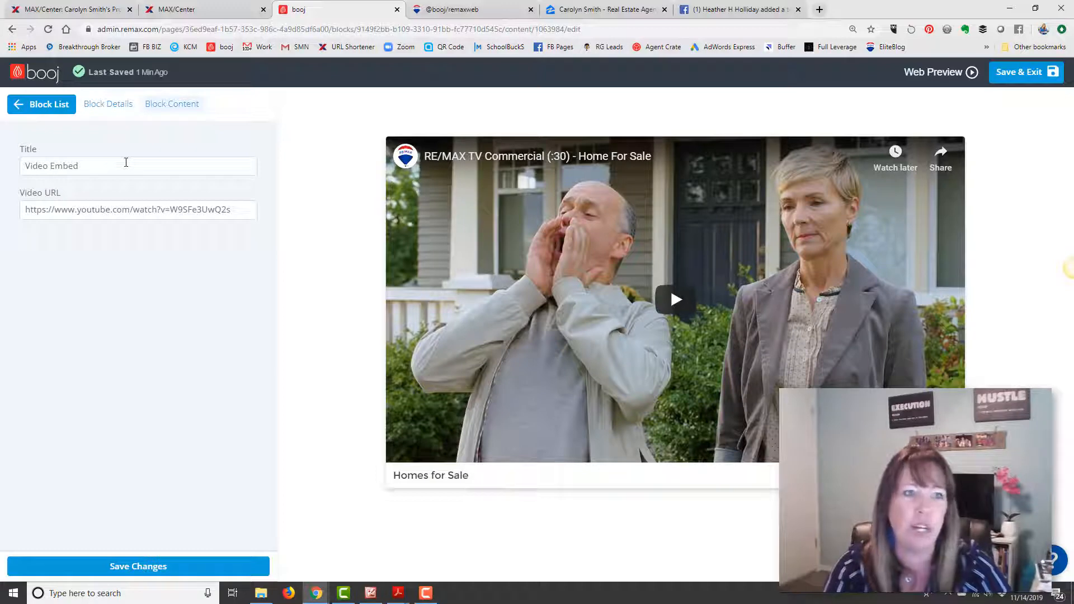
{"action": "double_click", "coordinate": [51, 165]}
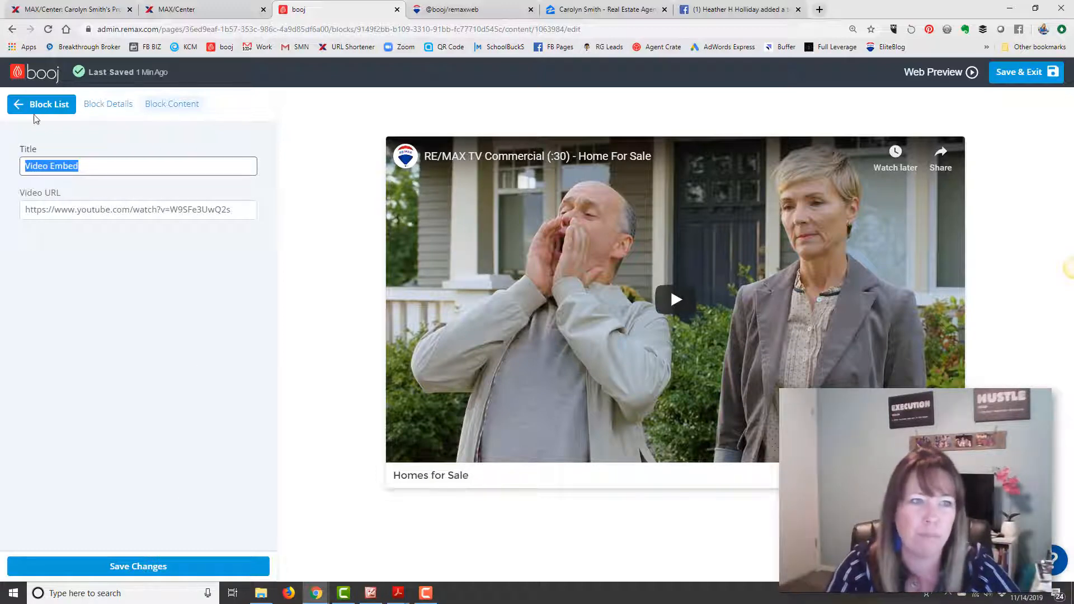
{"action": "left_click", "coordinate": [50, 104]}
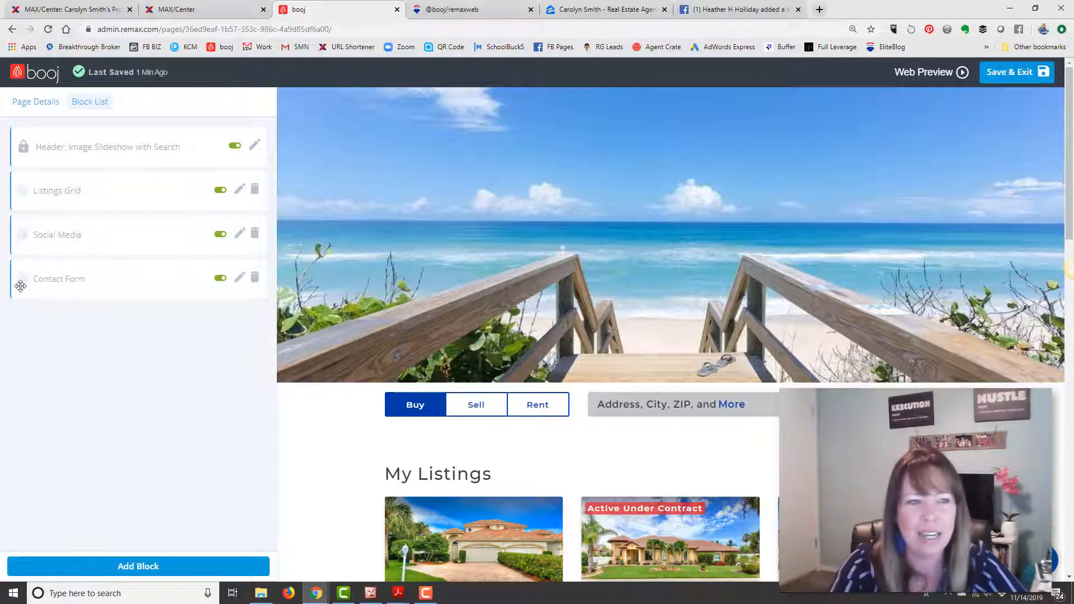
{"action": "scroll", "scroll_direction": "down", "scroll_amount": 3}
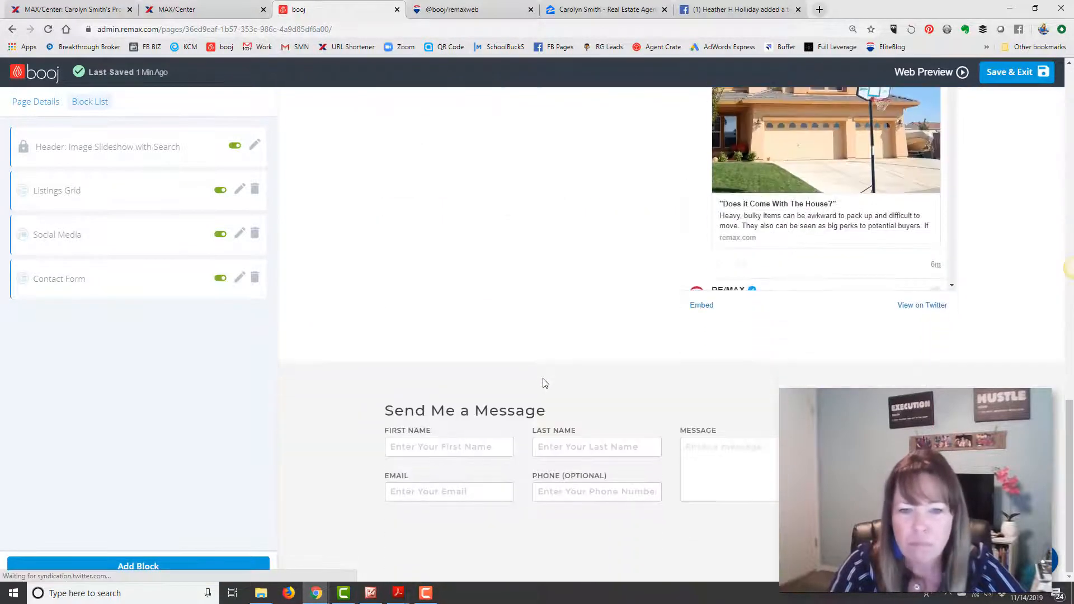
{"action": "scroll", "scroll_direction": "up", "scroll_amount": 3}
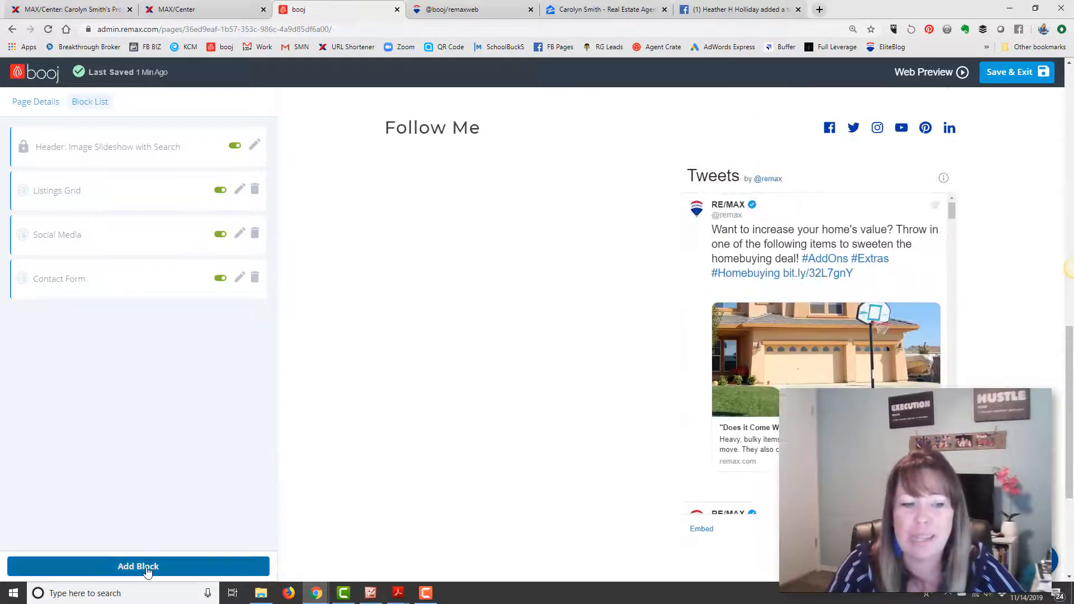
- Add a Zillow Reviews block and focus its empty Zillow Screen Name field
{"action": "left_click", "coordinate": [137, 565]}
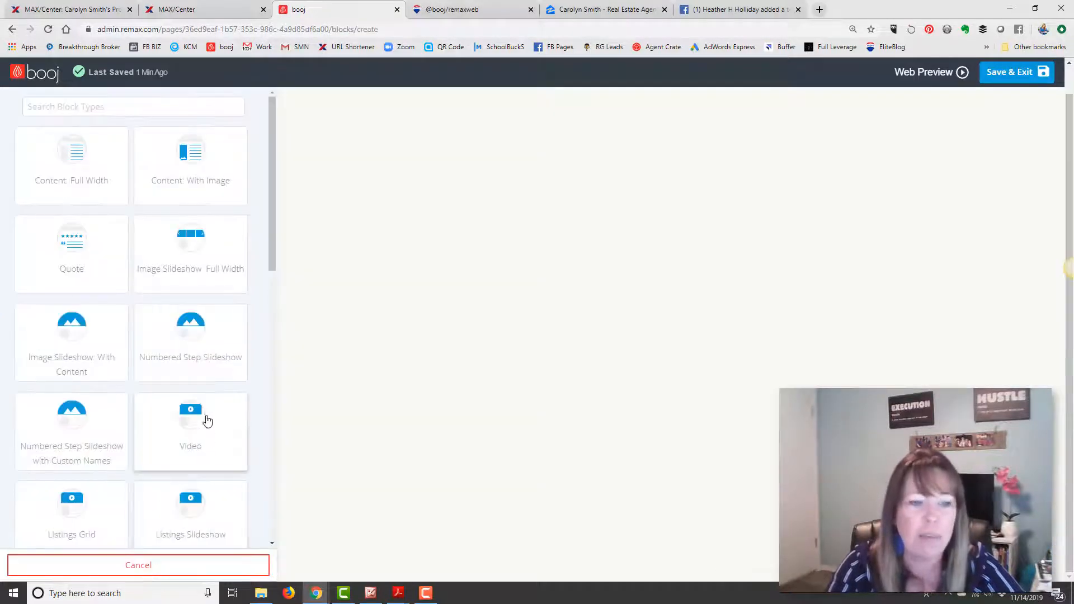
{"action": "scroll", "scroll_direction": "down", "scroll_amount": 3}
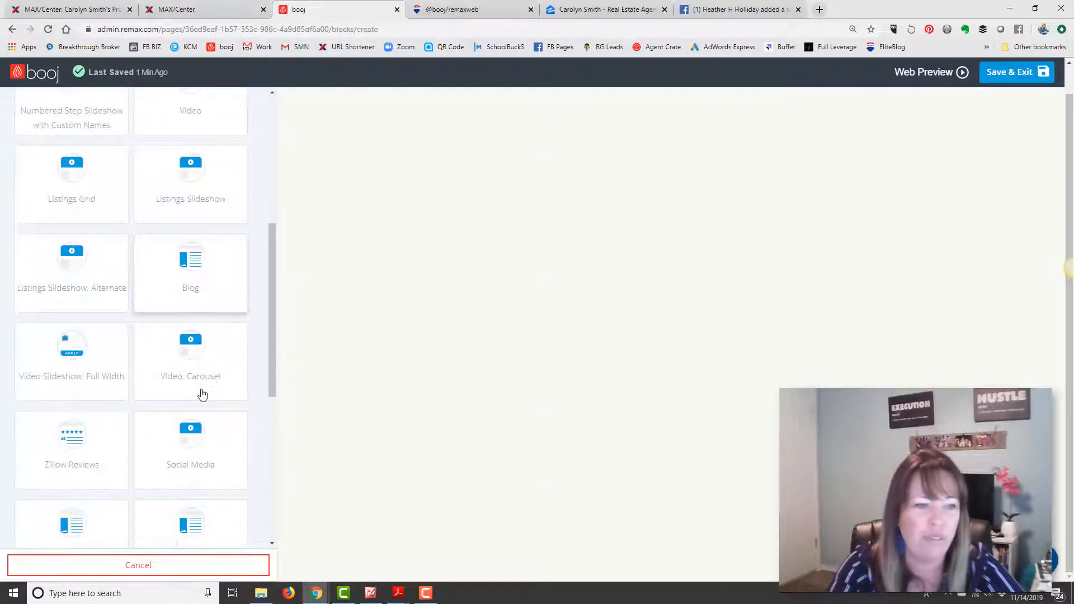
{"action": "left_click", "coordinate": [71, 445]}
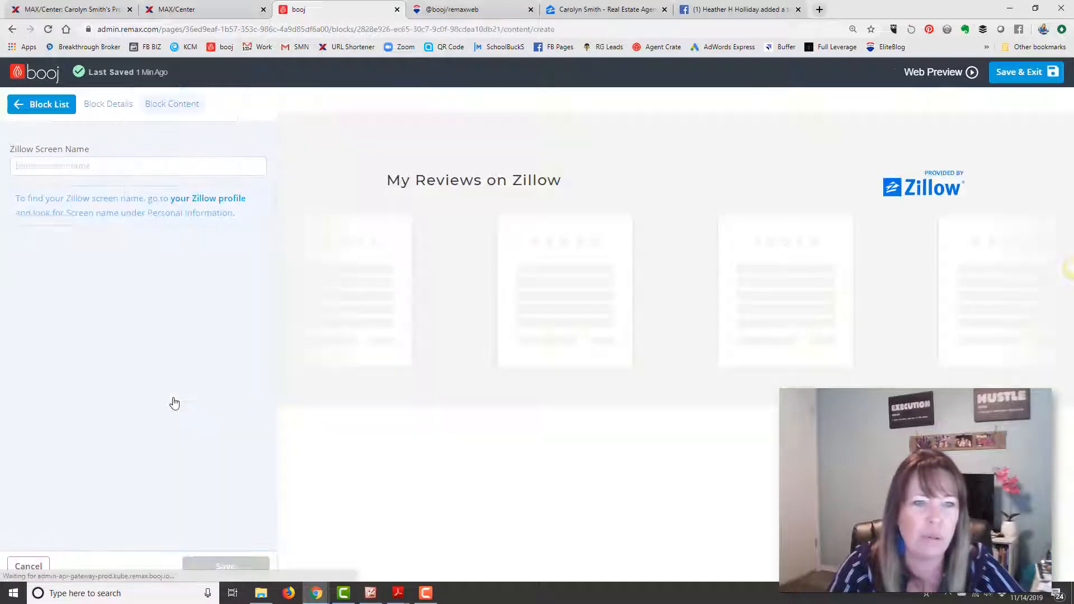
{"action": "left_click", "coordinate": [137, 165]}
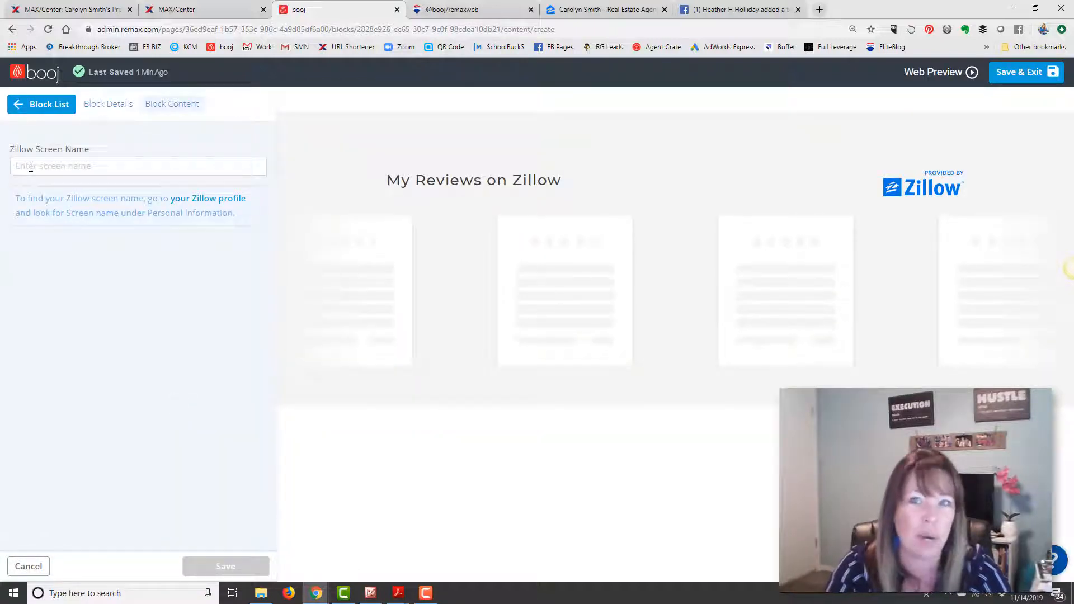
- Select the screen name 'coastalestateteam' under Professional Information on the Zillow profile
{"action": "left_click", "coordinate": [605, 9]}
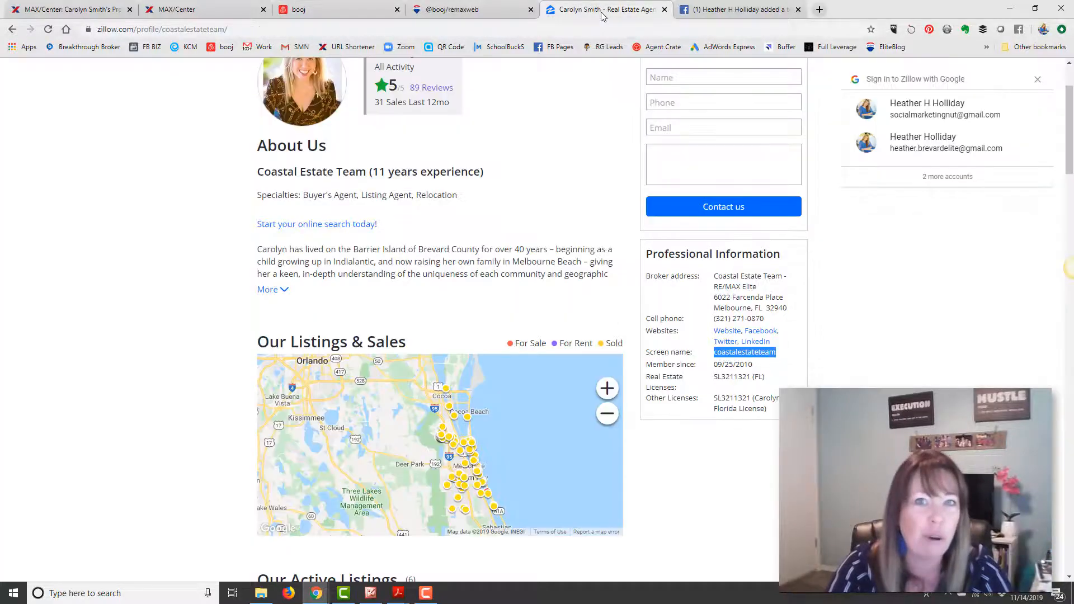
{"action": "scroll", "scroll_direction": "up", "scroll_amount": 3}
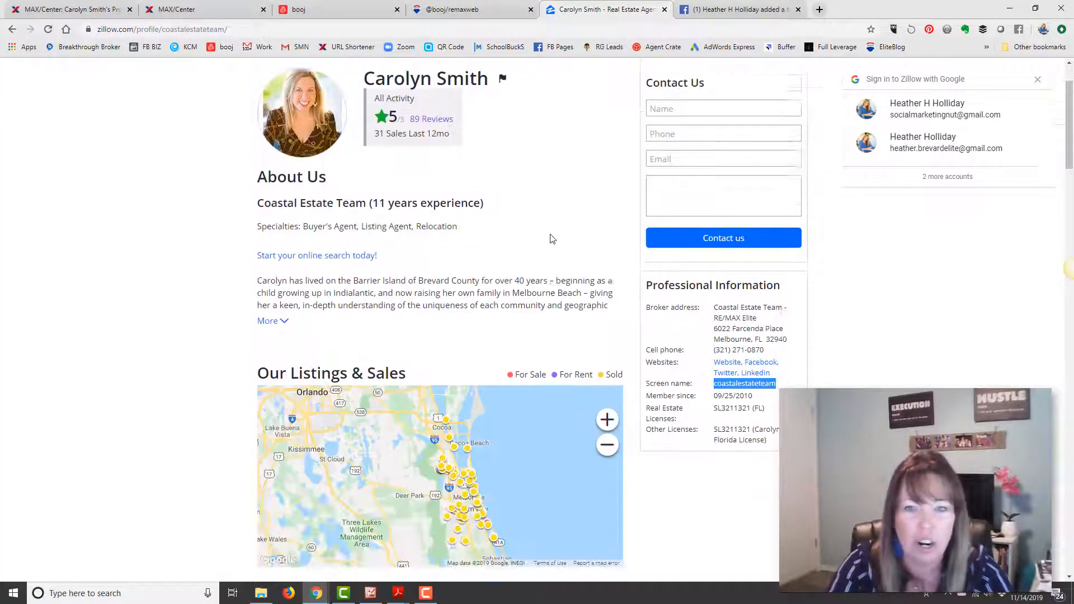
{"action": "scroll", "scroll_direction": "down", "scroll_amount": 3}
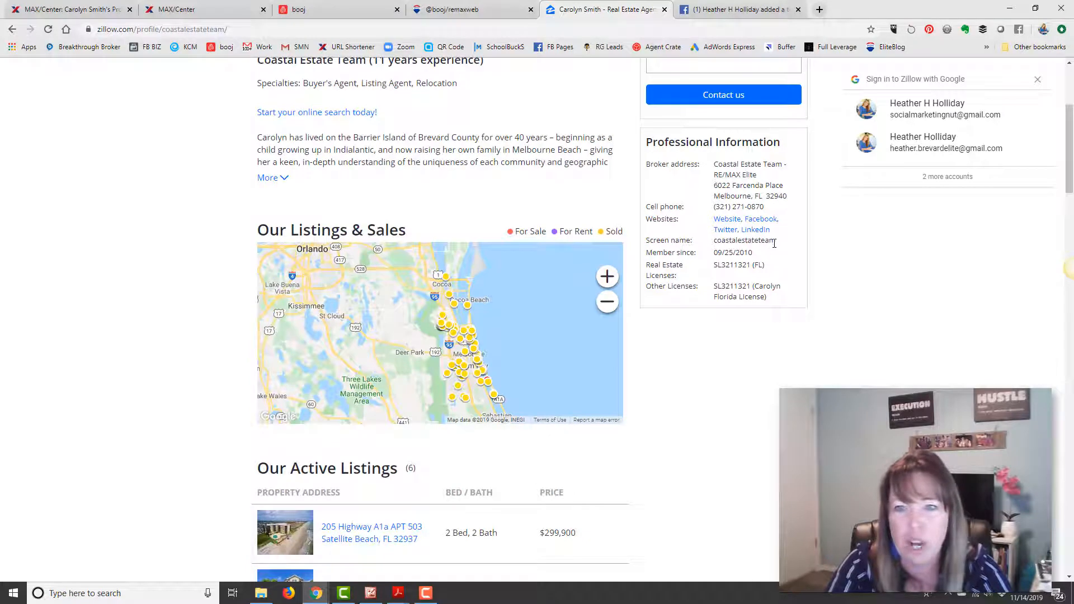
{"action": "double_click", "coordinate": [744, 241]}
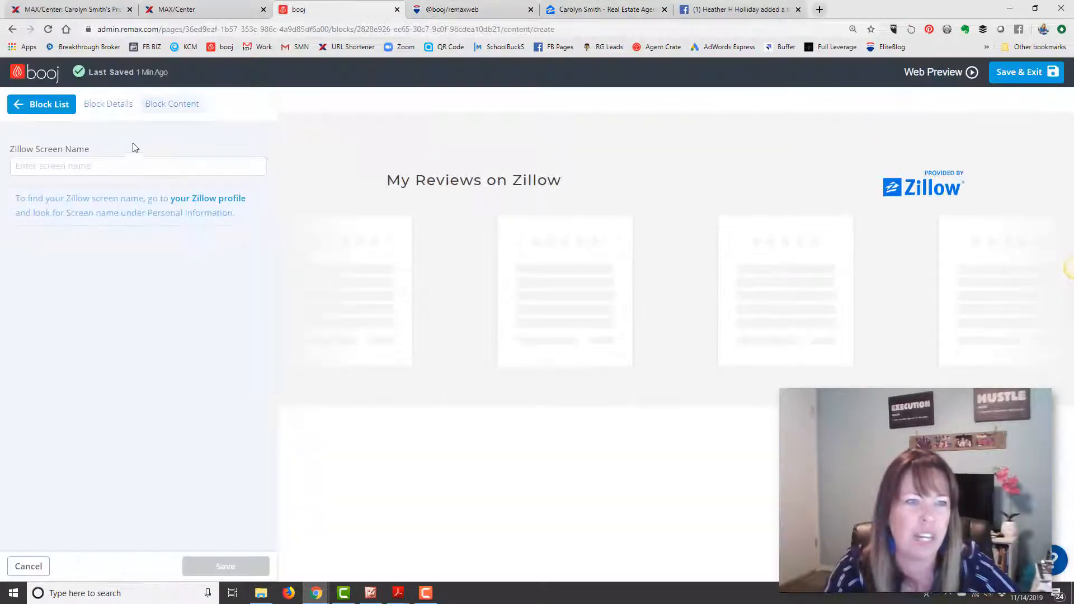
- Enter 'coastalestateteam' as the Zillow Screen Name and save the block
{"action": "type", "text": "coastalestateteam"}
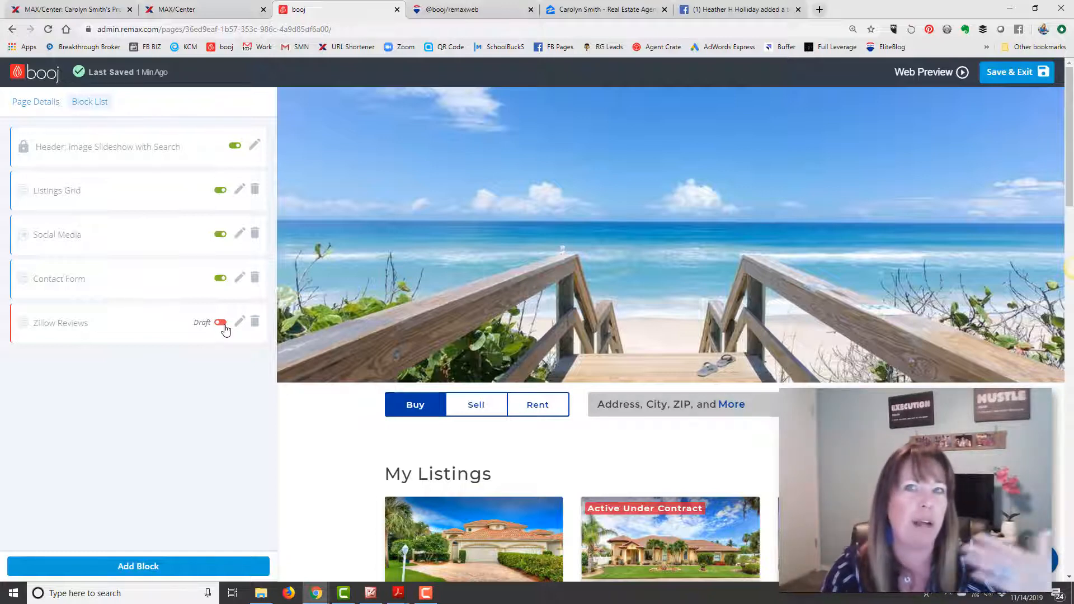
- Switch the Zillow Reviews block from draft to live
{"action": "left_click", "coordinate": [221, 323]}
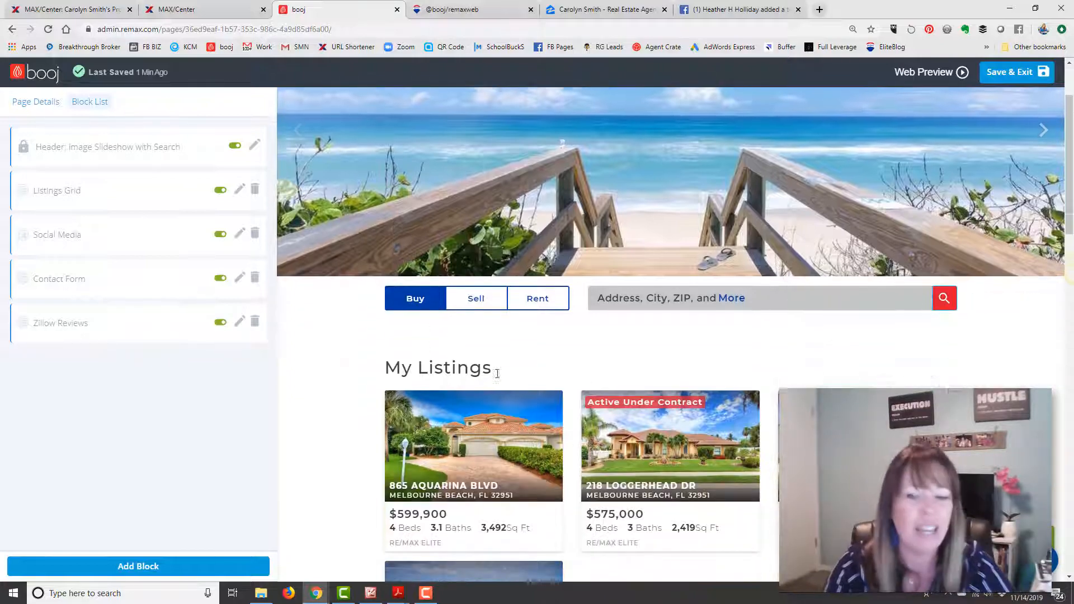
{"action": "scroll", "scroll_direction": "down", "scroll_amount": 3}
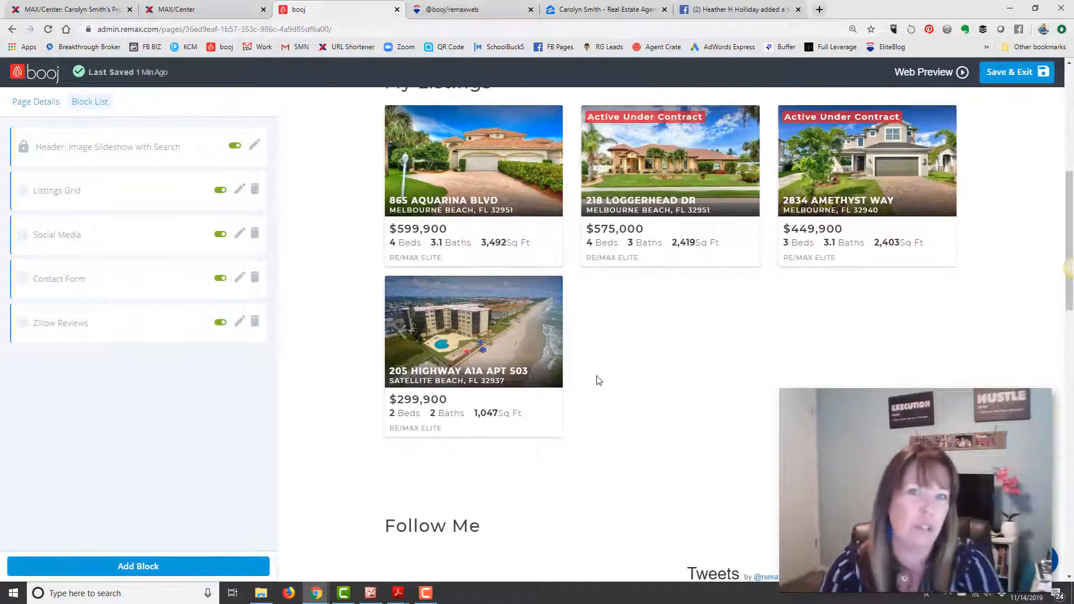
{"action": "scroll", "scroll_direction": "up", "scroll_amount": 3}
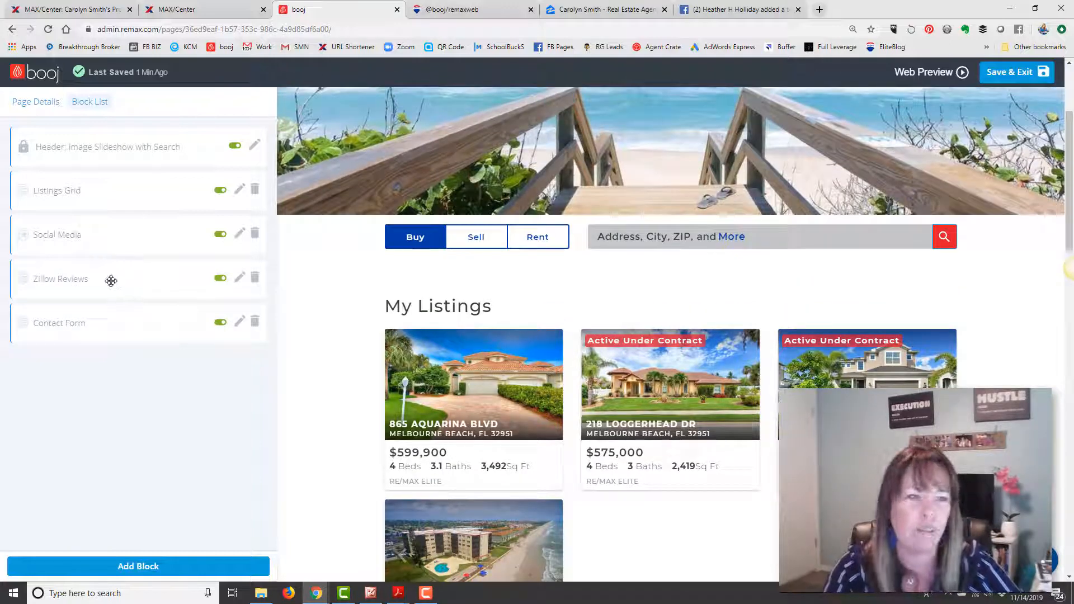
- Drag Zillow Reviews above Social Media in the Block List
{"action": "scroll", "scroll_direction": "down", "scroll_amount": 3}
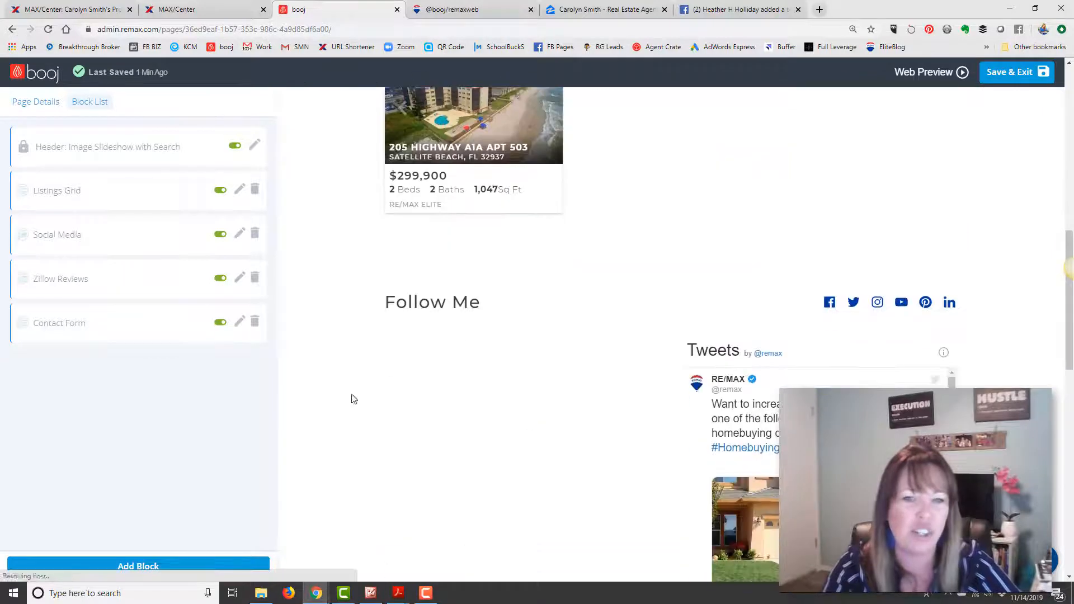
{"action": "scroll", "scroll_direction": "down", "scroll_amount": 3}
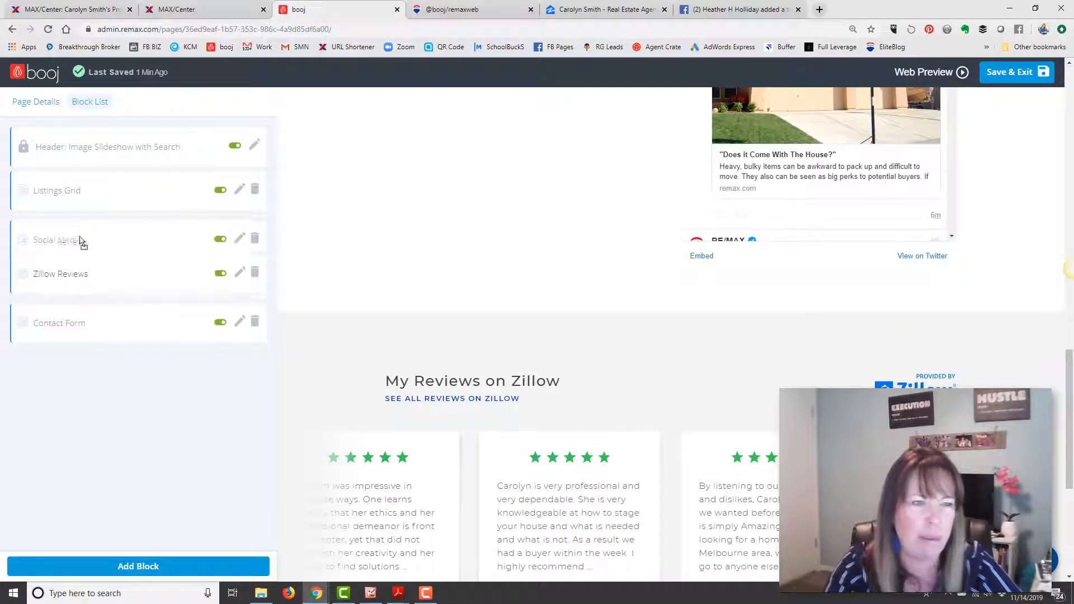
{"action": "left_click_drag", "start_coordinate": [58, 240], "coordinate": [58, 274]}
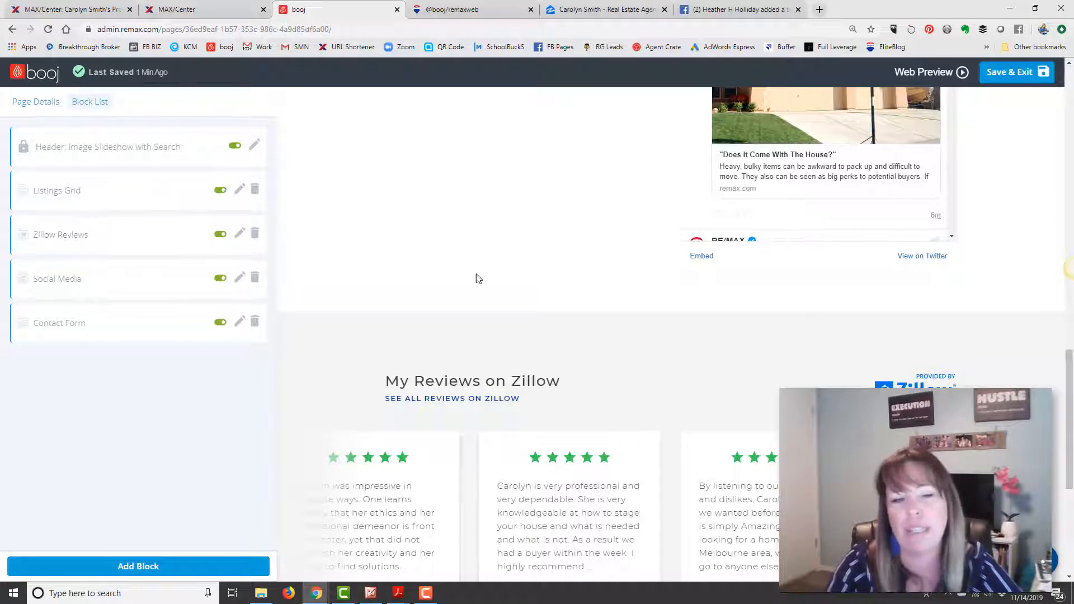
{"action": "scroll", "scroll_direction": "up", "scroll_amount": 3}
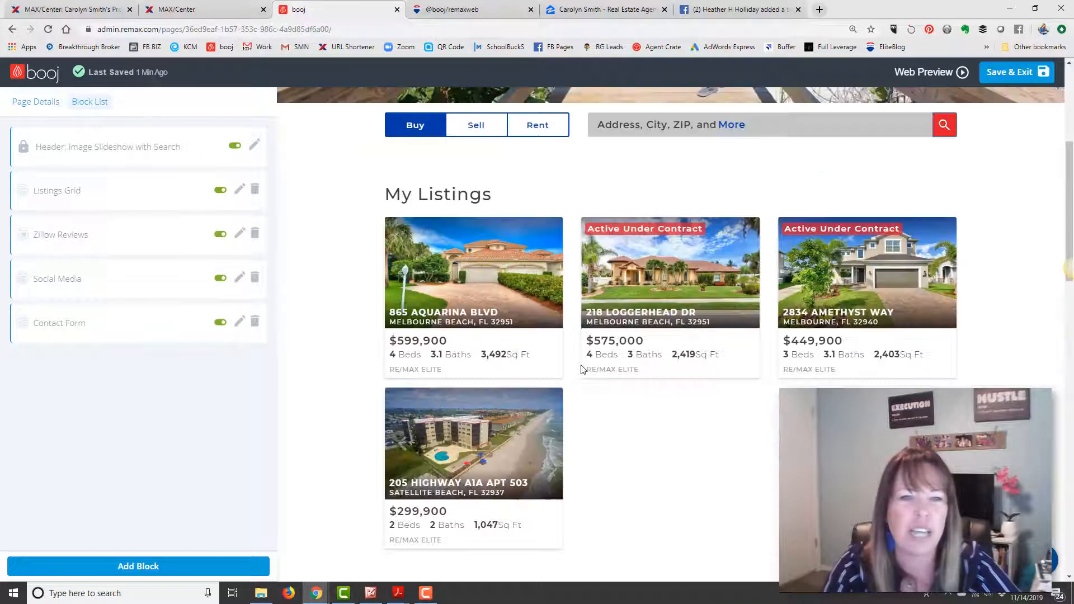
{"action": "scroll", "scroll_direction": "down", "scroll_amount": 3}
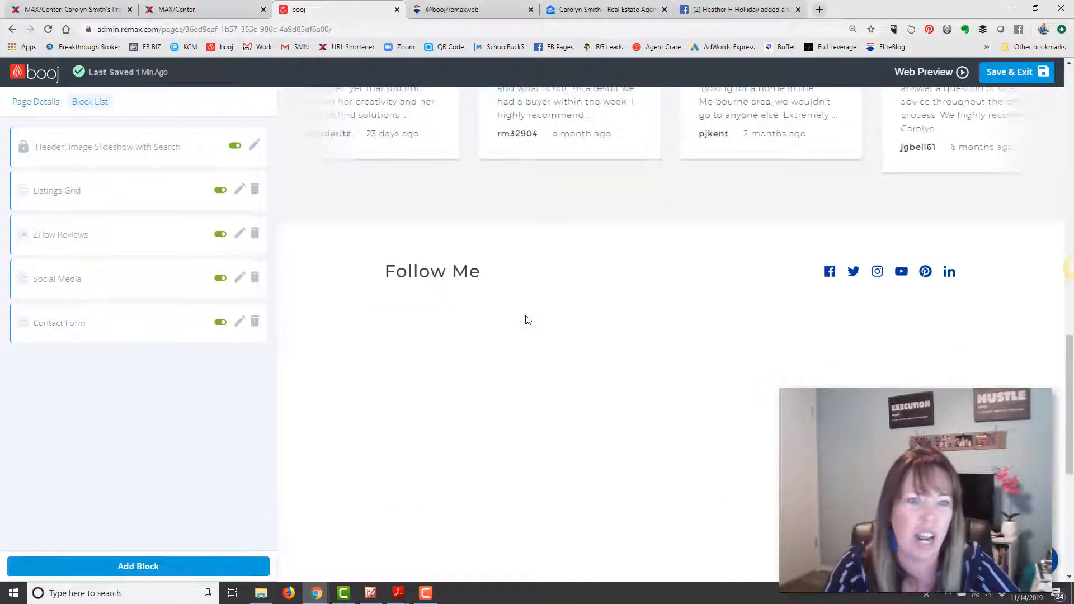
{"action": "scroll", "scroll_direction": "down", "scroll_amount": 3}
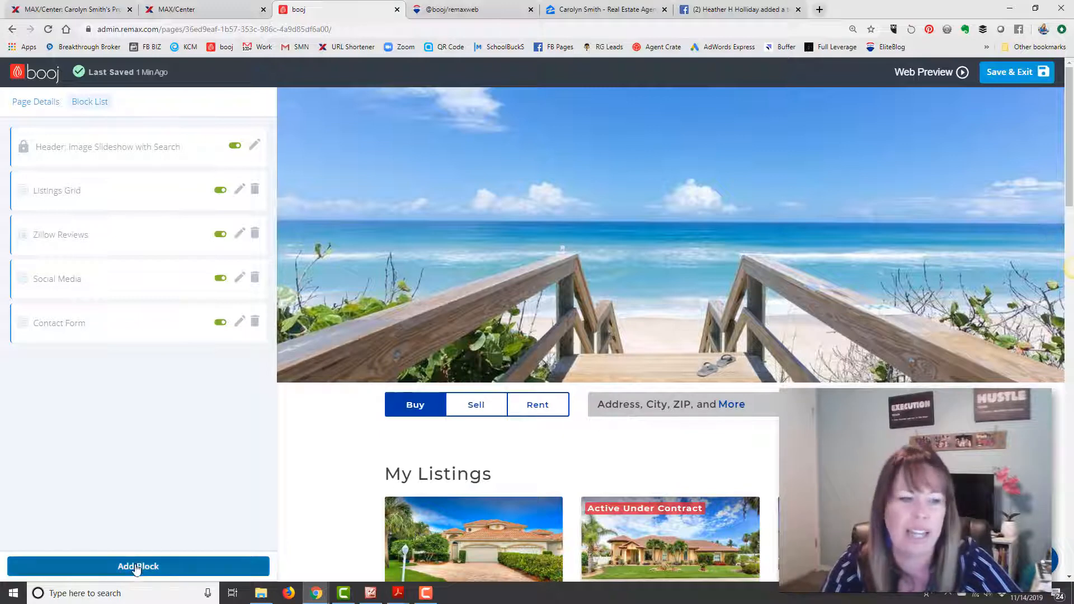
{"action": "mouse_move", "coordinate": [949, 72]}
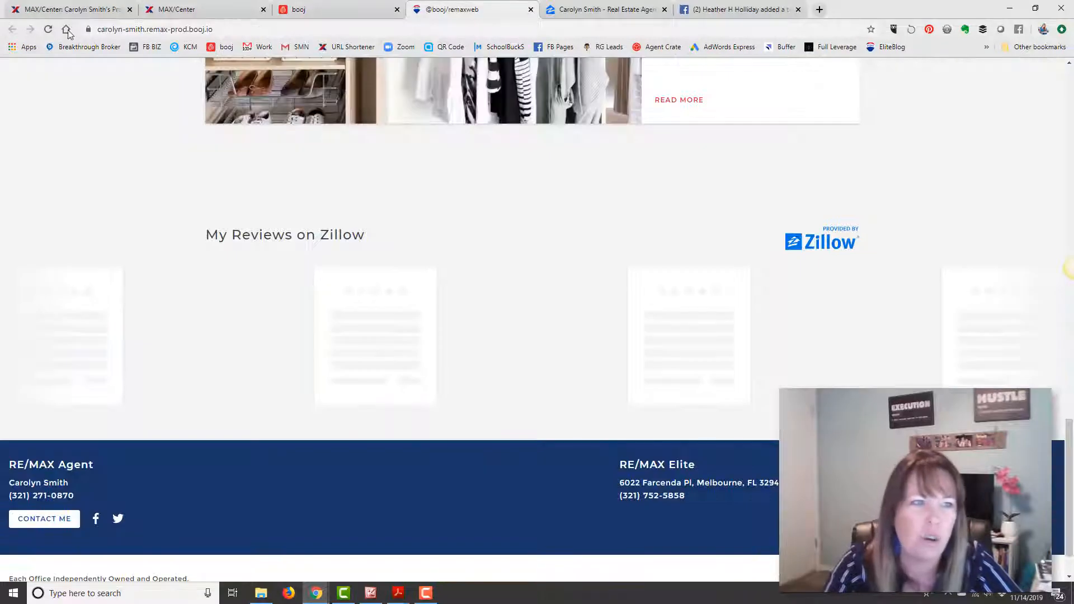
- Reload the live agent site and advance the header slideshow twice
{"action": "left_click", "coordinate": [47, 28]}
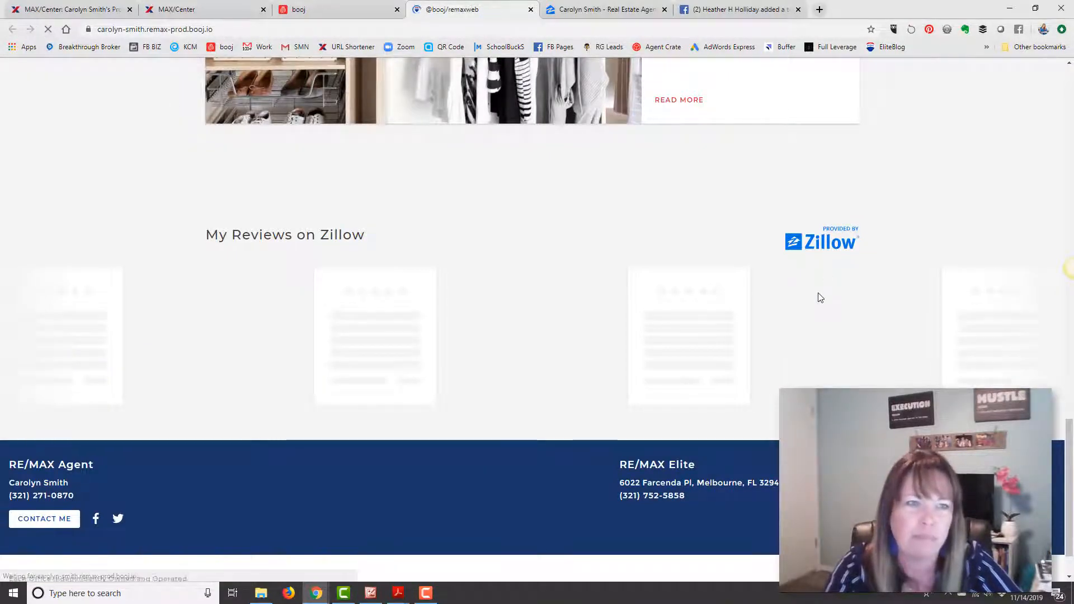
{"action": "scroll", "scroll_direction": "down", "scroll_amount": 3}
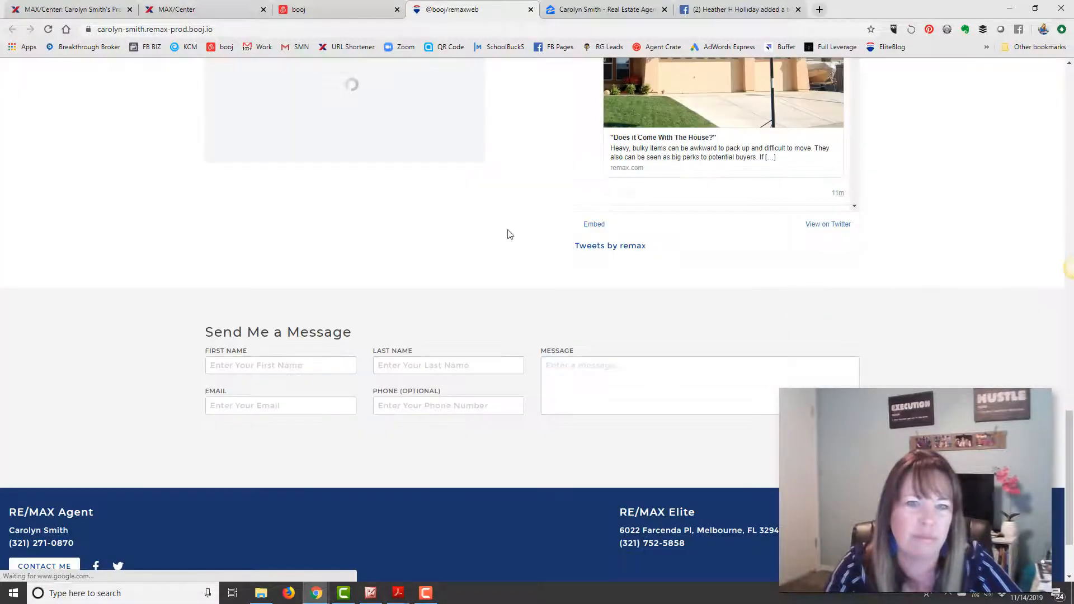
{"action": "scroll", "scroll_direction": "up", "scroll_amount": 3}
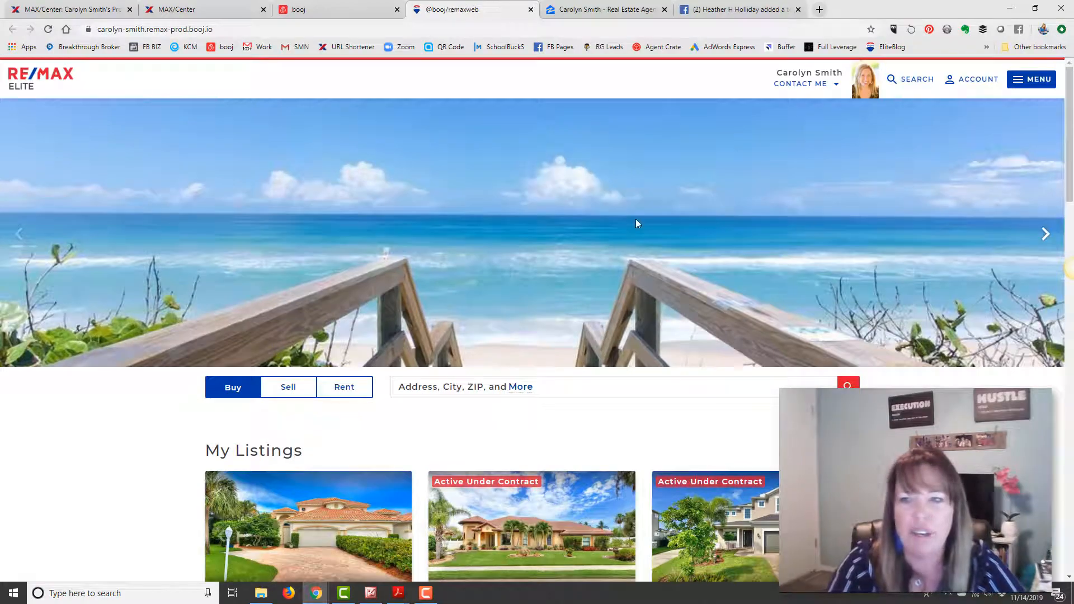
{"action": "left_click", "coordinate": [1045, 234]}
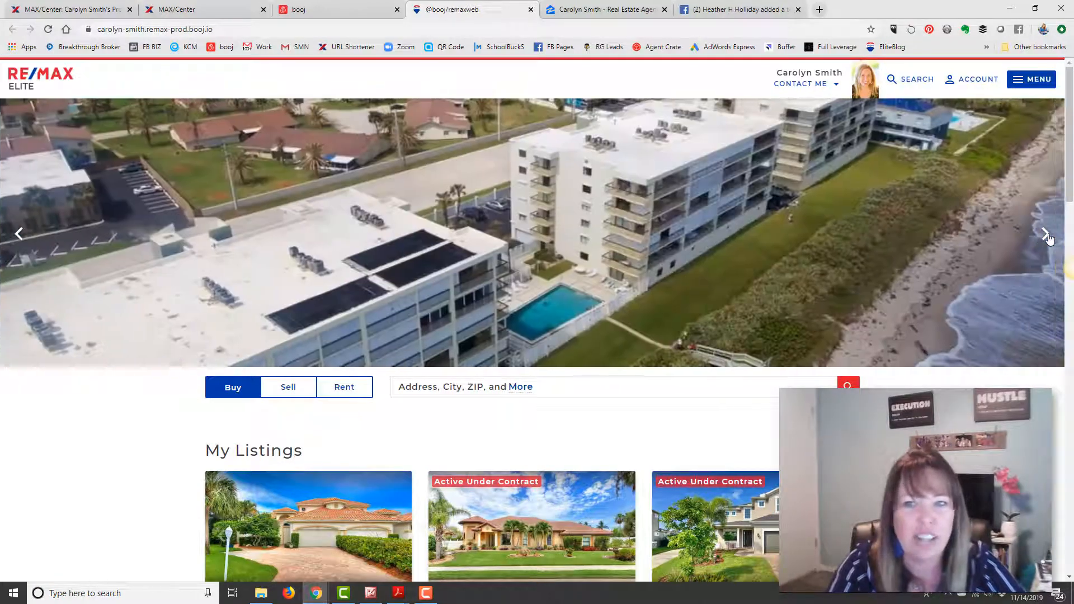
{"action": "left_click", "coordinate": [1046, 234]}
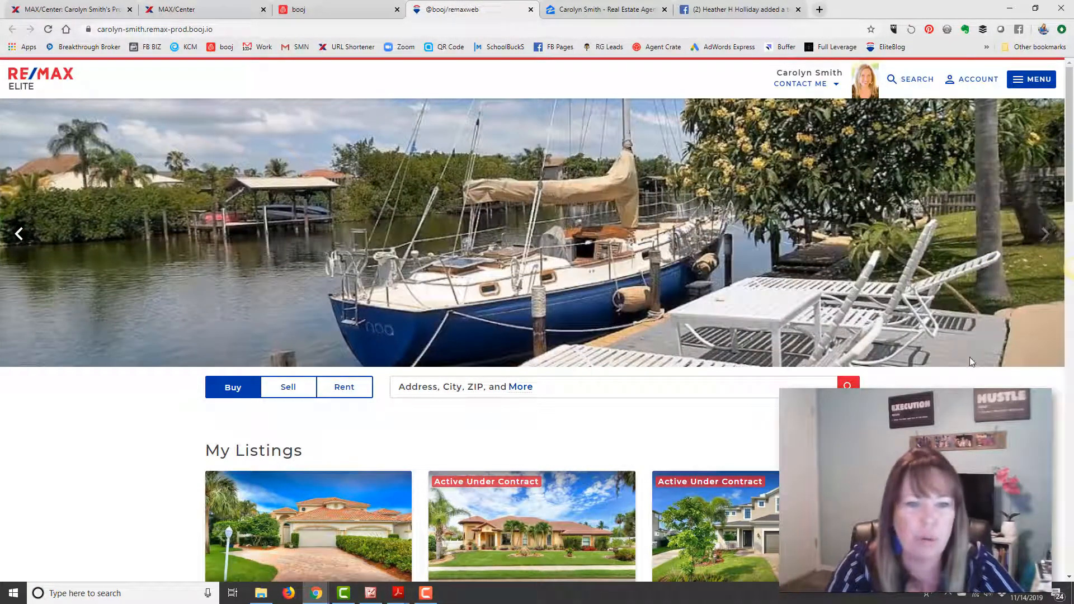
{"action": "scroll", "scroll_direction": "down", "scroll_amount": 3}
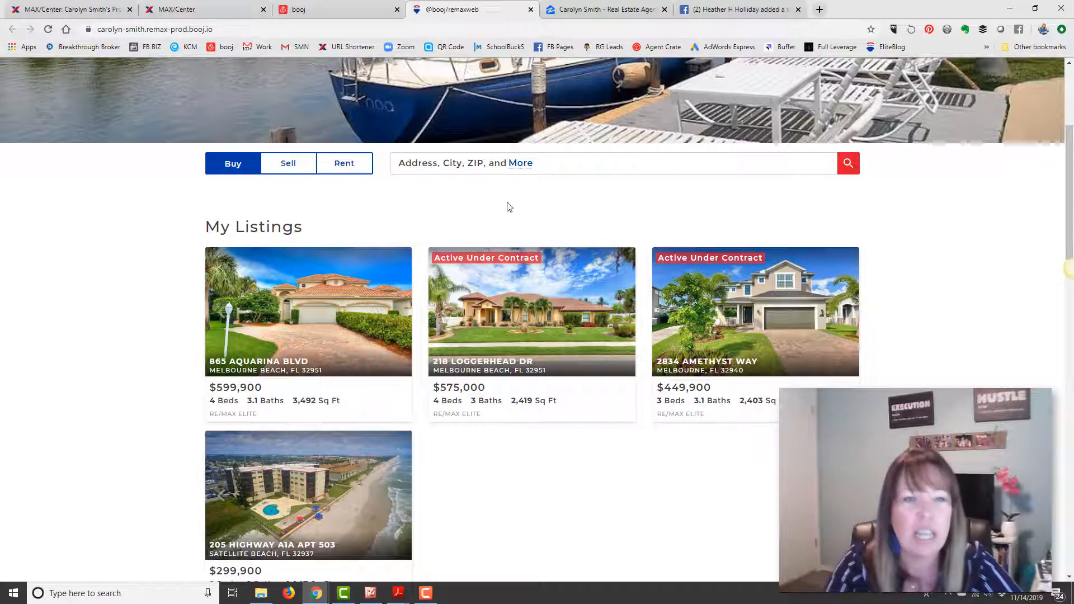
{"action": "scroll", "scroll_direction": "up", "scroll_amount": 3}
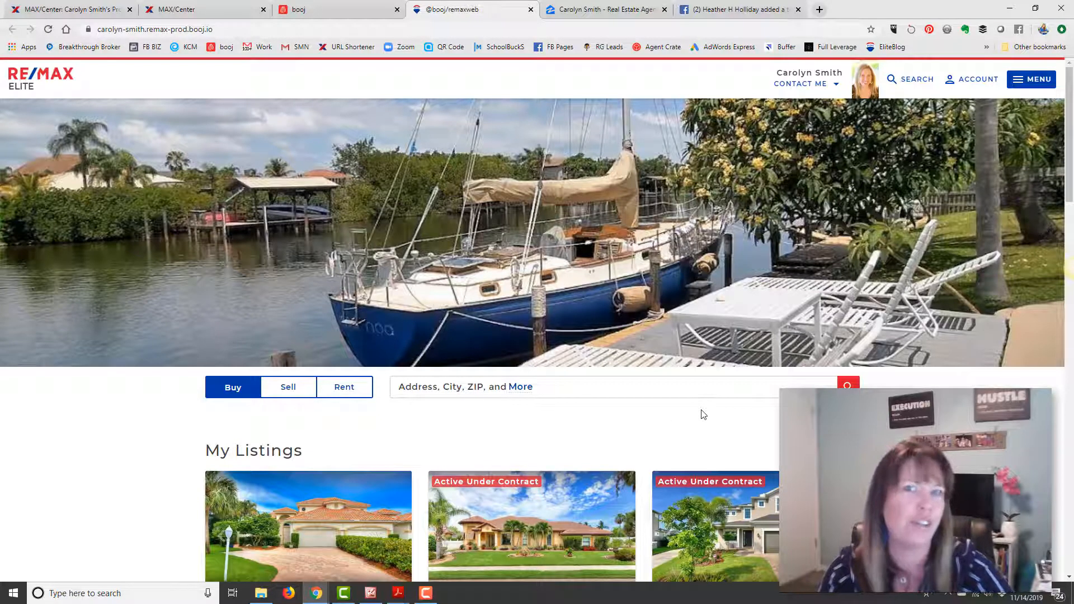
- Scroll down to check the My Reviews on Zillow section below My Listings
{"action": "scroll", "scroll_direction": "down", "scroll_amount": 3}
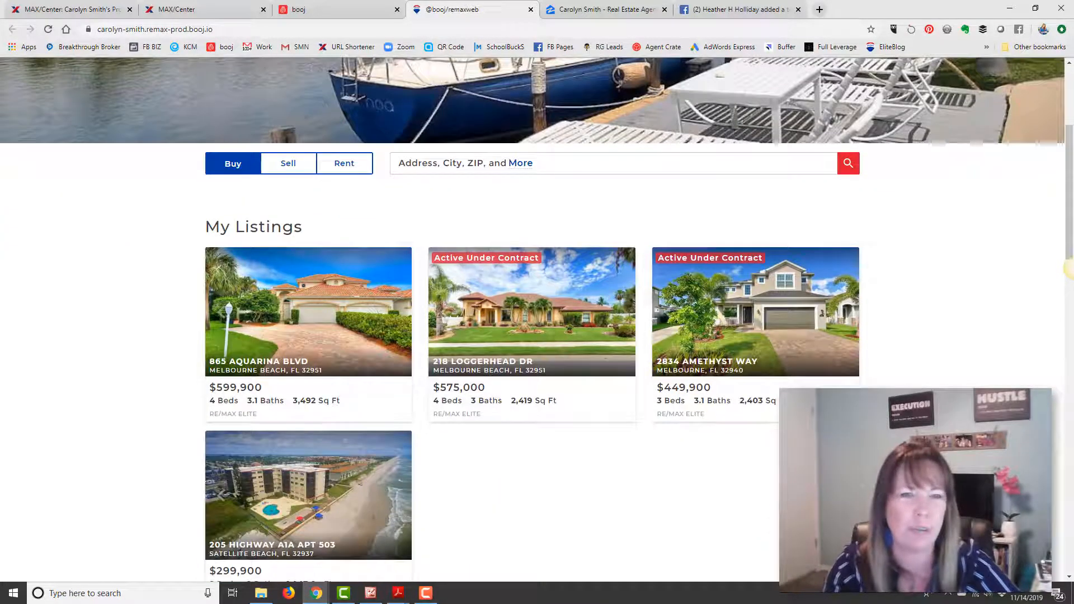
{"action": "scroll", "scroll_direction": "down", "scroll_amount": 3}
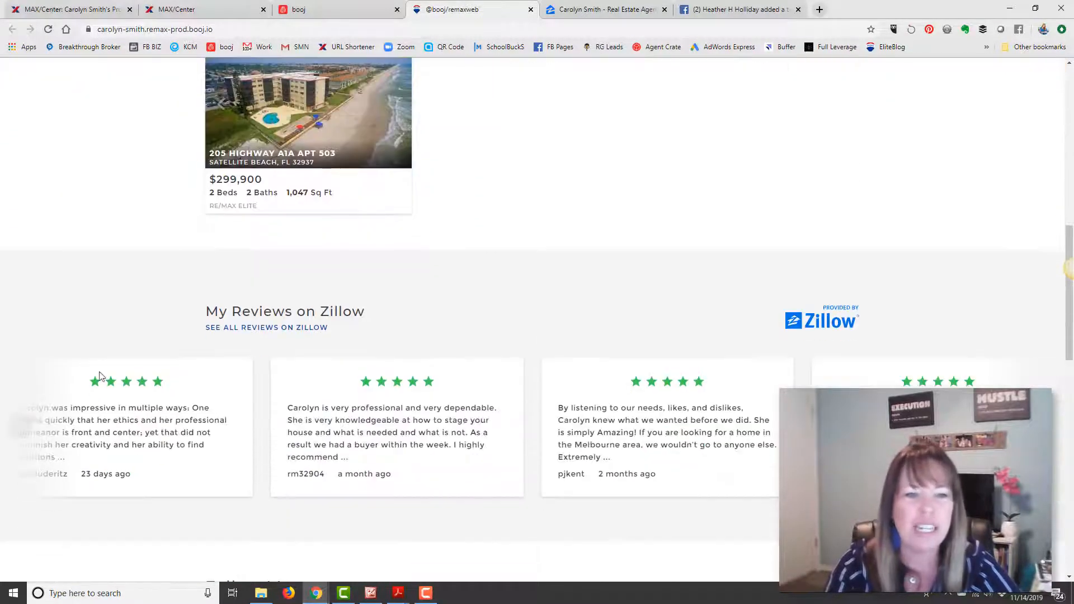
{"action": "scroll", "scroll_direction": "down", "scroll_amount": 3}
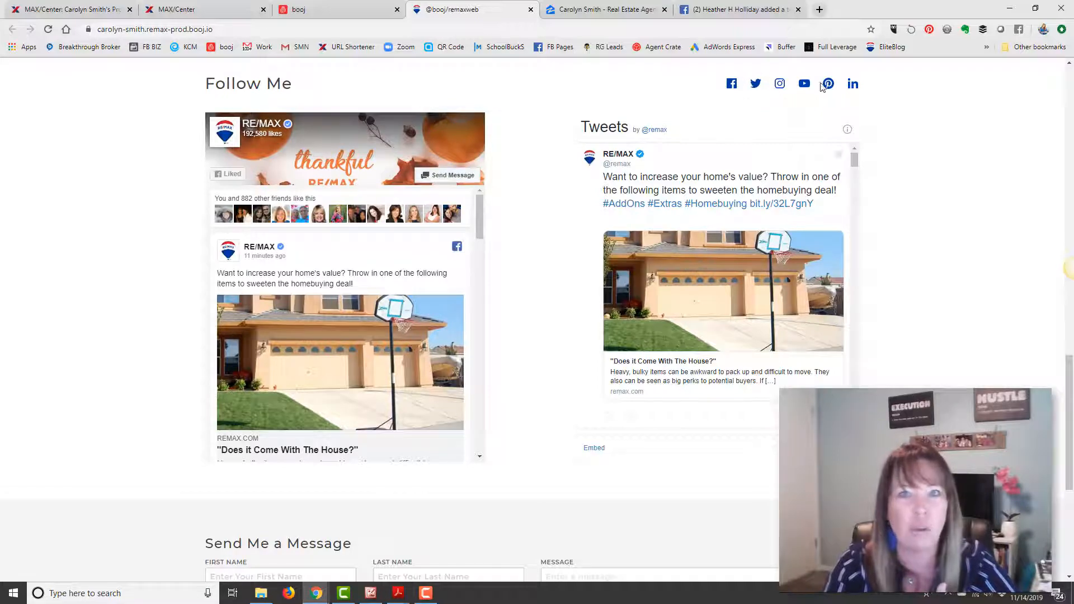
{"action": "mouse_move", "coordinate": [921, 260]}
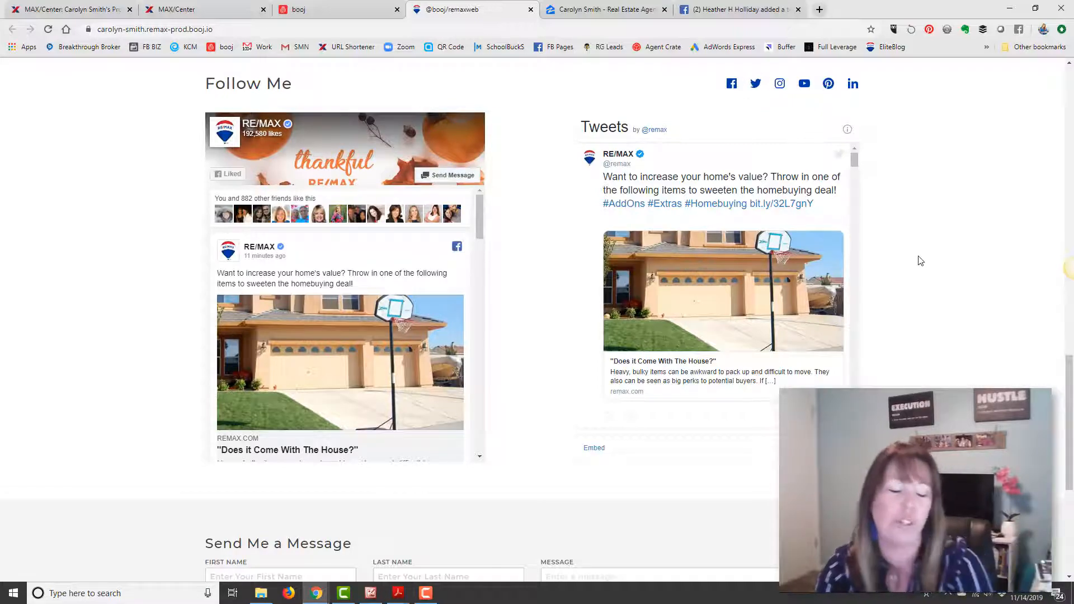
{"action": "scroll", "scroll_direction": "up", "scroll_amount": 3}
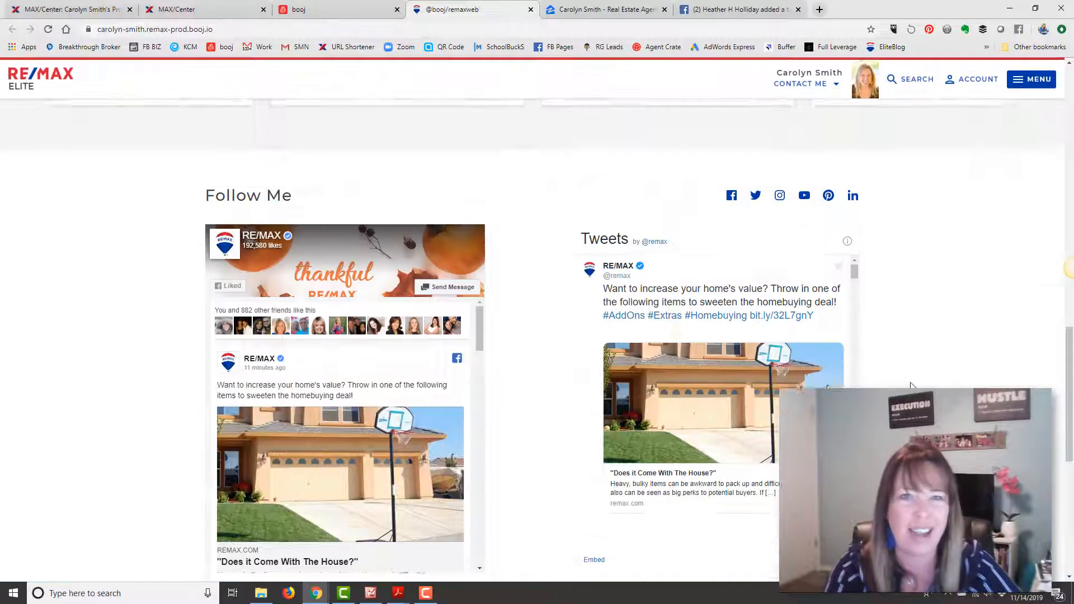
{"action": "scroll", "scroll_direction": "up", "scroll_amount": 3}
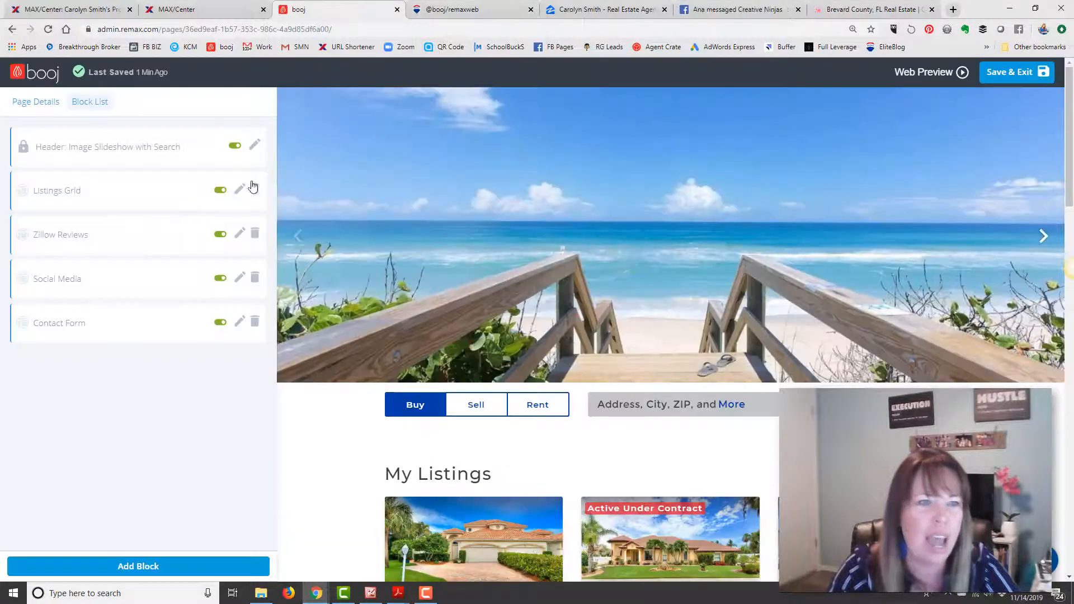
- Add a Content: Full Width block and bring up the old website to copy its bio
{"action": "scroll", "scroll_direction": "down", "scroll_amount": 3}
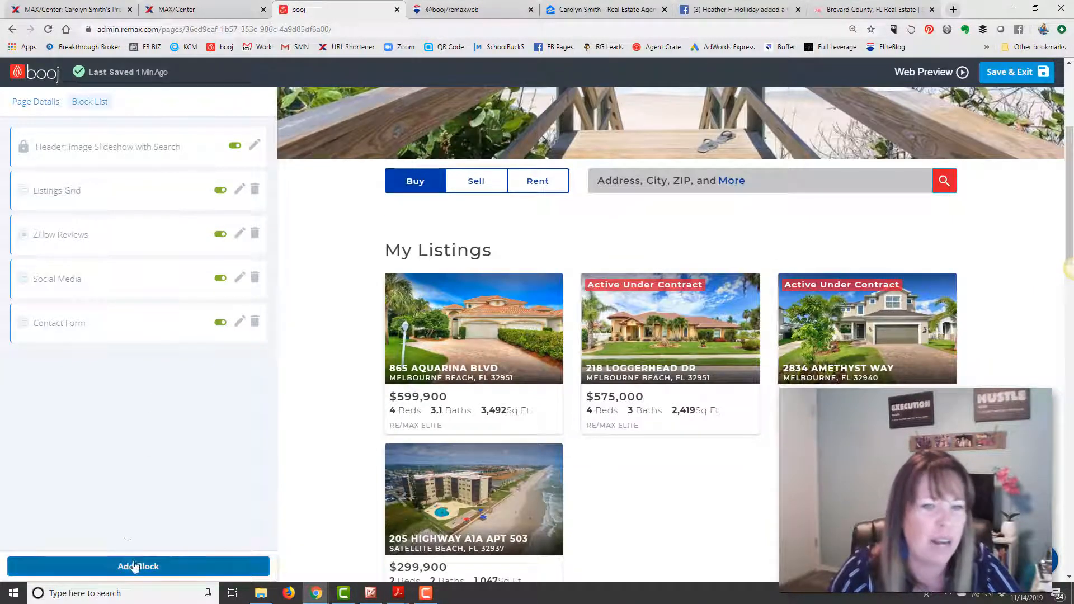
{"action": "left_click", "coordinate": [138, 566]}
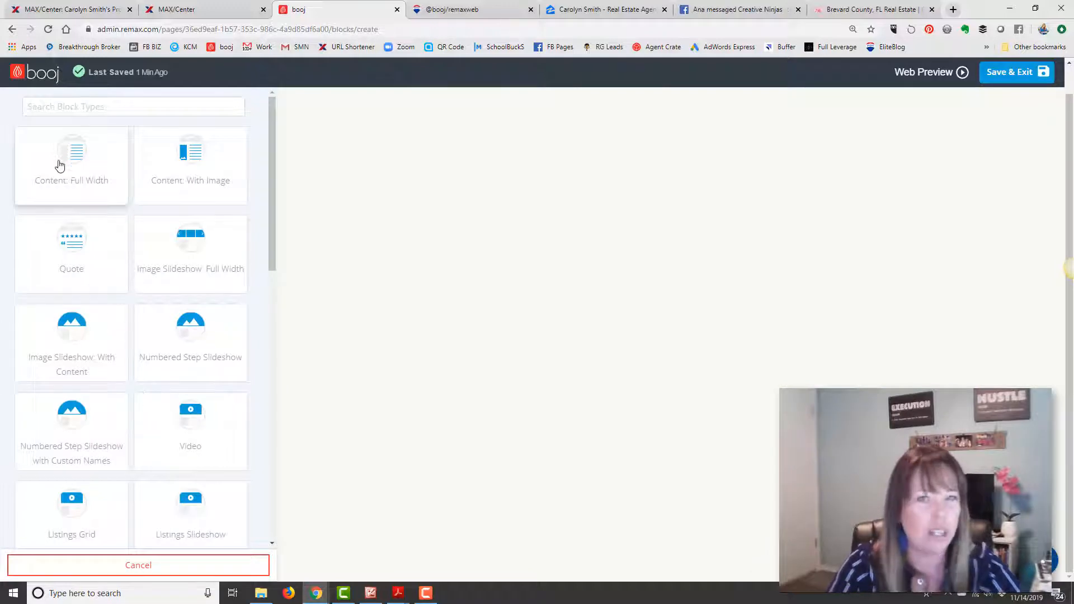
{"action": "left_click", "coordinate": [71, 164]}
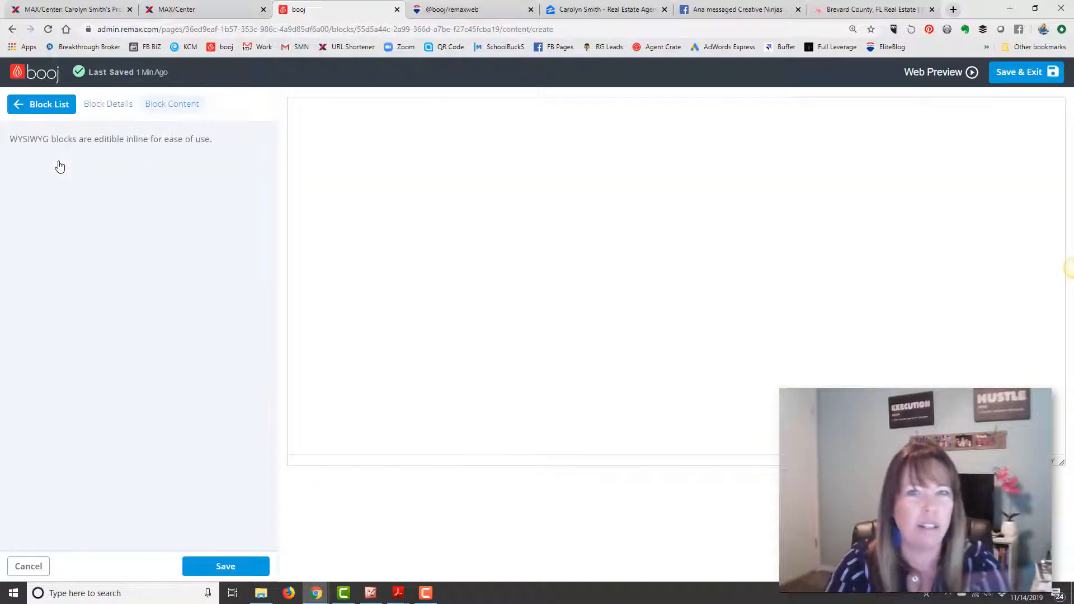
{"action": "left_click", "coordinate": [873, 9]}
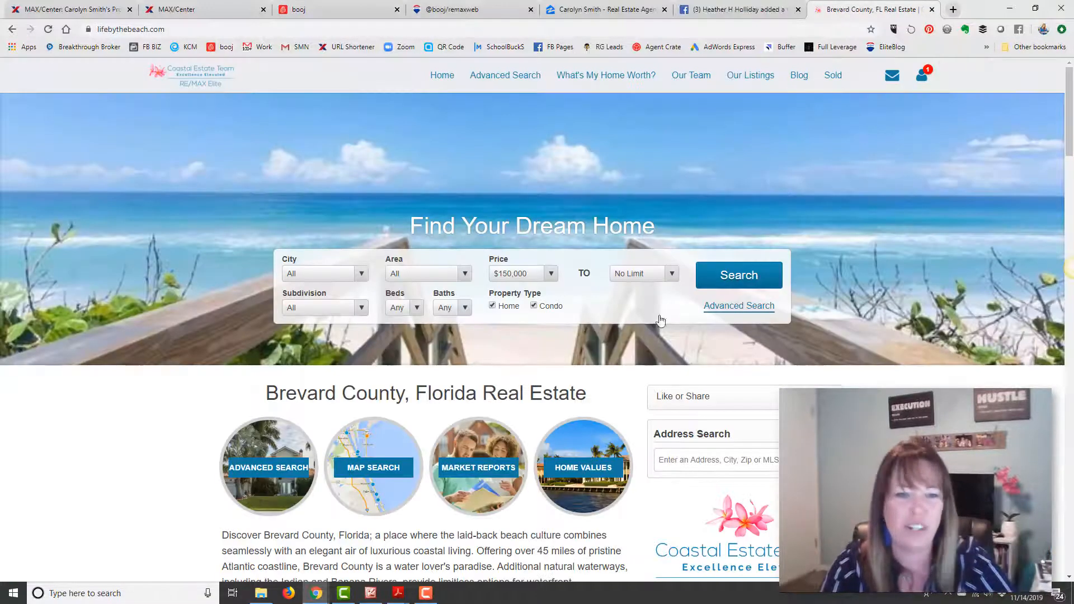
{"action": "scroll", "scroll_direction": "down", "scroll_amount": 3}
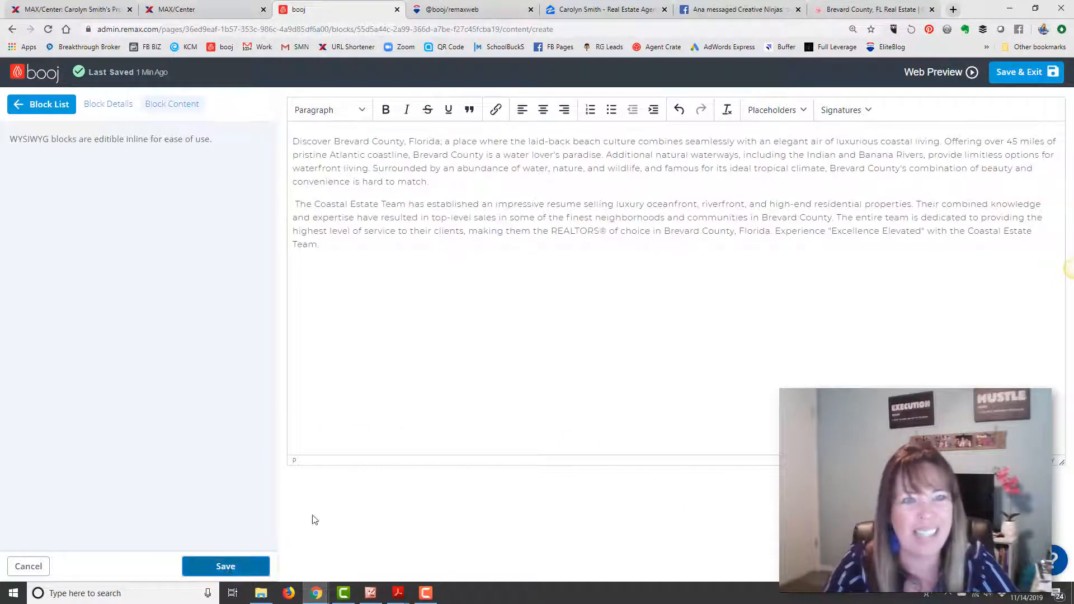
{"action": "mouse_move", "coordinate": [500, 425]}
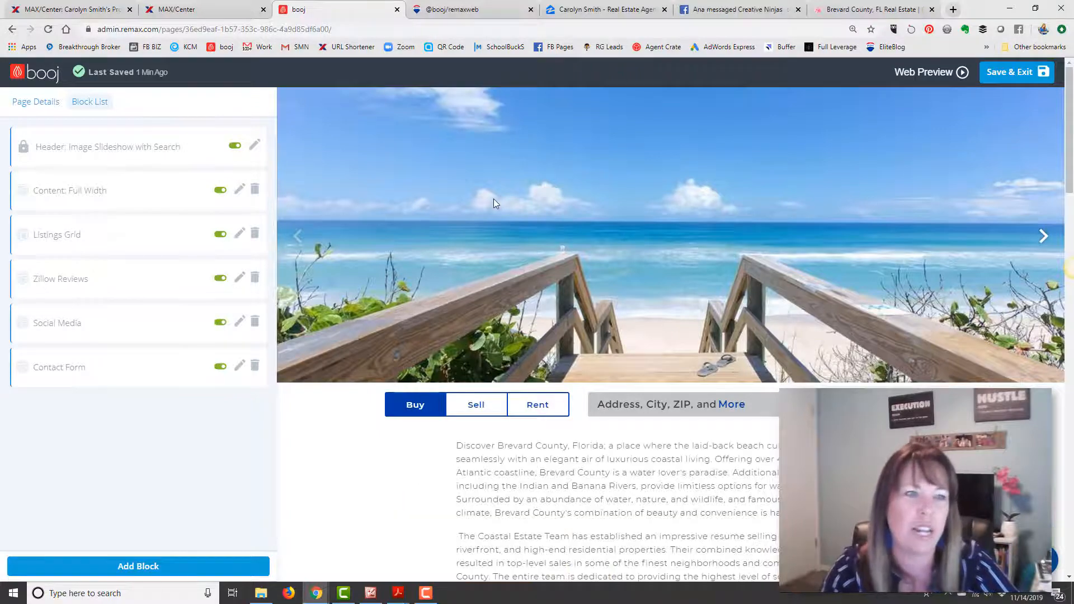
- Scroll past the description, listings and Zillow reviews, then switch to the live site
{"action": "scroll", "scroll_direction": "down", "scroll_amount": 3}
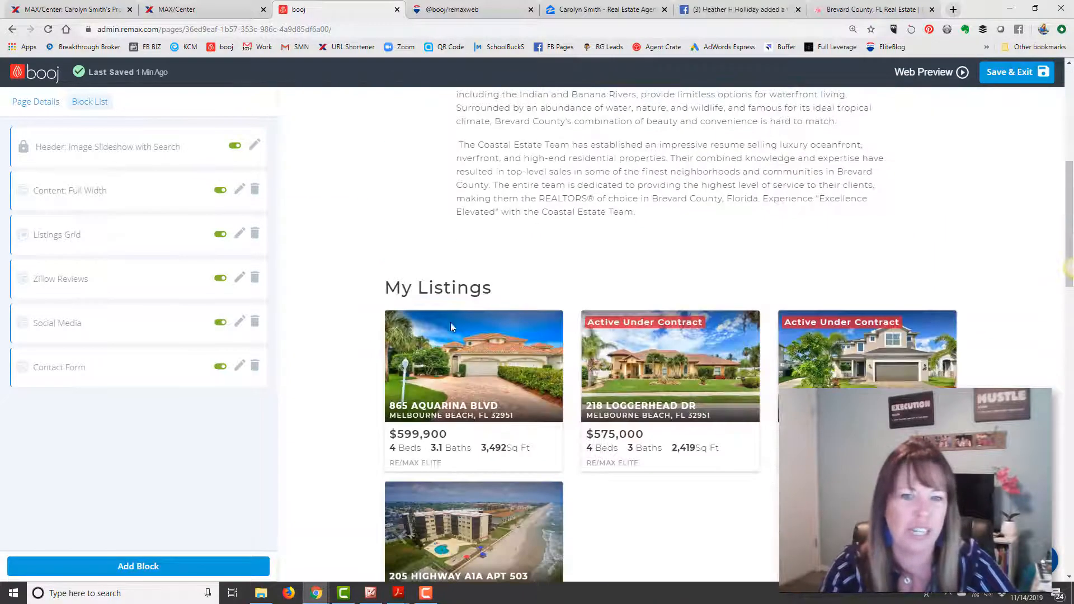
{"action": "scroll", "scroll_direction": "down", "scroll_amount": 3}
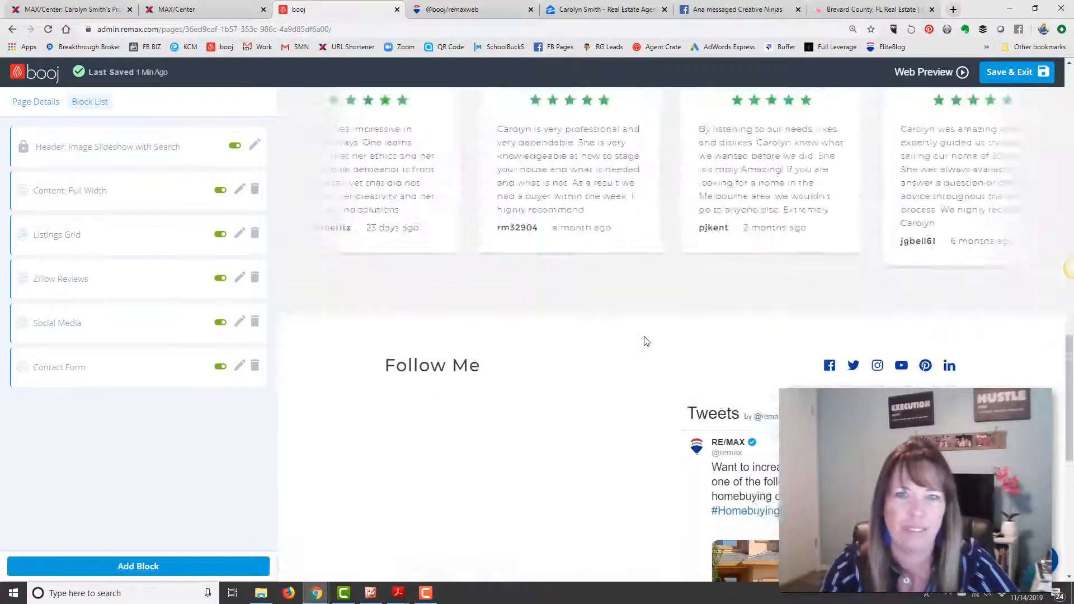
{"action": "left_click", "coordinate": [923, 72]}
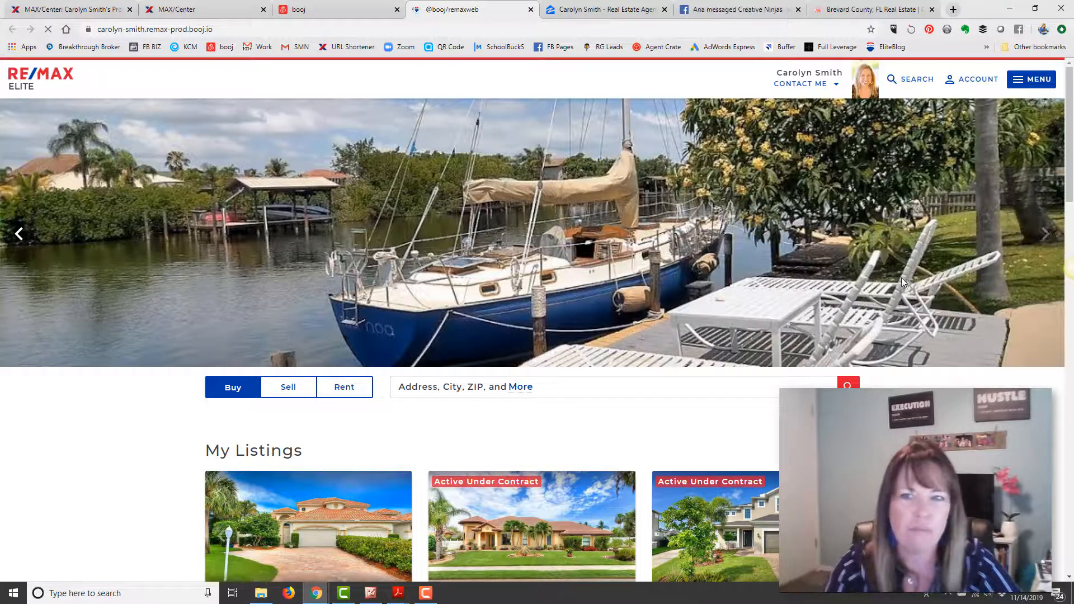
- Check the Brevard County text above My Listings on the live site, then open MENU
{"action": "scroll", "scroll_direction": "down", "scroll_amount": 3}
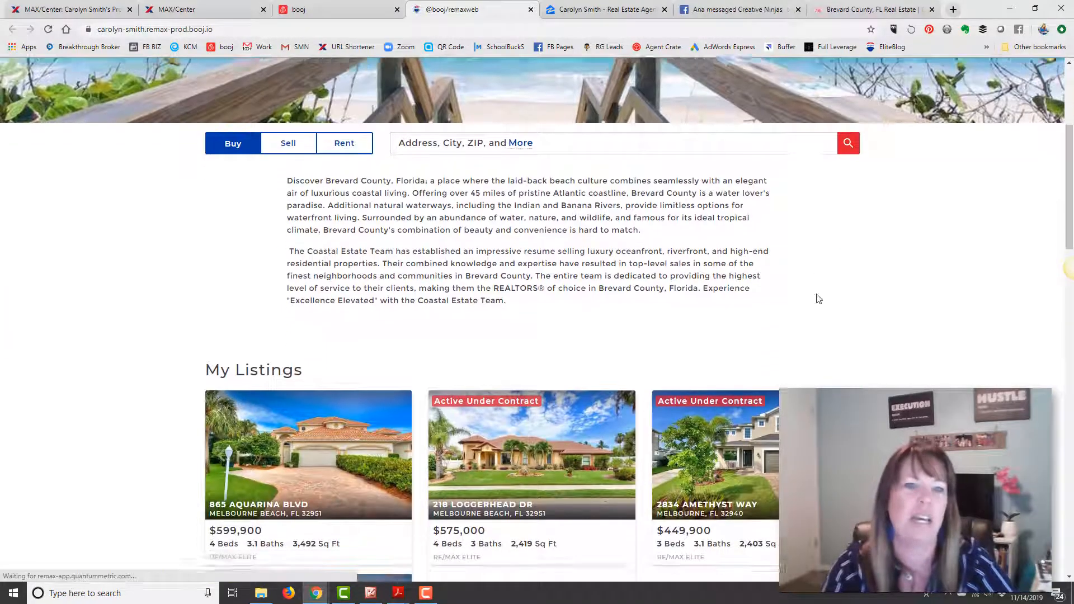
{"action": "scroll", "scroll_direction": "up", "scroll_amount": 3}
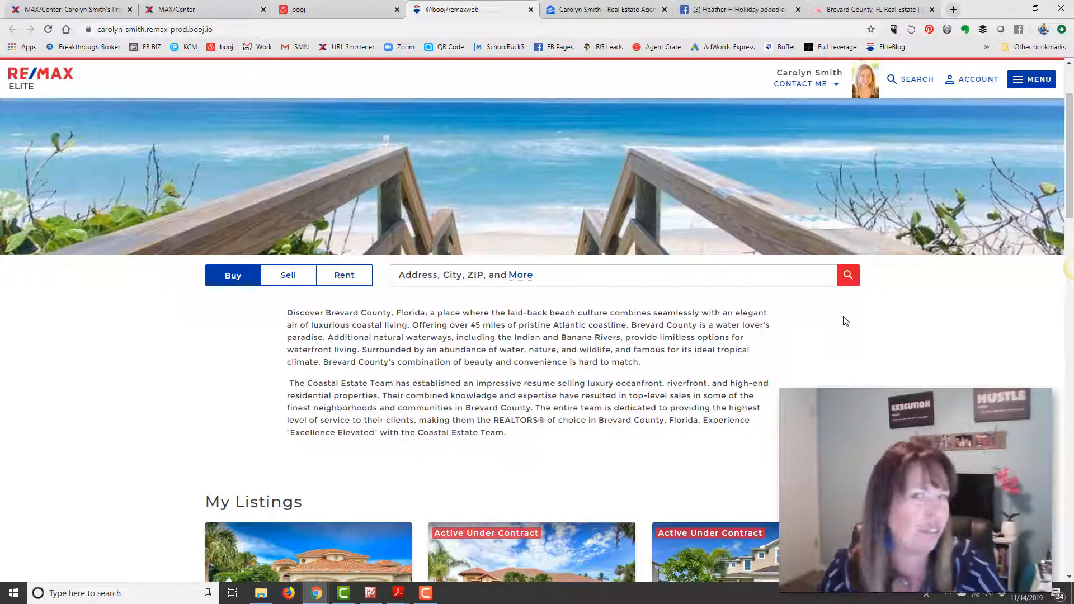
{"action": "scroll", "scroll_direction": "down", "scroll_amount": 3}
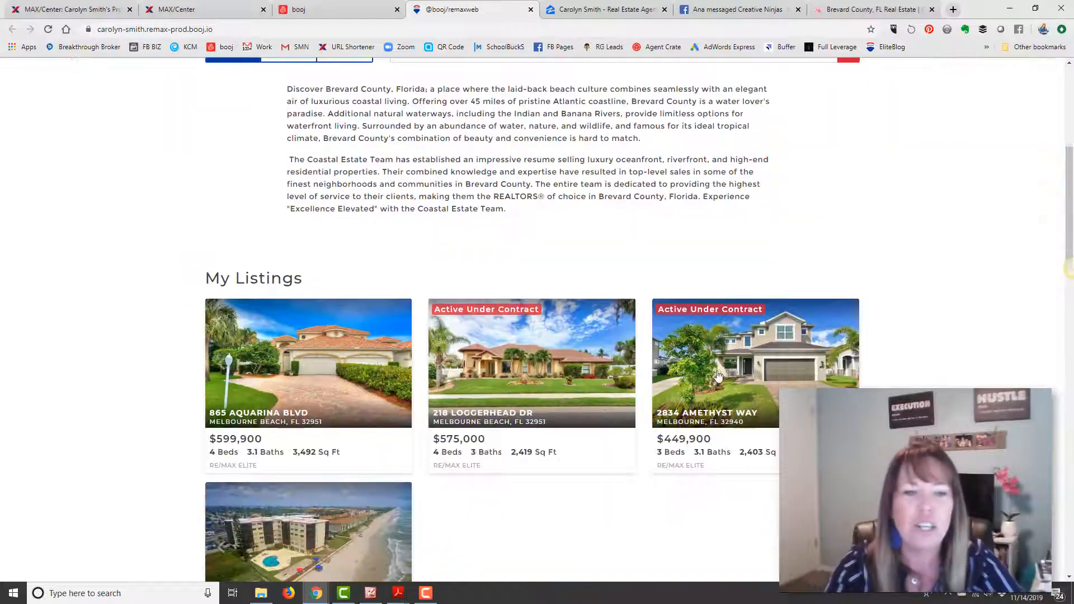
{"action": "scroll", "scroll_direction": "up", "scroll_amount": 3}
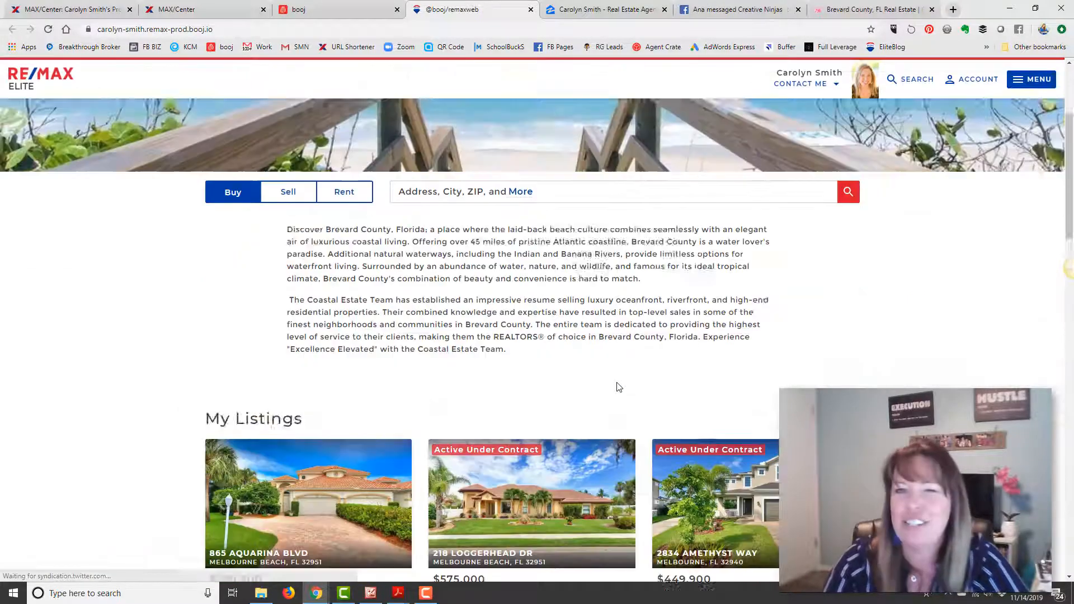
{"action": "scroll", "scroll_direction": "up", "scroll_amount": 3}
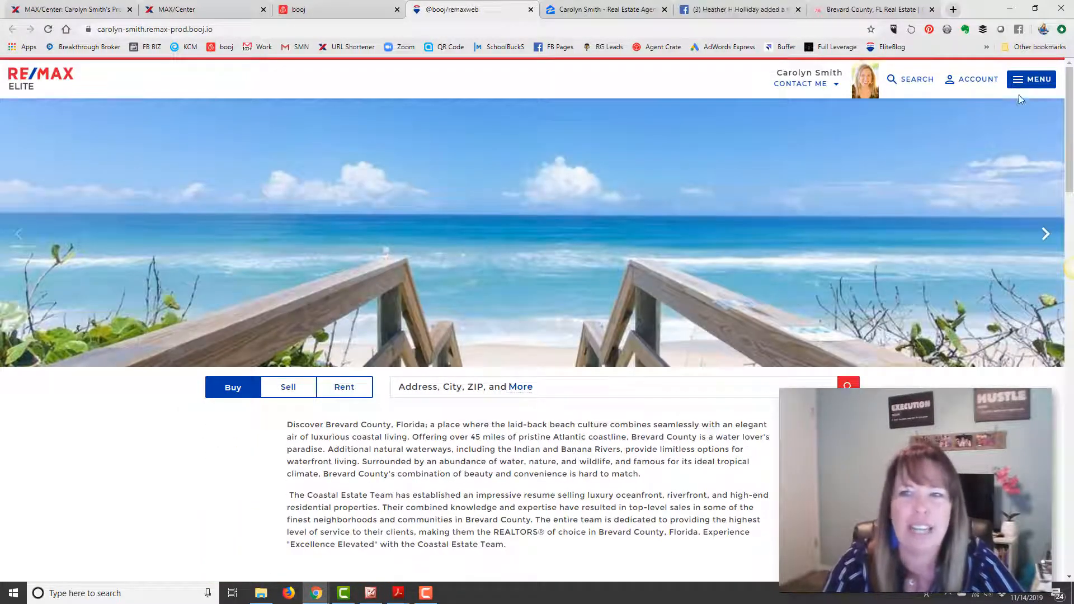
{"action": "left_click", "coordinate": [1036, 78]}
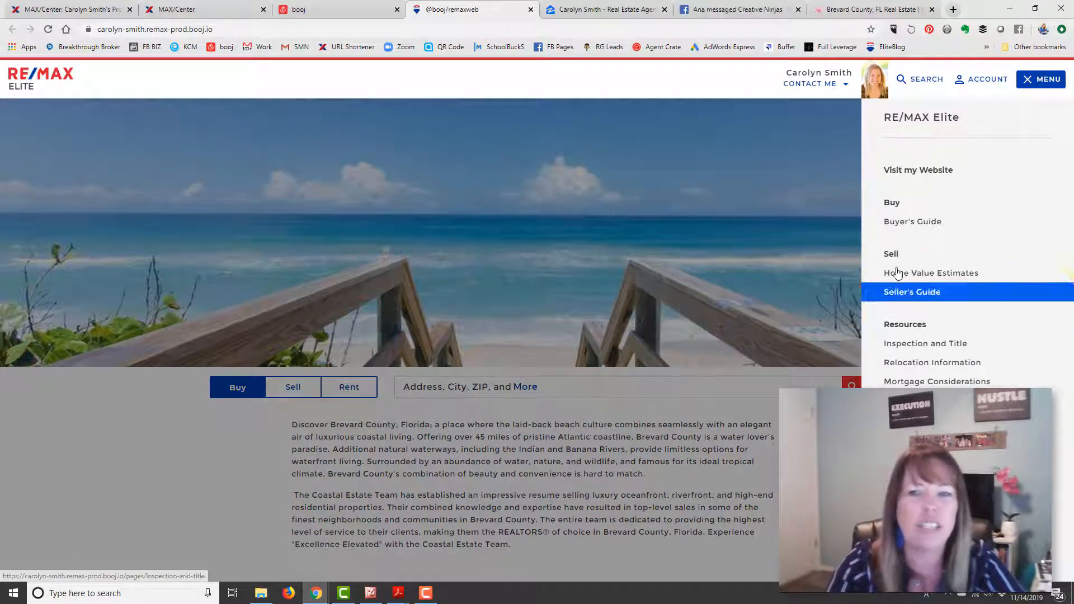
{"action": "mouse_move", "coordinate": [932, 362]}
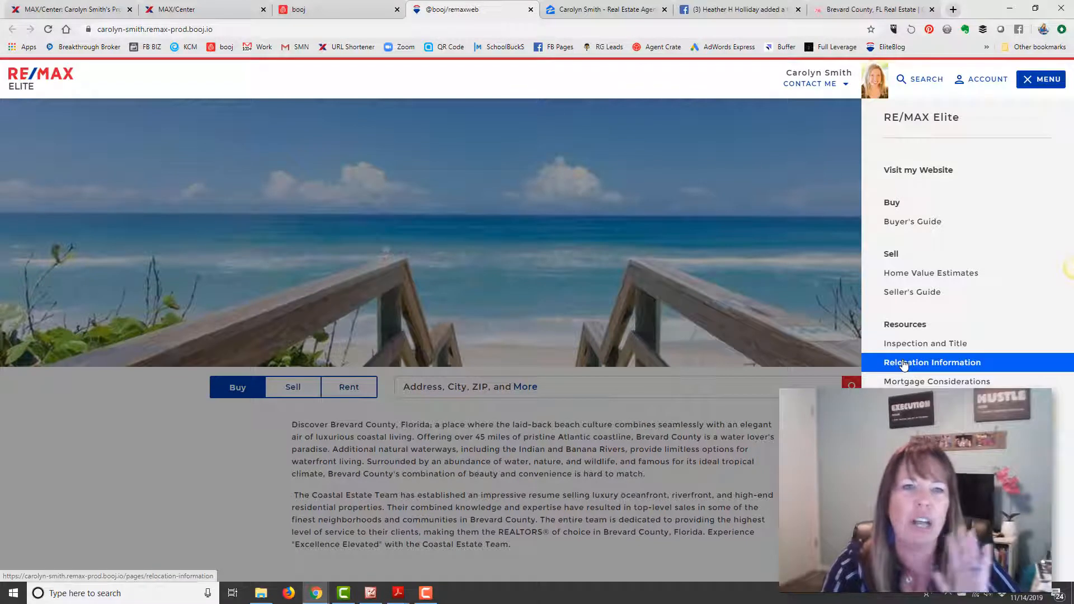
{"action": "mouse_move", "coordinate": [907, 319]}
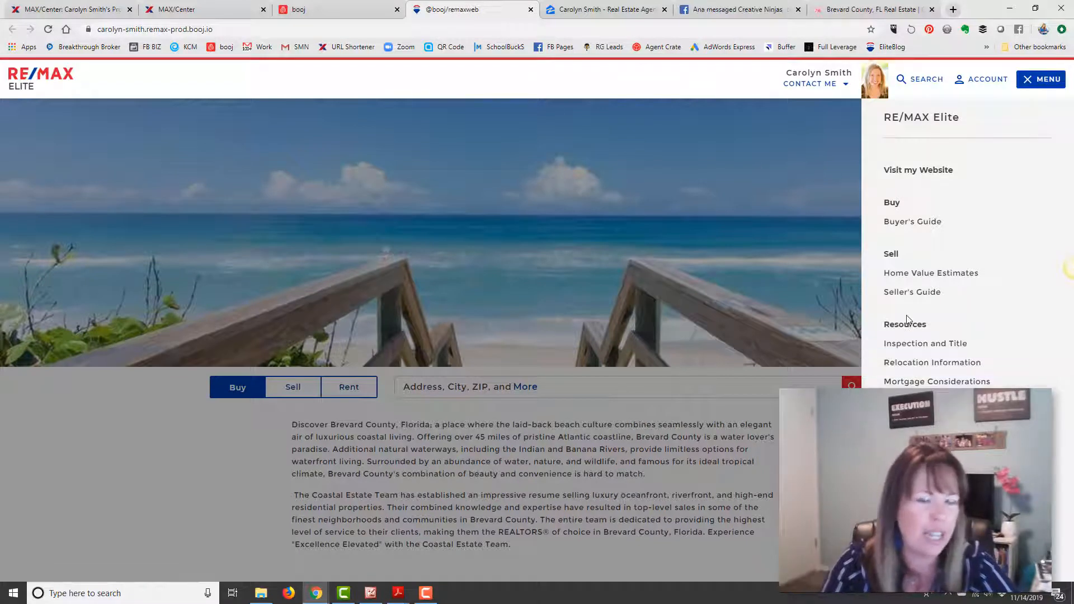
- Back in the booj tab, save the homepage edits with Save & Exit
{"action": "left_click", "coordinate": [298, 9]}
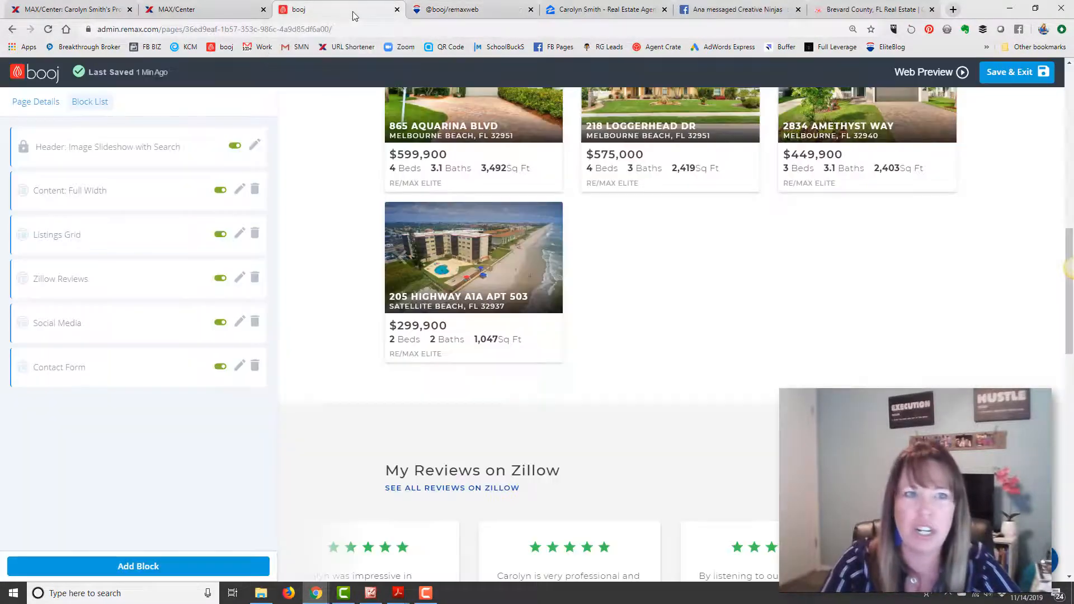
{"action": "scroll", "scroll_direction": "up", "scroll_amount": 3}
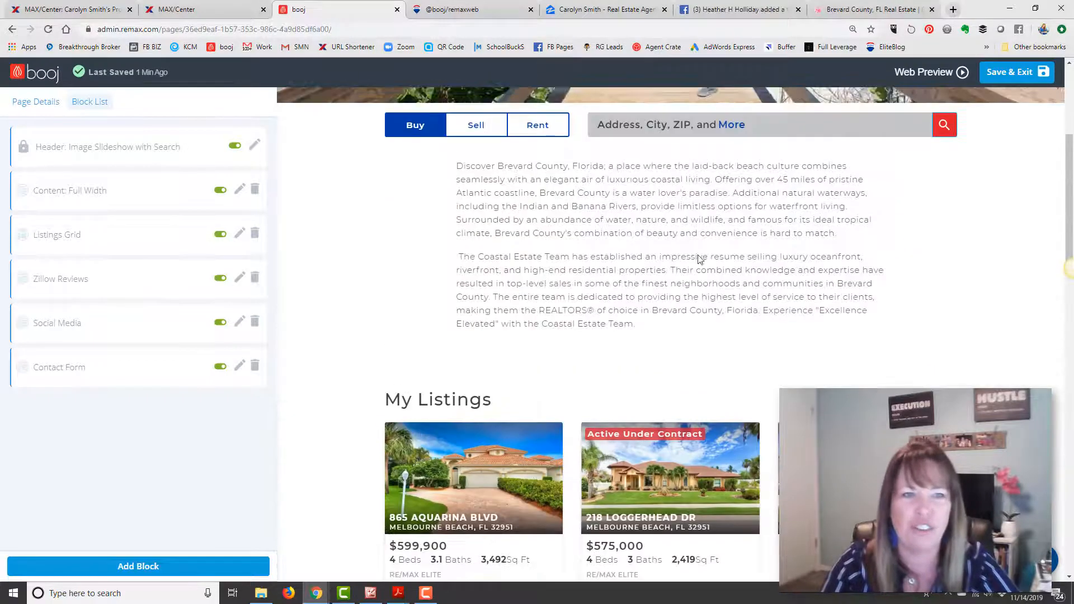
{"action": "scroll", "scroll_direction": "up", "scroll_amount": 3}
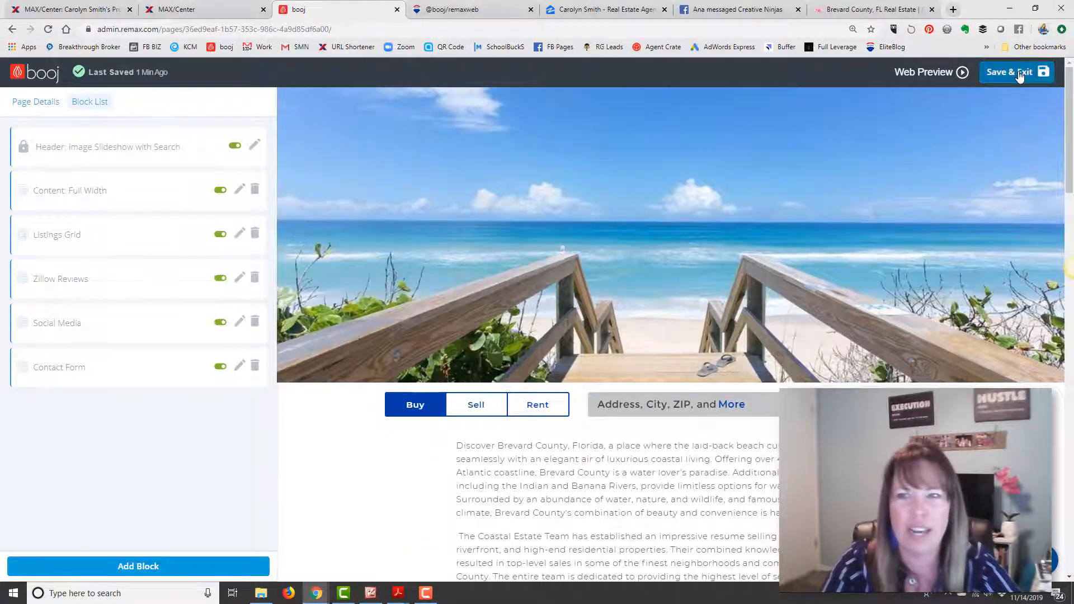
{"action": "left_click", "coordinate": [1009, 71]}
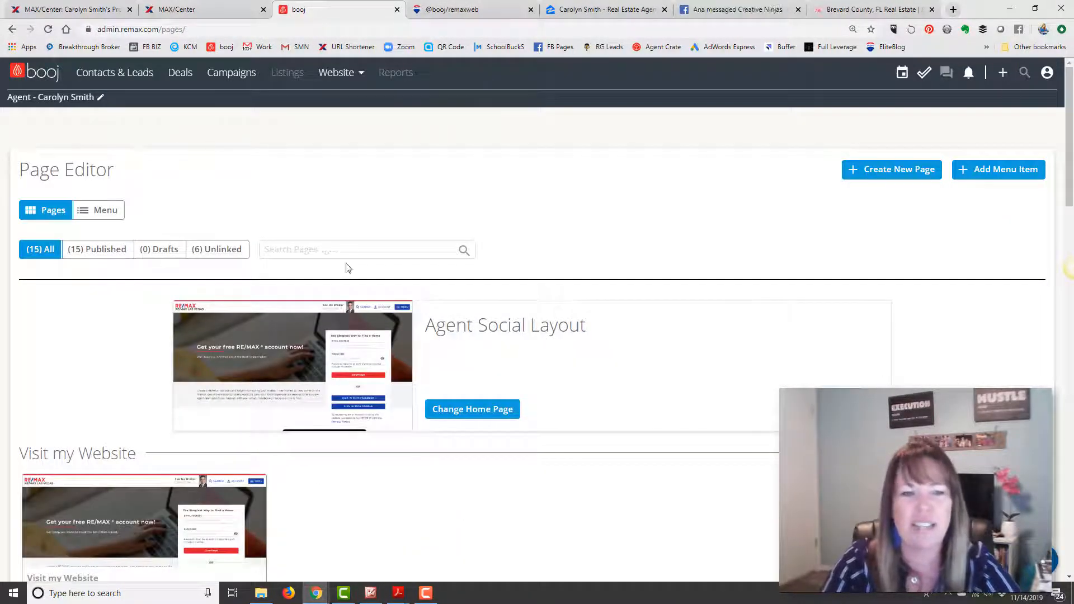
- Scroll through the Page Editor's Buy, Sell, Resources and My Info pages
{"action": "scroll", "scroll_direction": "down", "scroll_amount": 3}
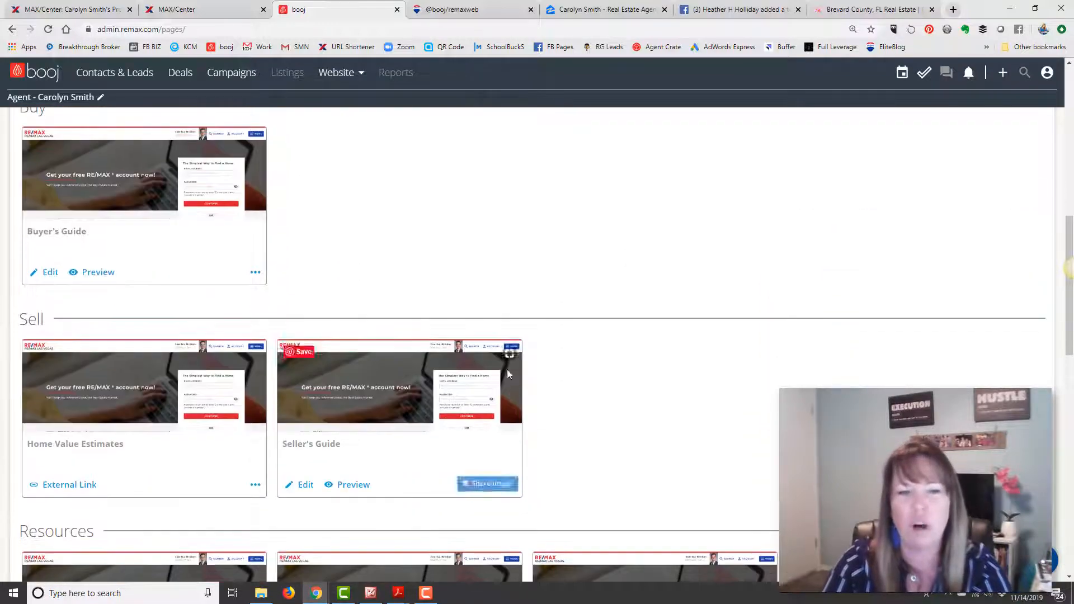
{"action": "scroll", "scroll_direction": "down", "scroll_amount": 3}
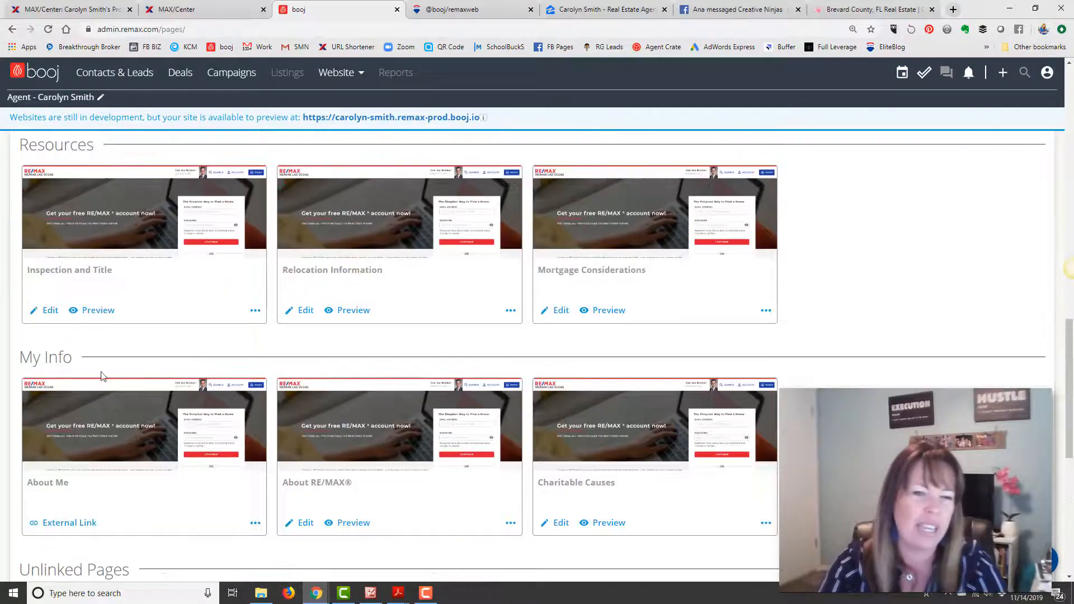
{"action": "scroll", "scroll_direction": "up", "scroll_amount": 3}
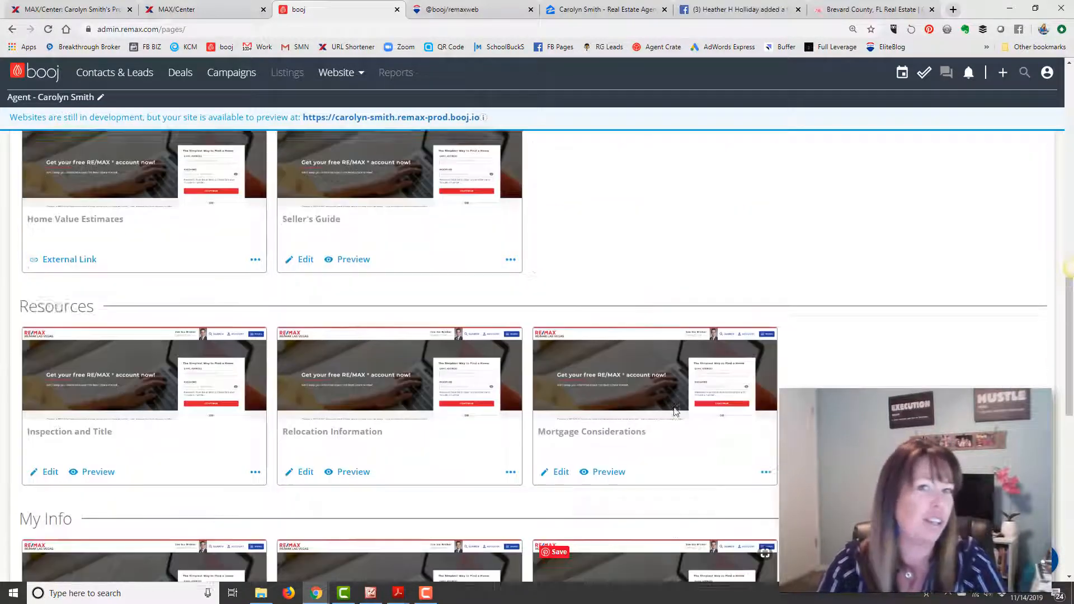
{"action": "scroll", "scroll_direction": "up", "scroll_amount": 3}
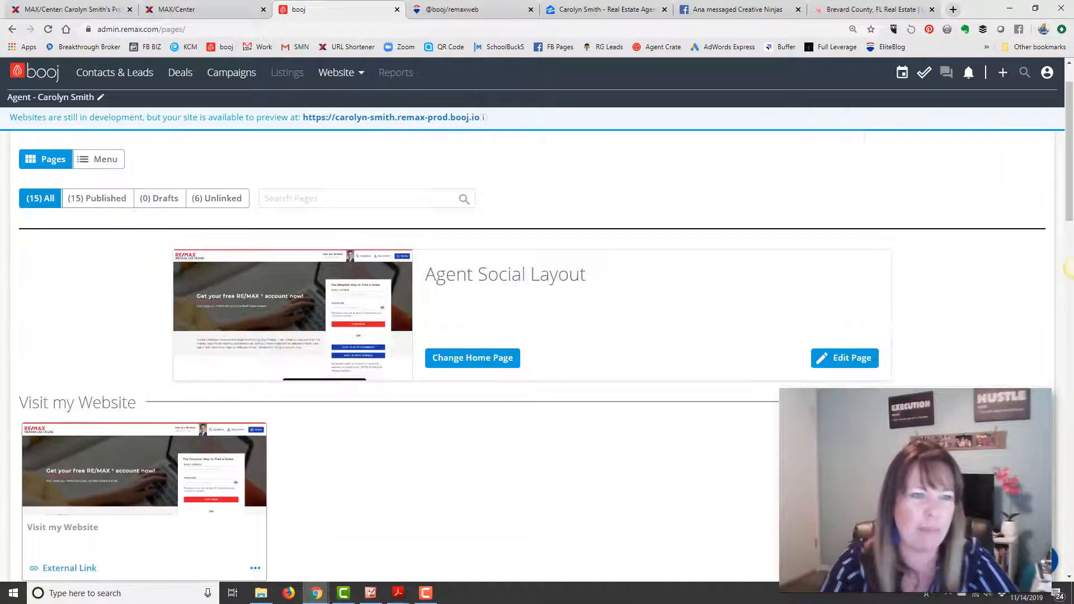
{"action": "scroll", "scroll_direction": "up", "scroll_amount": 3}
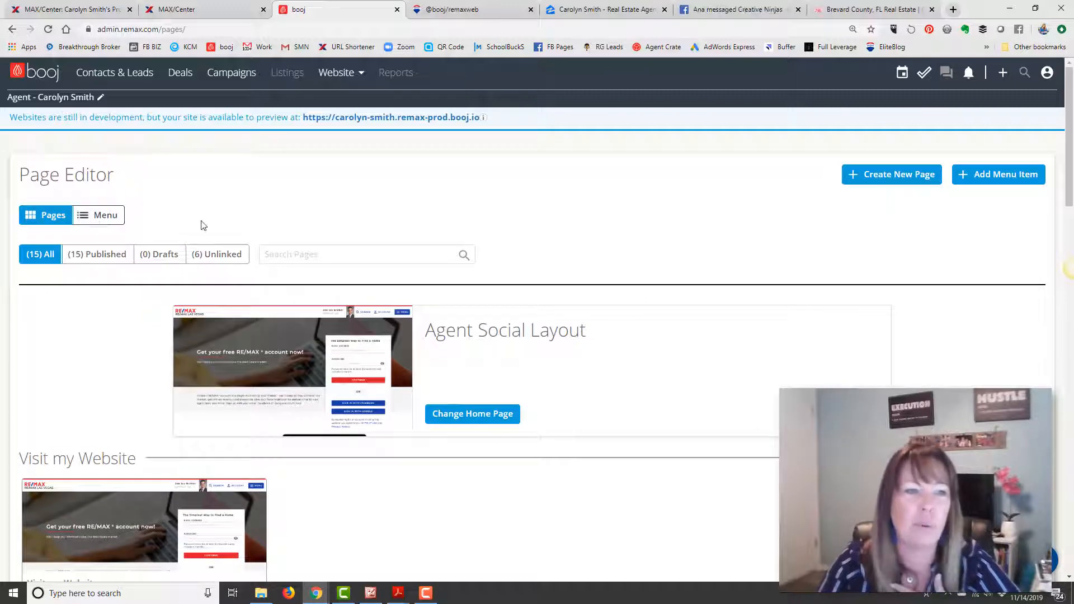
- Drag Inspection and Title to Unlinked Pages and back to the top of Resources
{"action": "left_click", "coordinate": [98, 215]}
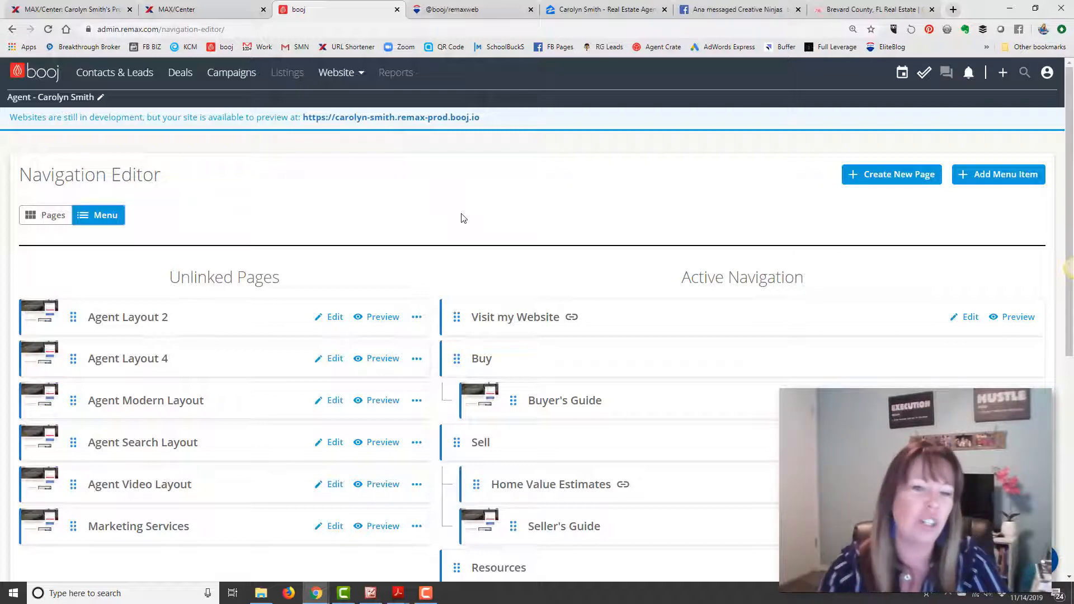
{"action": "scroll", "scroll_direction": "down", "scroll_amount": 3}
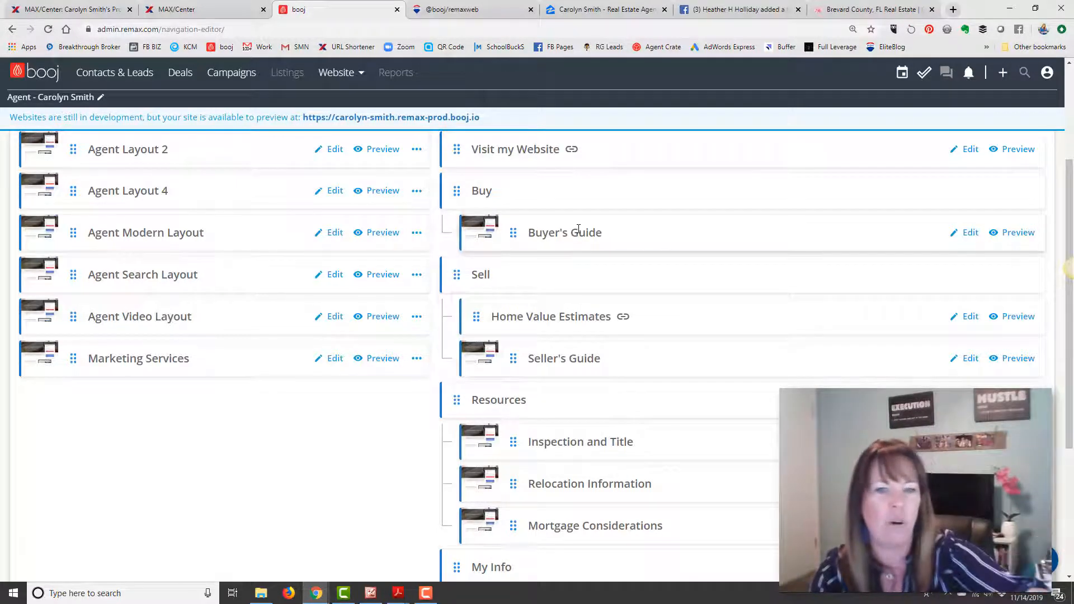
{"action": "scroll", "scroll_direction": "down", "scroll_amount": 3}
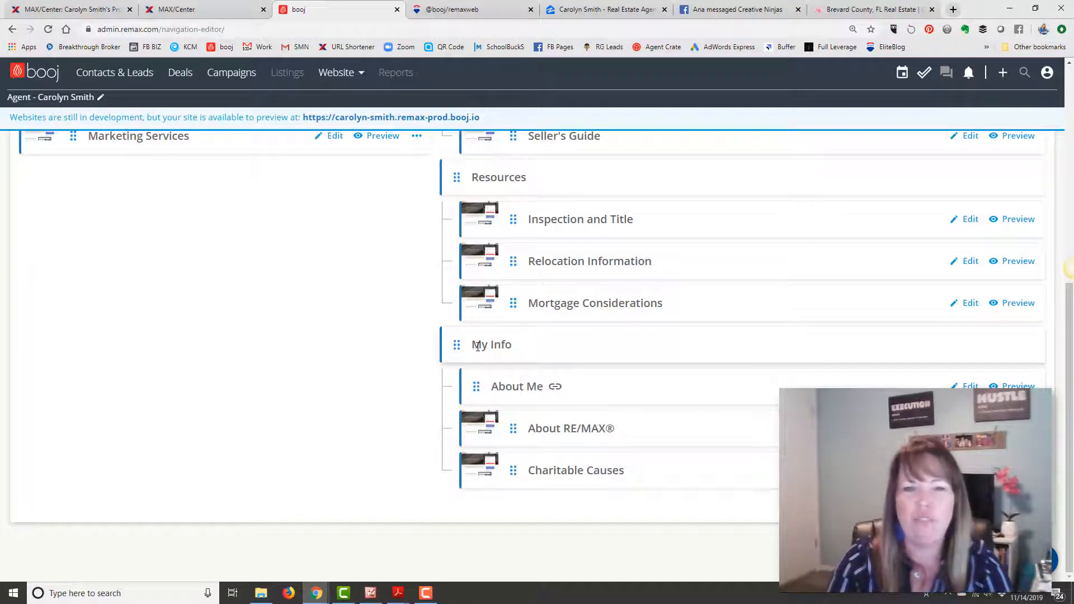
{"action": "scroll", "scroll_direction": "up", "scroll_amount": 3}
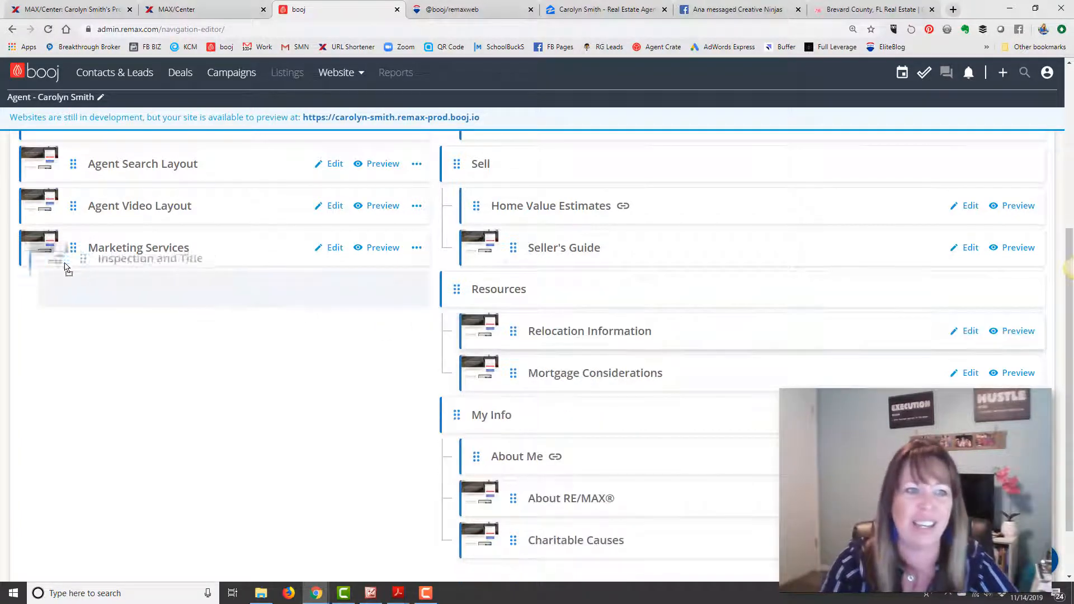
{"action": "scroll", "scroll_direction": "up", "scroll_amount": 3}
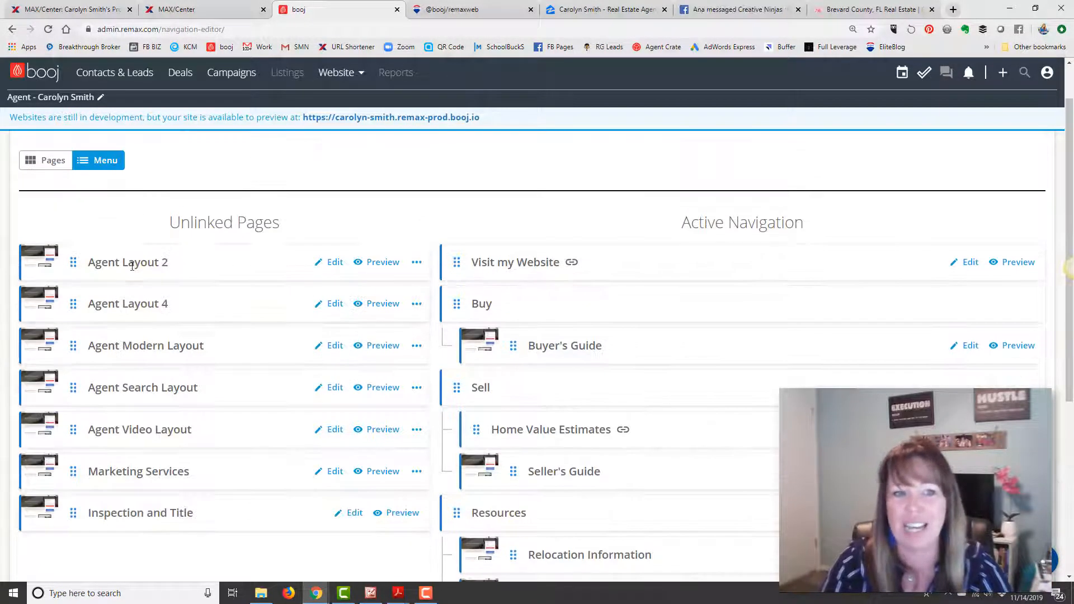
{"action": "scroll", "scroll_direction": "down", "scroll_amount": 3}
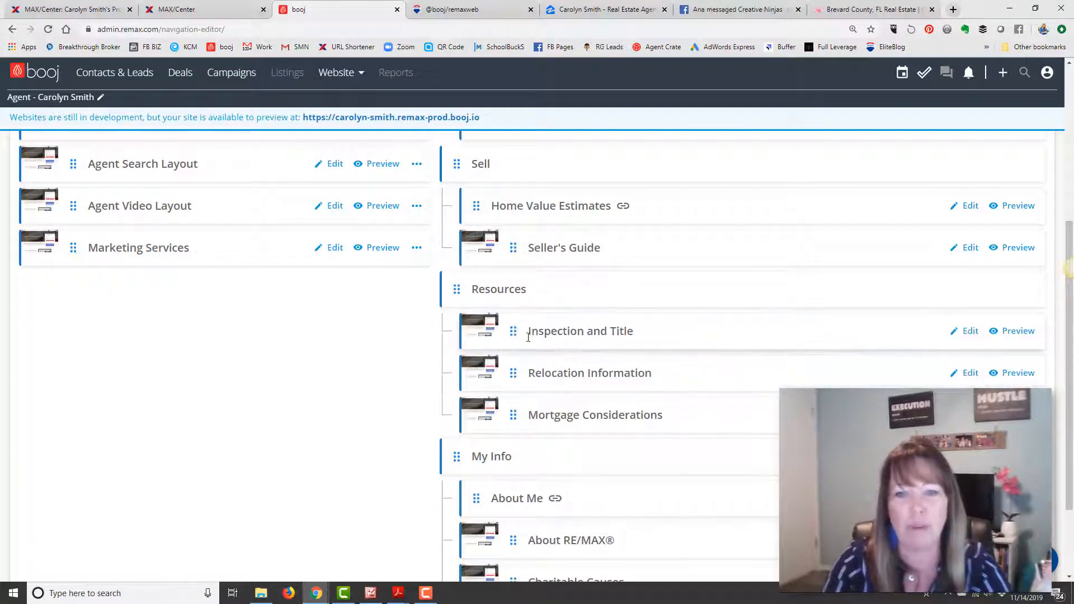
{"action": "mouse_move", "coordinate": [609, 326]}
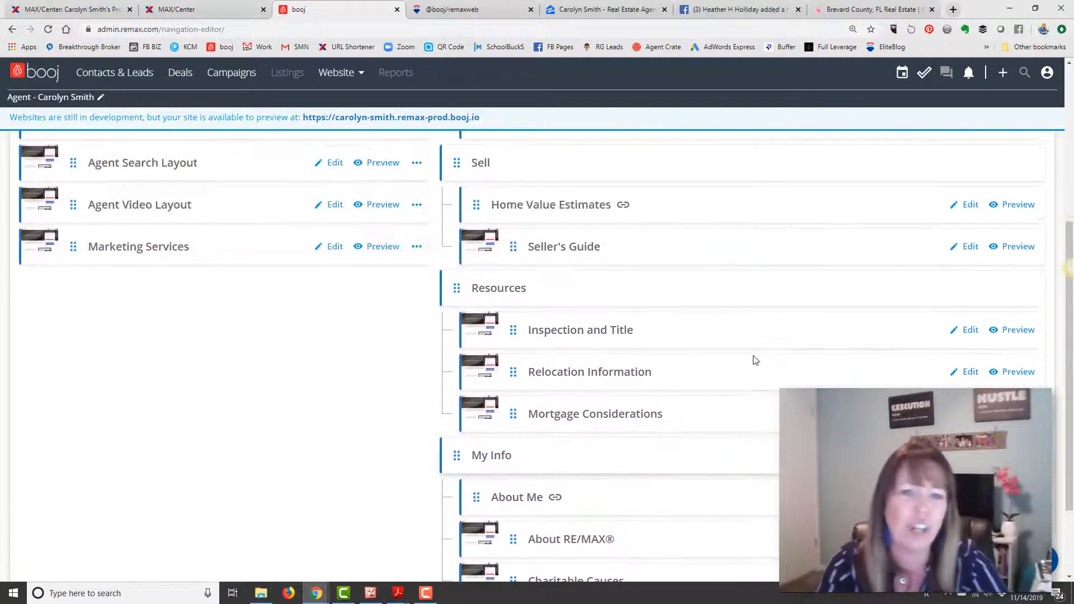
{"action": "scroll", "scroll_direction": "up", "scroll_amount": 3}
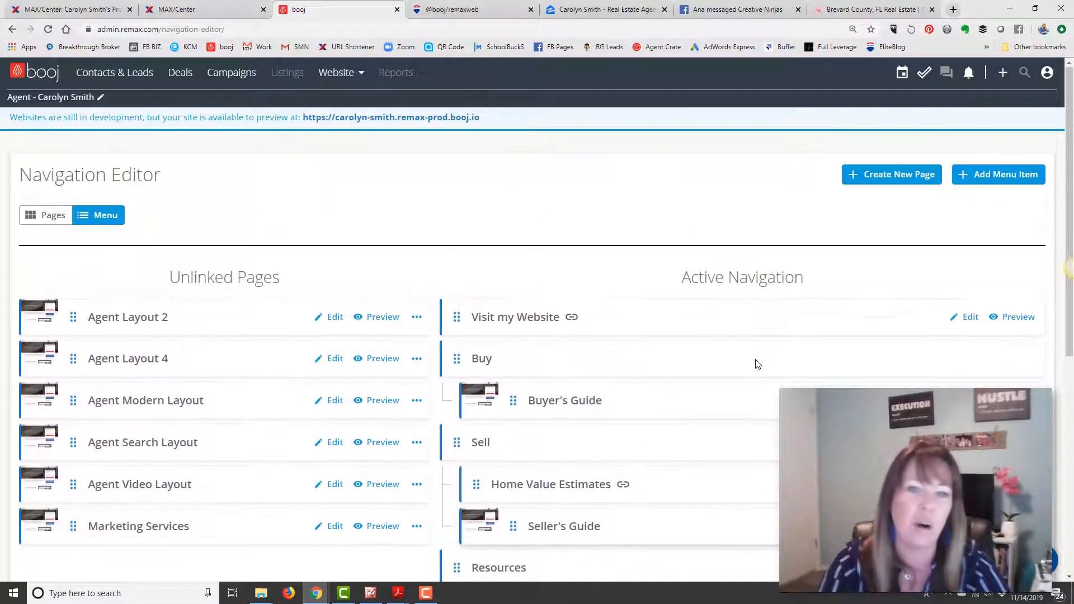
{"action": "mouse_move", "coordinate": [598, 323]}
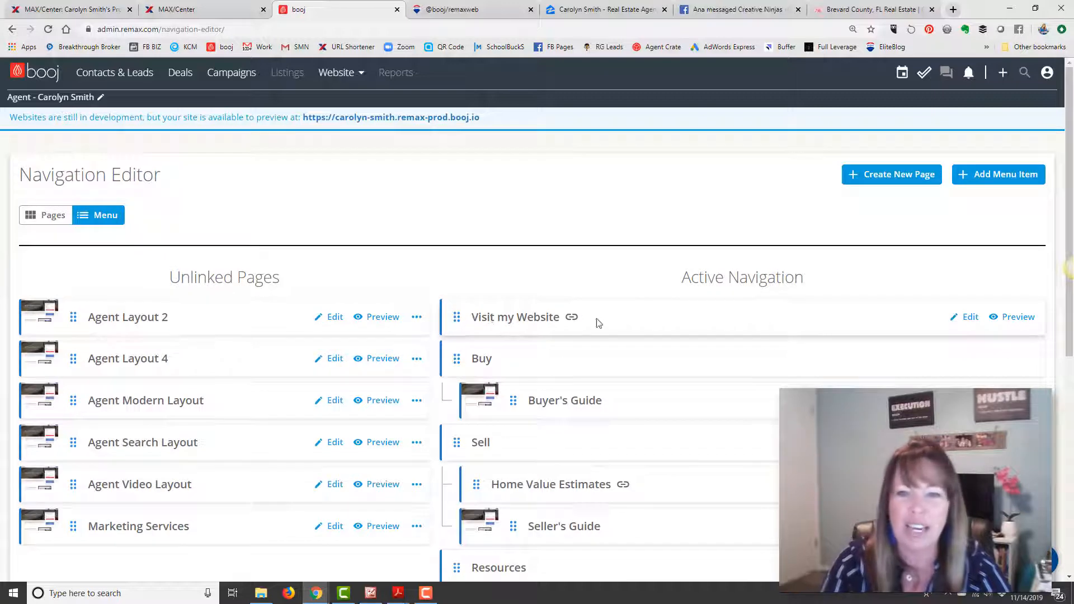
{"action": "left_click", "coordinate": [998, 174]}
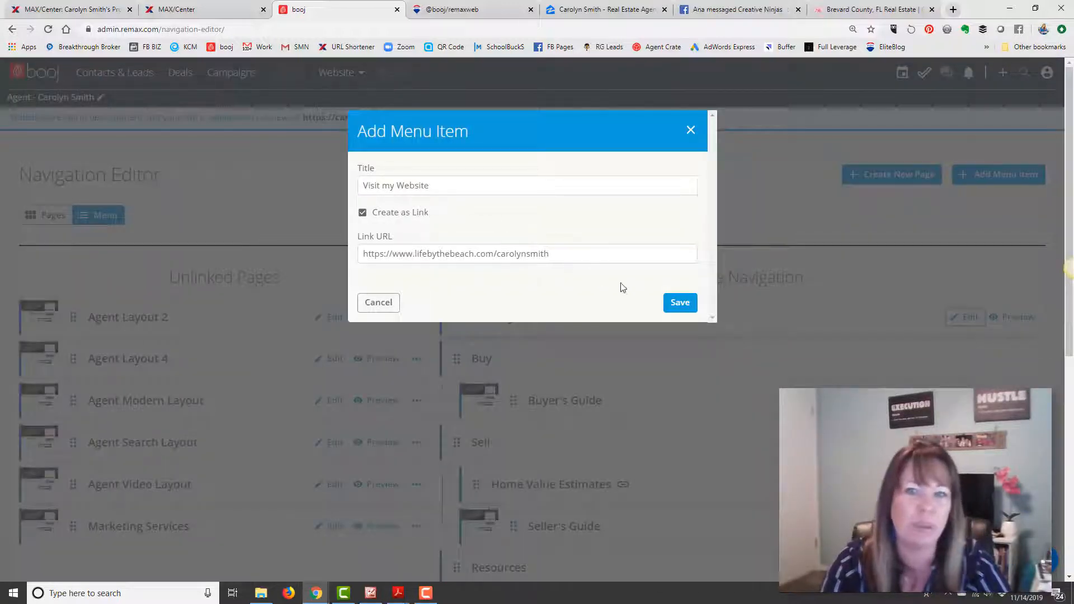
{"action": "left_click", "coordinate": [679, 303]}
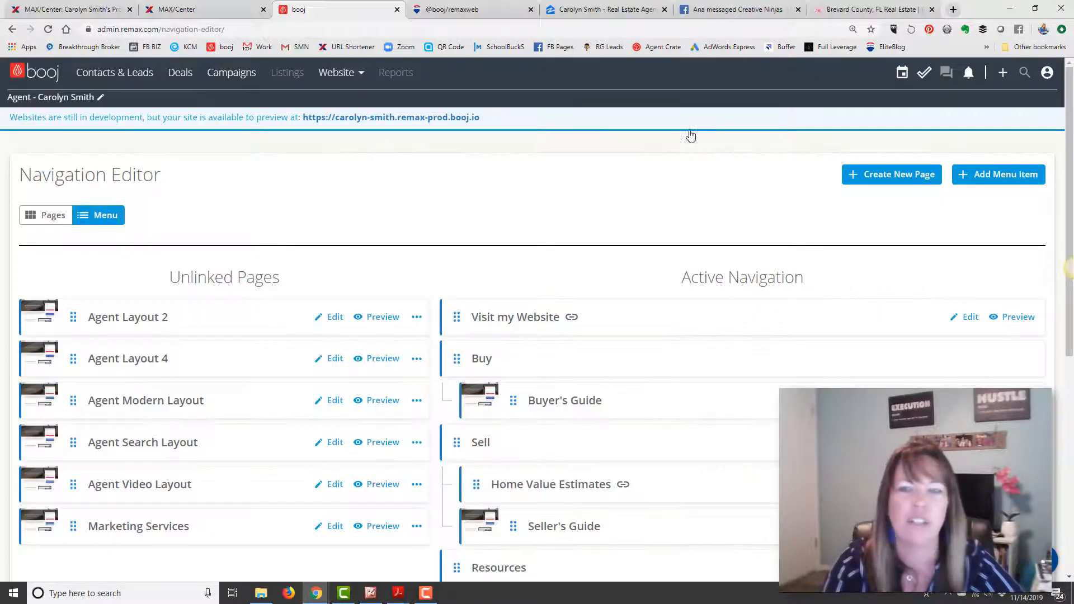
{"action": "scroll", "scroll_direction": "down", "scroll_amount": 3}
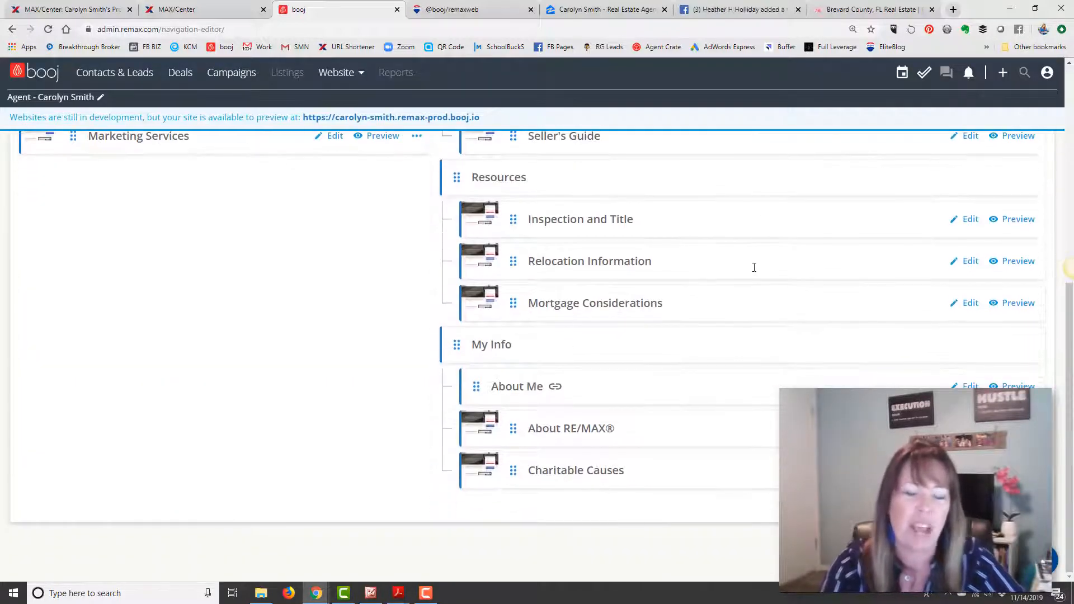
{"action": "scroll", "scroll_direction": "up", "scroll_amount": 3}
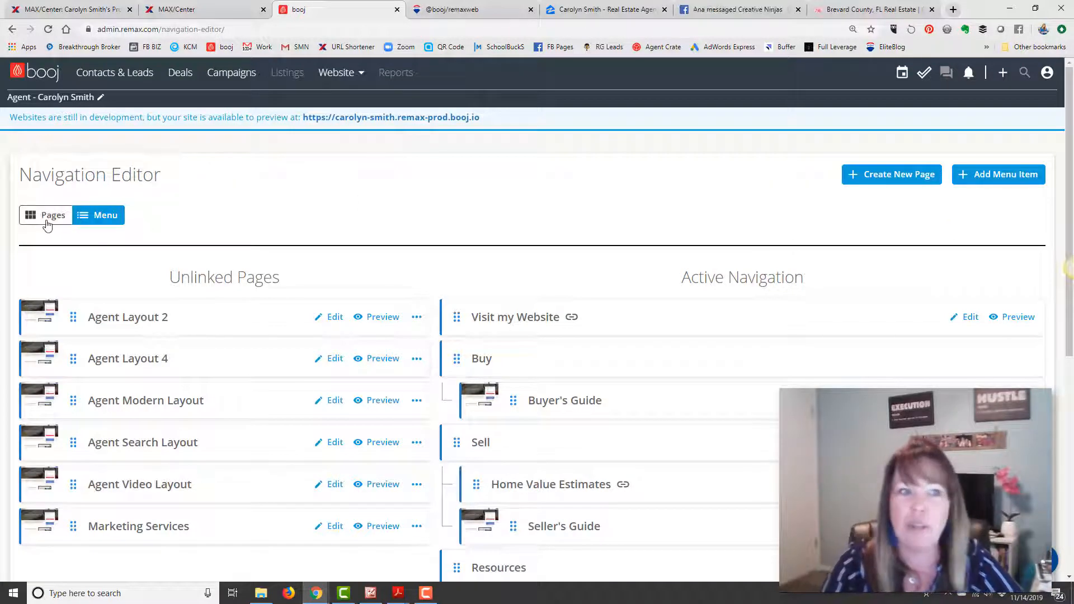
{"action": "left_click", "coordinate": [451, 9]}
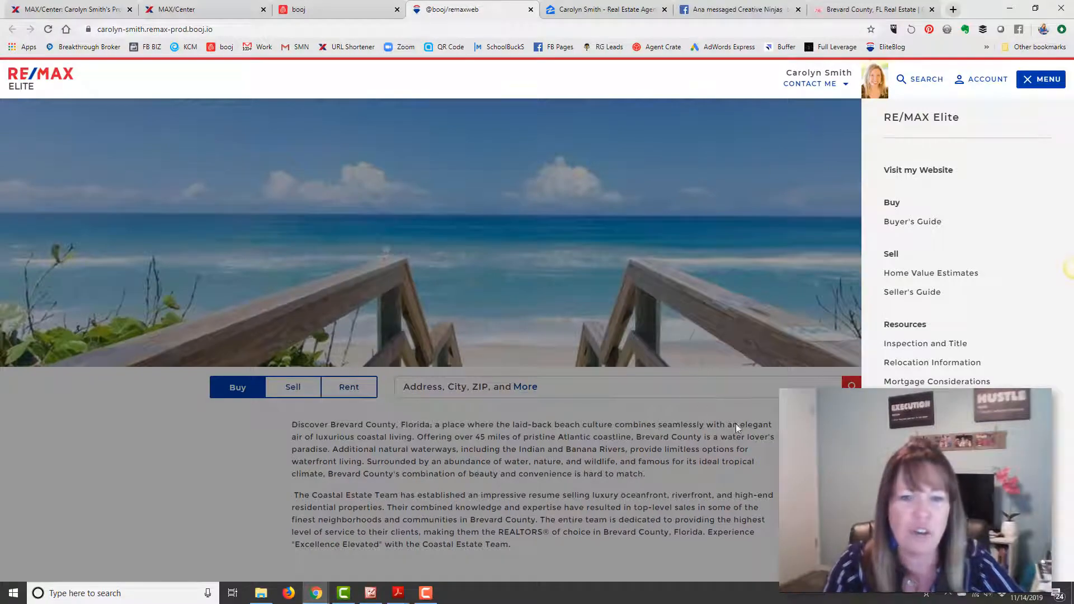
{"action": "scroll", "scroll_direction": "down", "scroll_amount": 3}
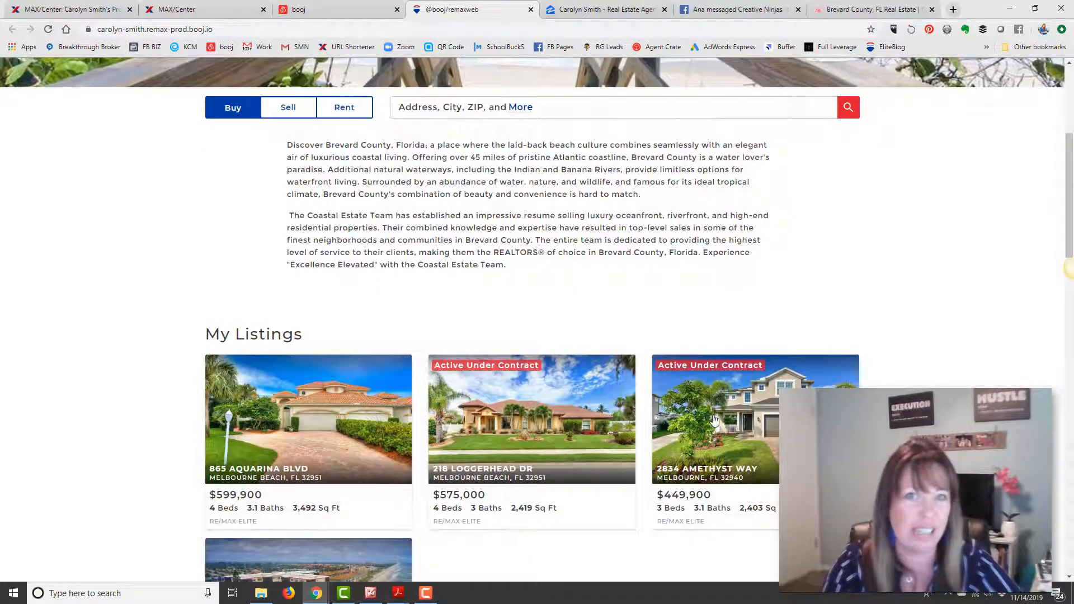
{"action": "scroll", "scroll_direction": "up", "scroll_amount": 3}
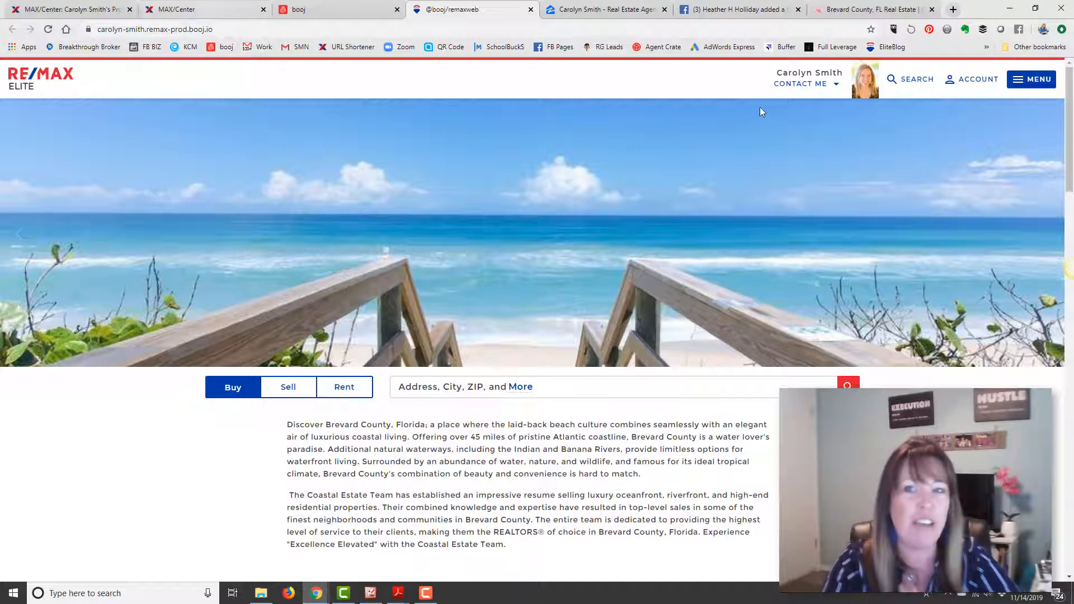
{"action": "left_click", "coordinate": [198, 9]}
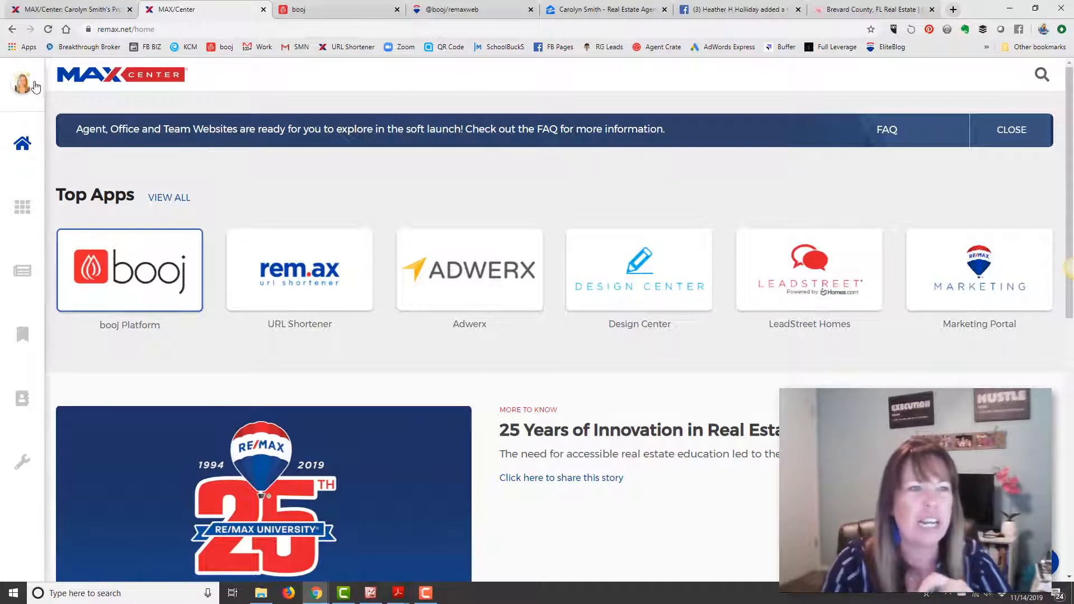
{"action": "mouse_move", "coordinate": [65, 9]}
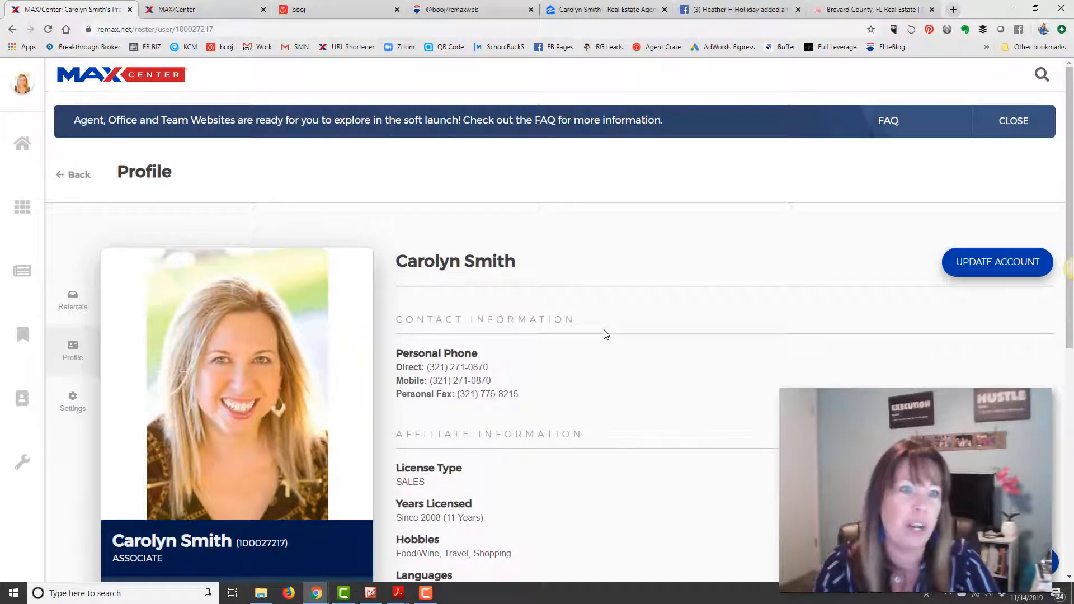
{"action": "mouse_move", "coordinate": [207, 411]}
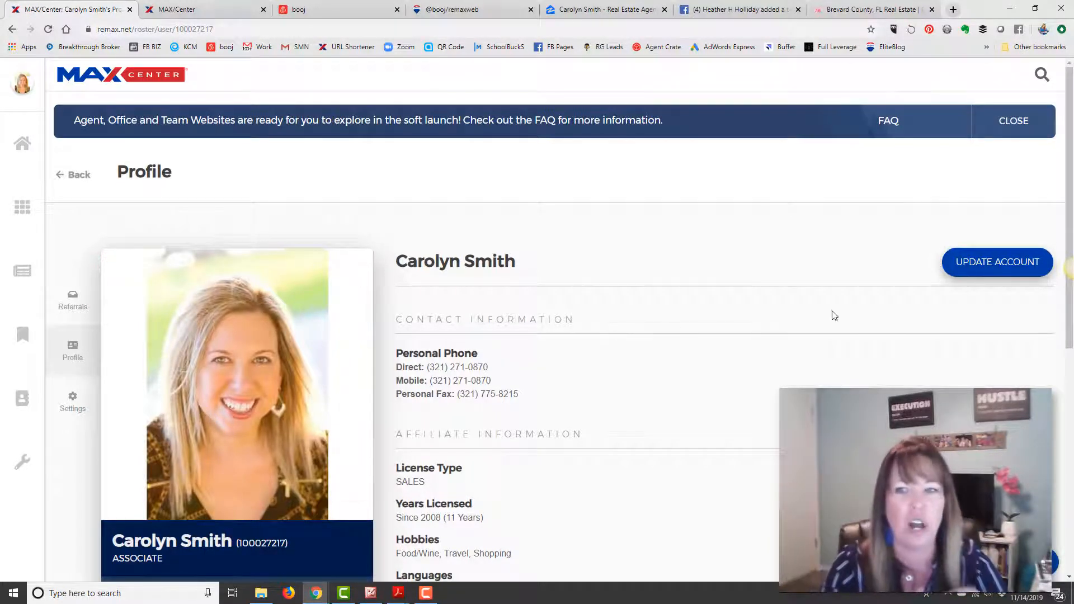
- From the agent's MAX/Center profile, choose Update Account to reach the Profile sign-in
{"action": "left_click", "coordinate": [996, 261]}
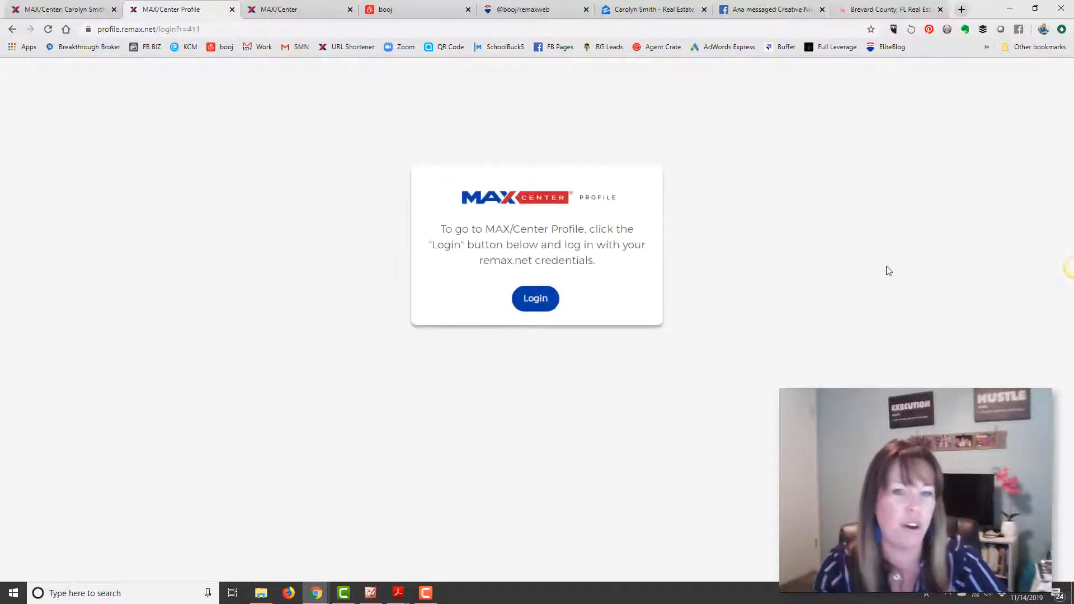
- Log in to MAX/Center Profile, retrying once, to load the Profile Overview
{"action": "left_click", "coordinate": [535, 298]}
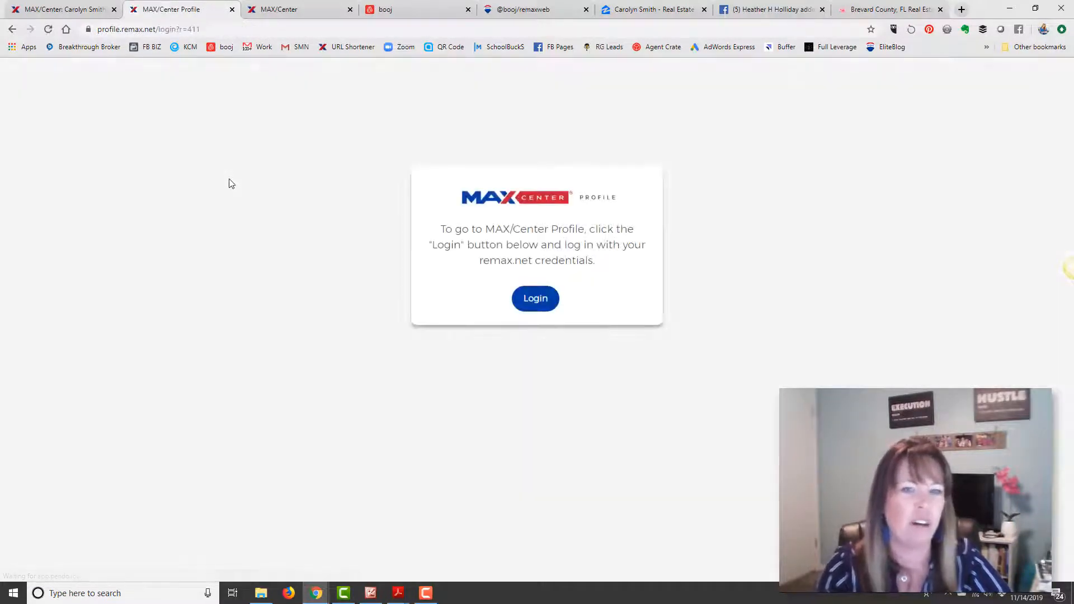
{"action": "left_click", "coordinate": [535, 298]}
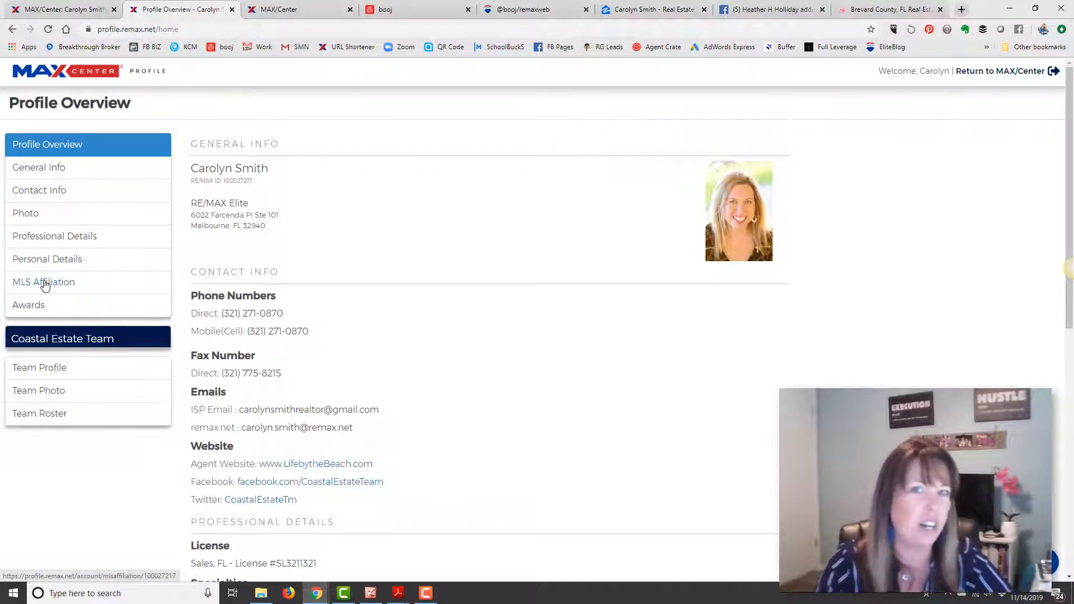
- Review the Brevard MLS and Indian River County affiliations, then return to the preview site's top
{"action": "left_click", "coordinate": [43, 281]}
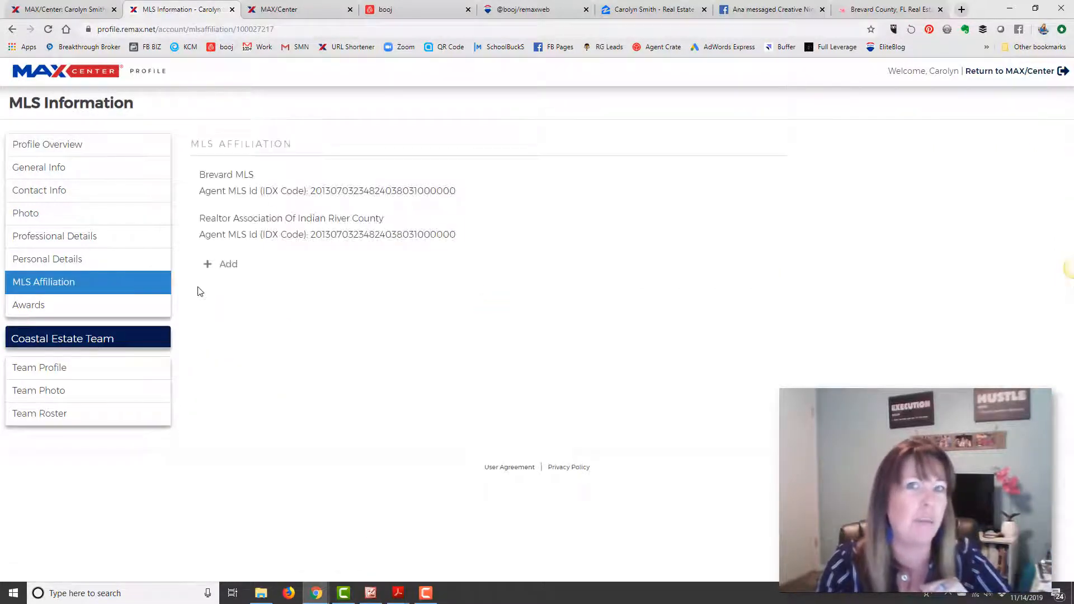
{"action": "mouse_move", "coordinate": [274, 181]}
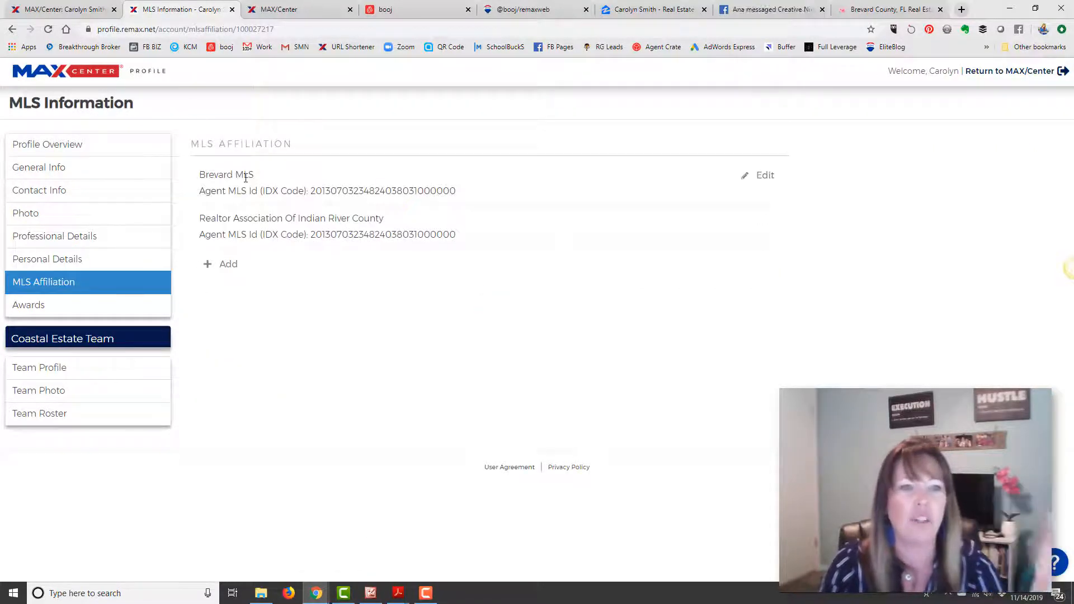
{"action": "mouse_move", "coordinate": [536, 199]}
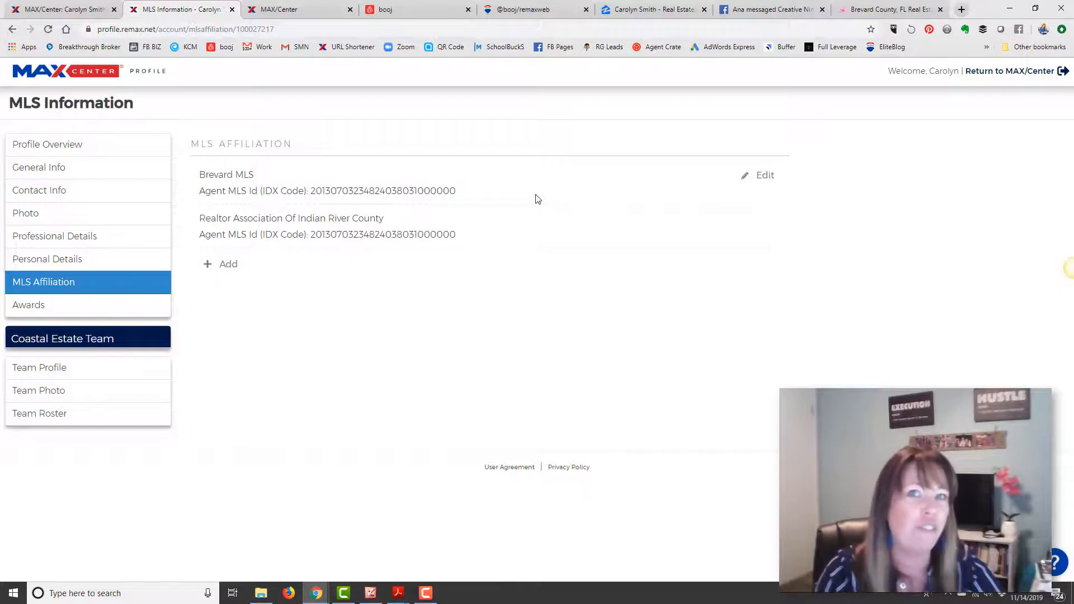
{"action": "mouse_move", "coordinate": [113, 301]}
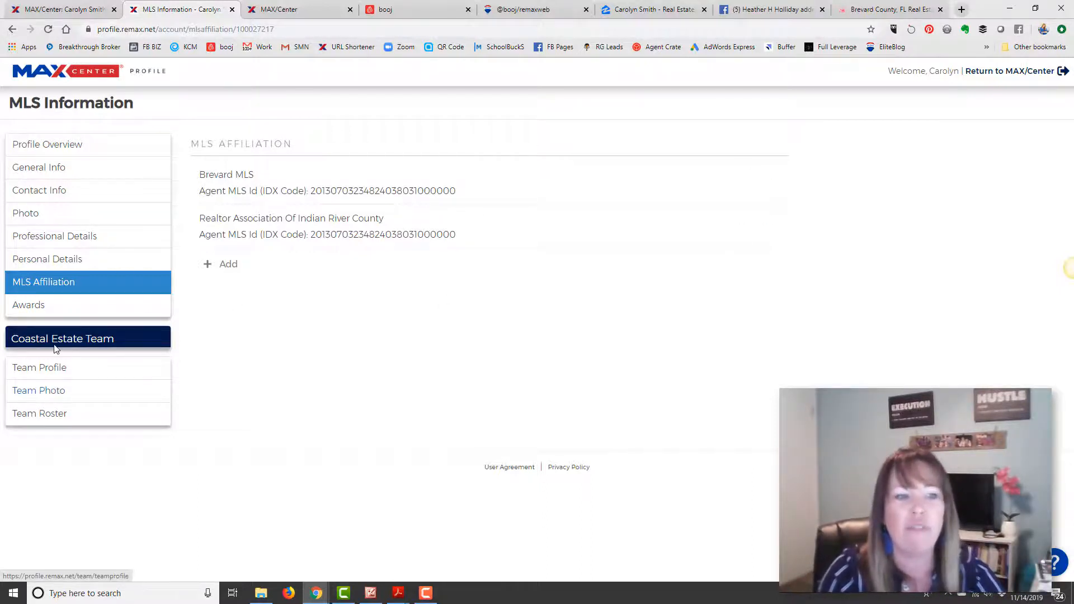
{"action": "mouse_move", "coordinate": [52, 401]}
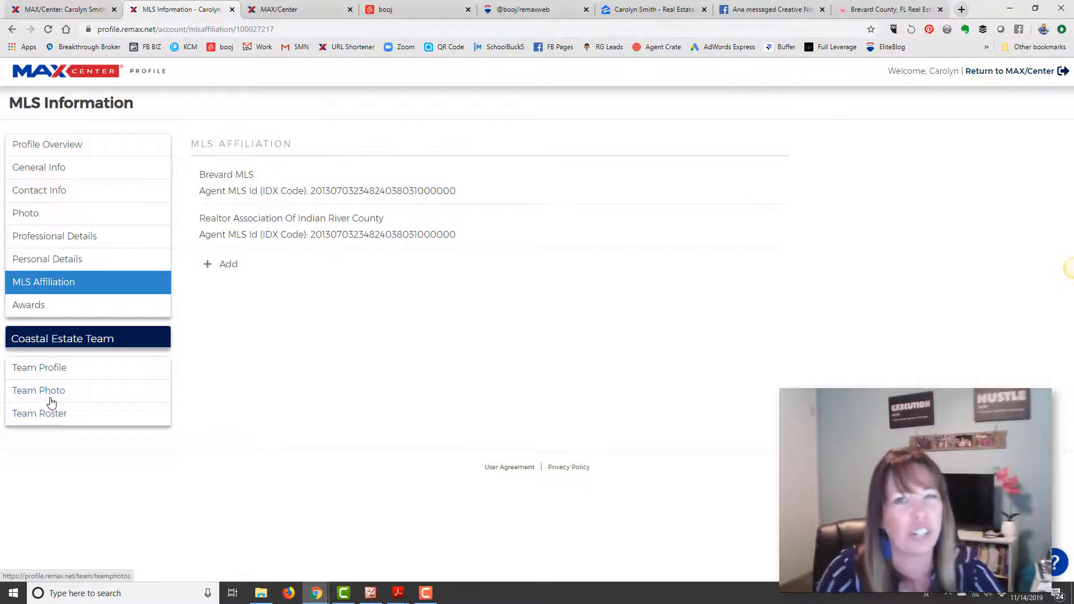
{"action": "mouse_move", "coordinate": [489, 335]}
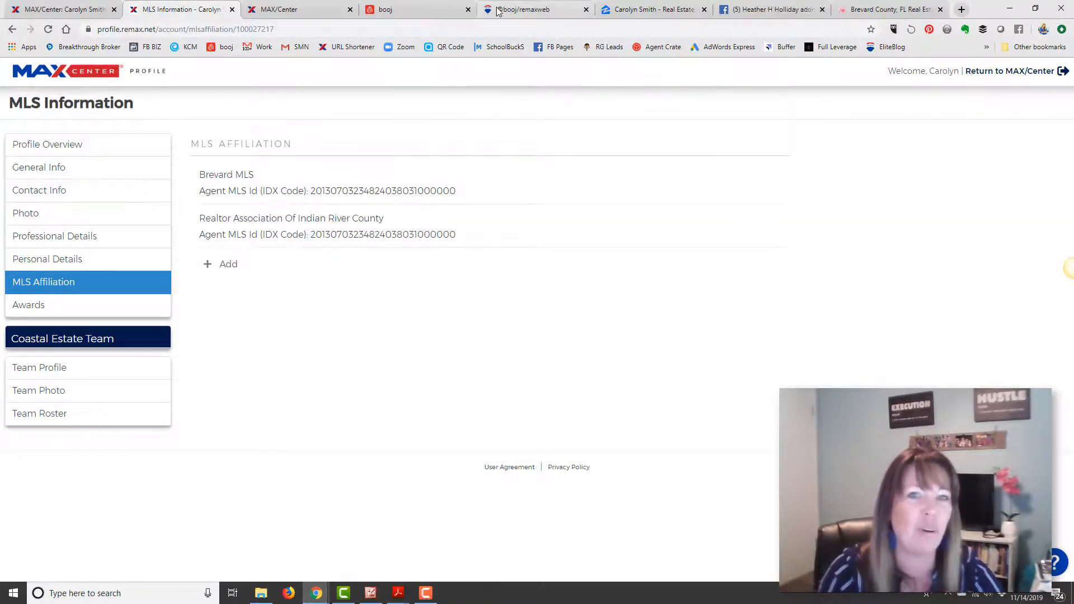
{"action": "left_click", "coordinate": [536, 9]}
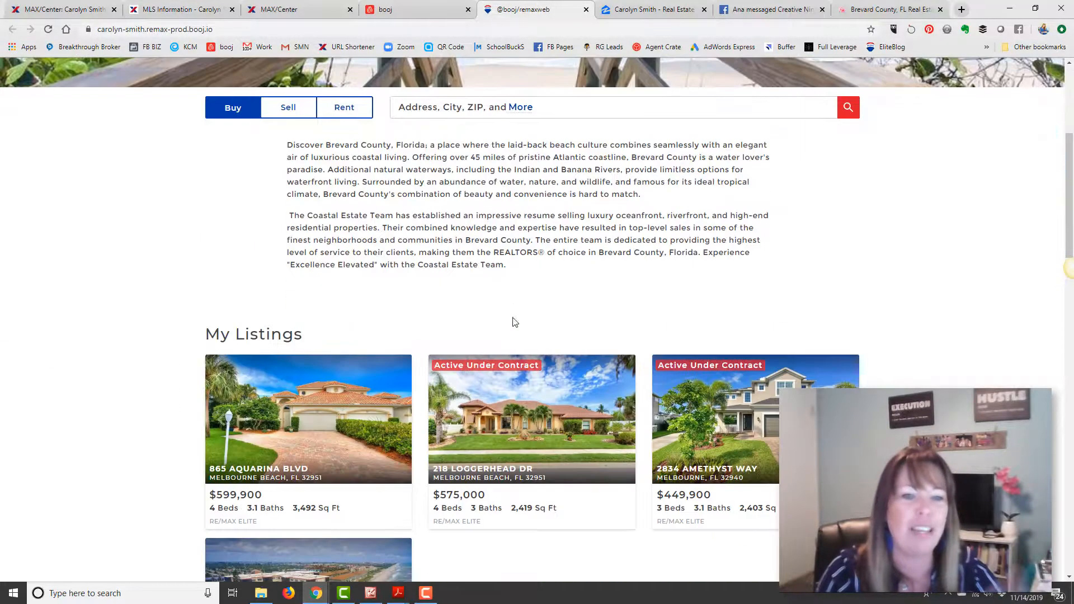
{"action": "scroll", "scroll_direction": "up", "scroll_amount": 3}
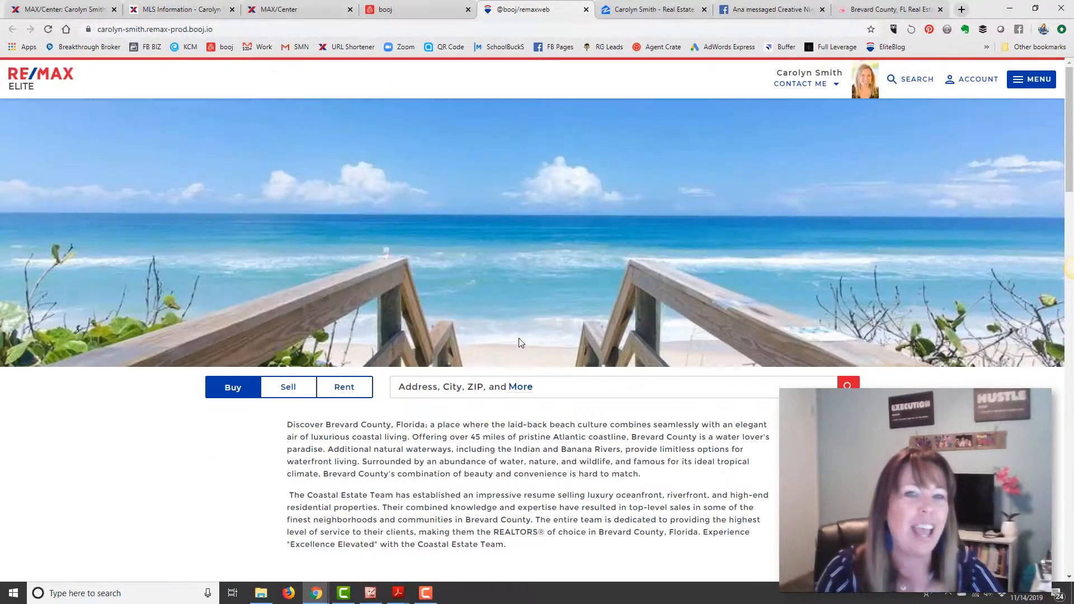